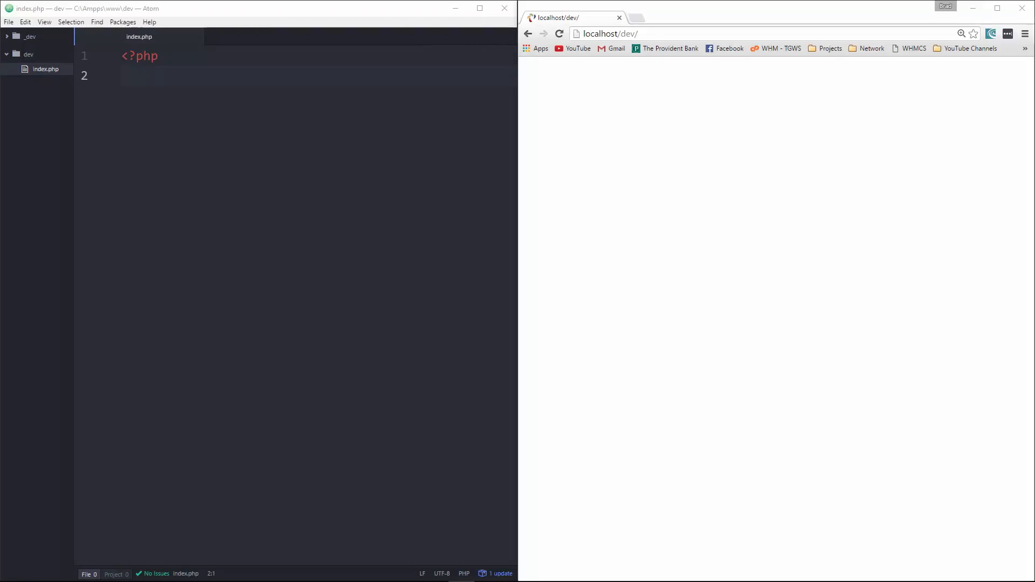
pyautogui.moveTo(166, 104)
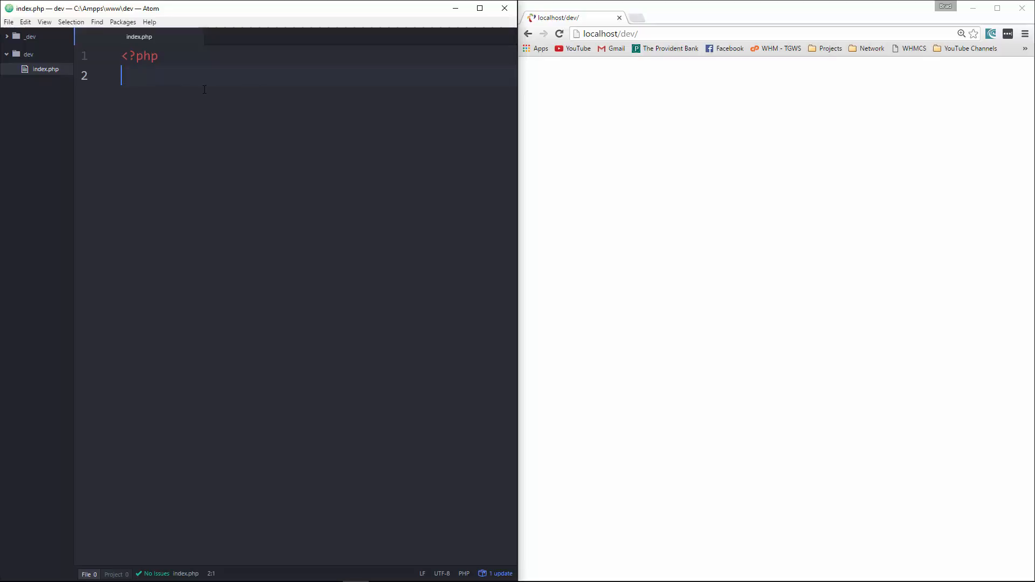
# Write function sum($num1, $num2) whose body returns $num1 + $num2
pyautogui.write('function')
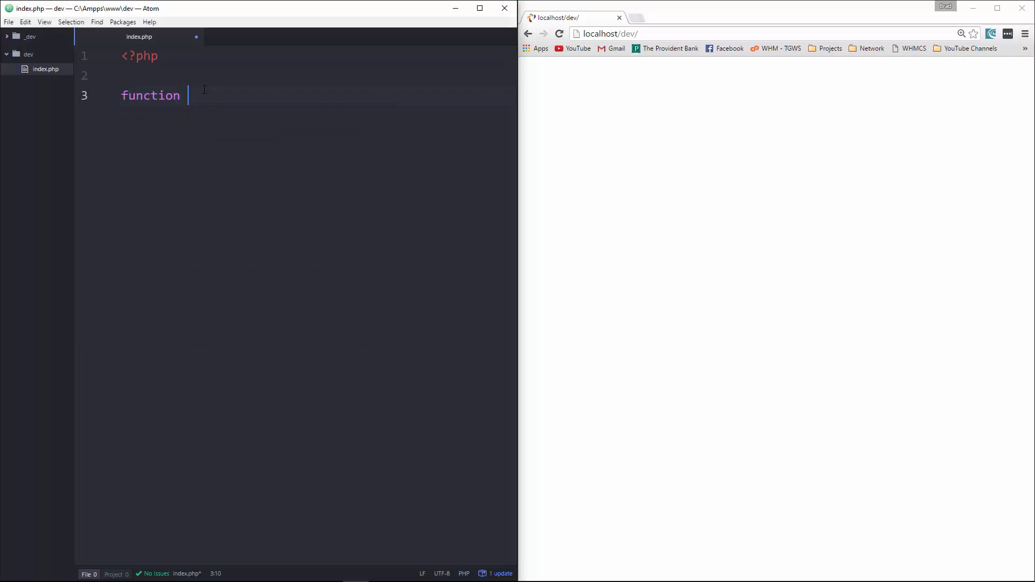
pyautogui.write('sum(){}')
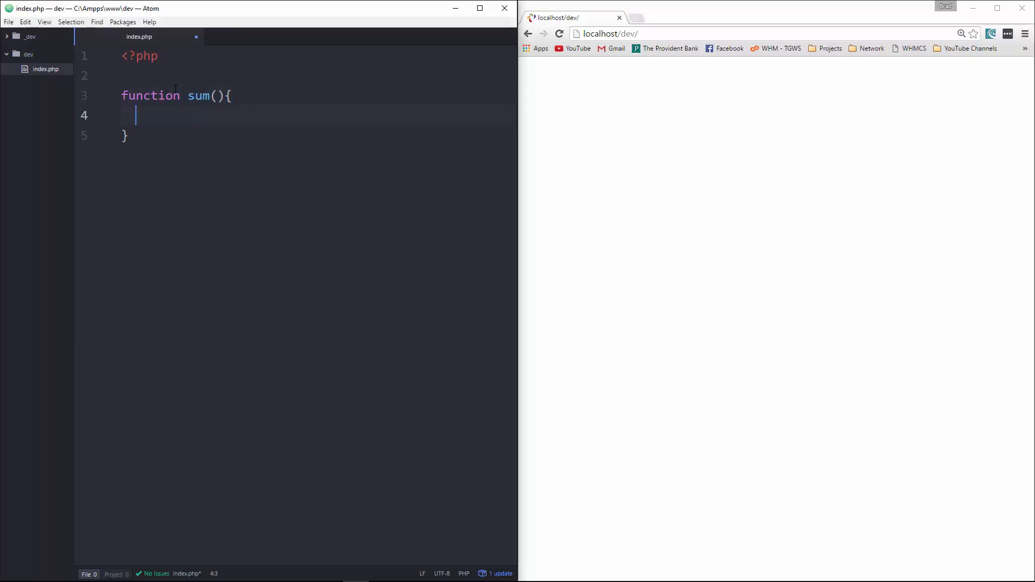
pyautogui.click(216, 96)
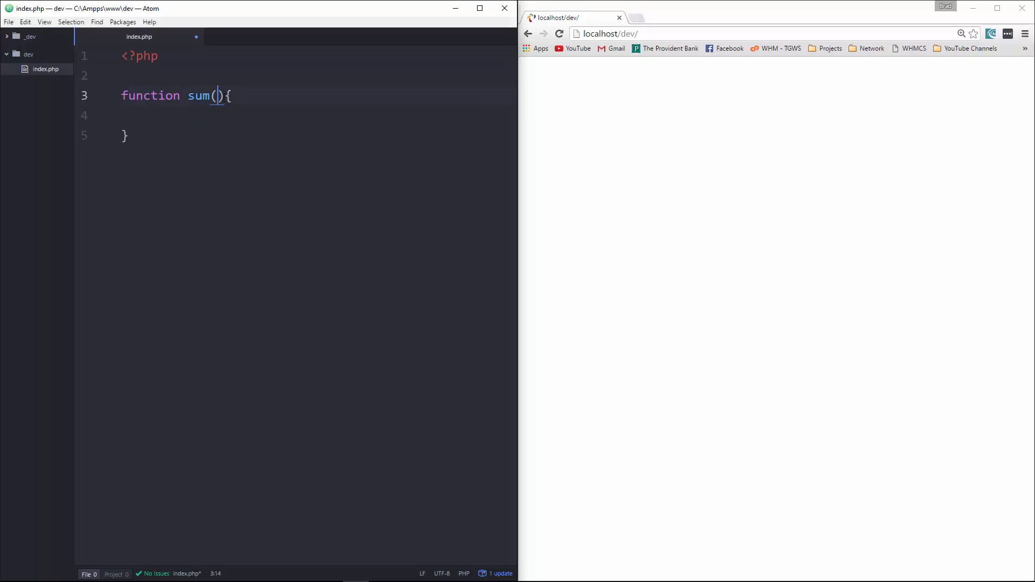
pyautogui.write('$')
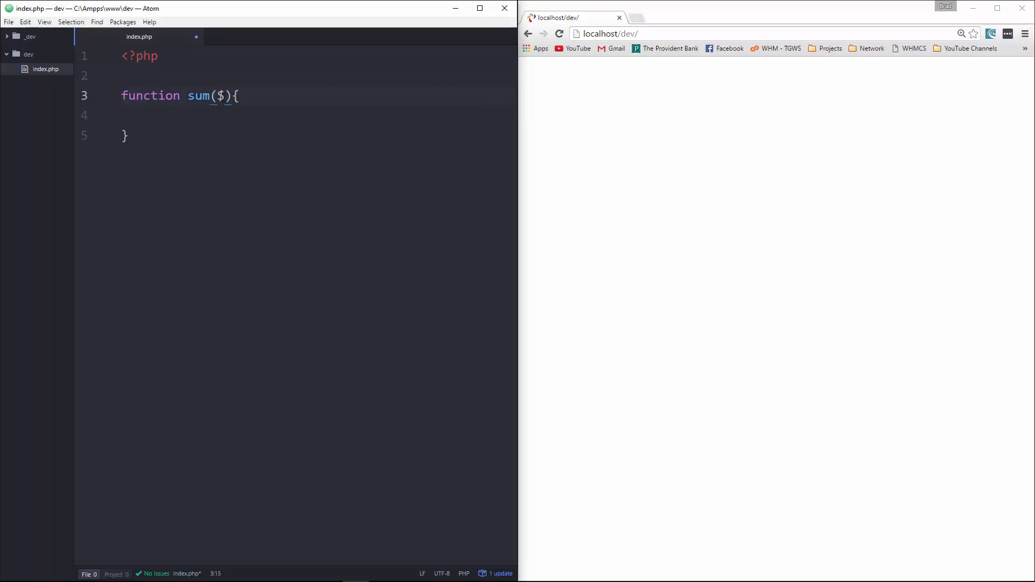
pyautogui.write('num1,')
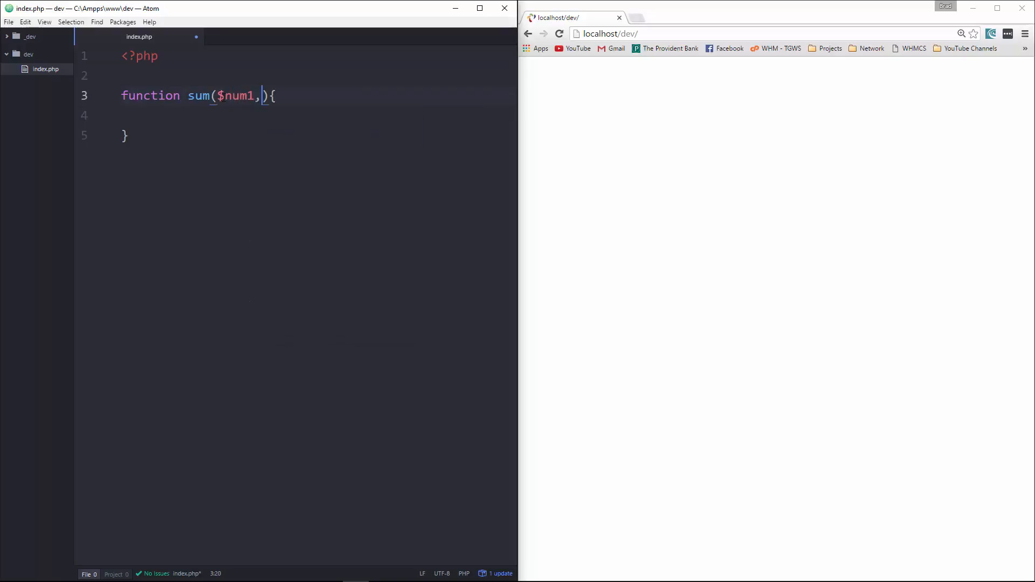
pyautogui.write('$num2')
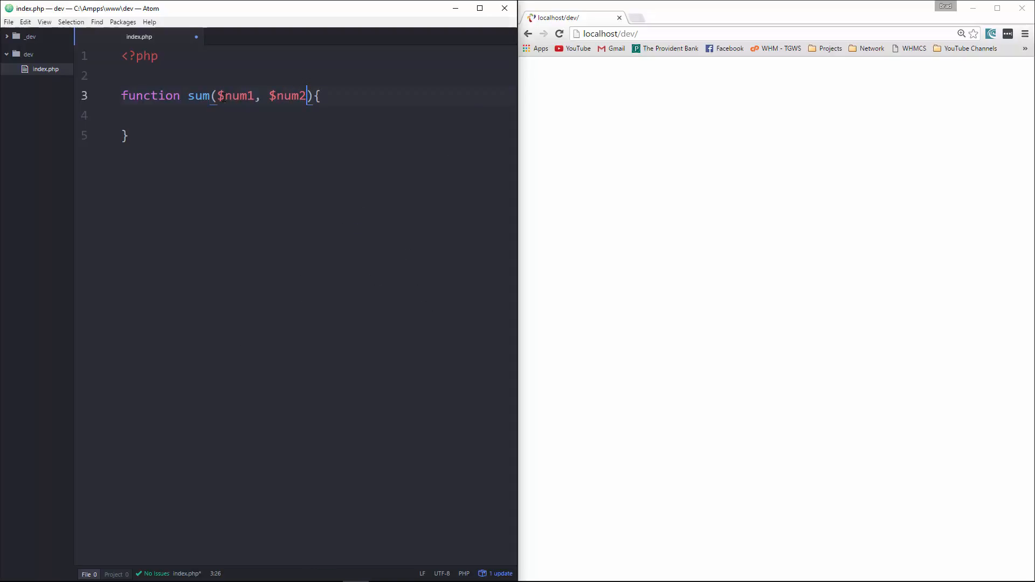
pyautogui.click(177, 115)
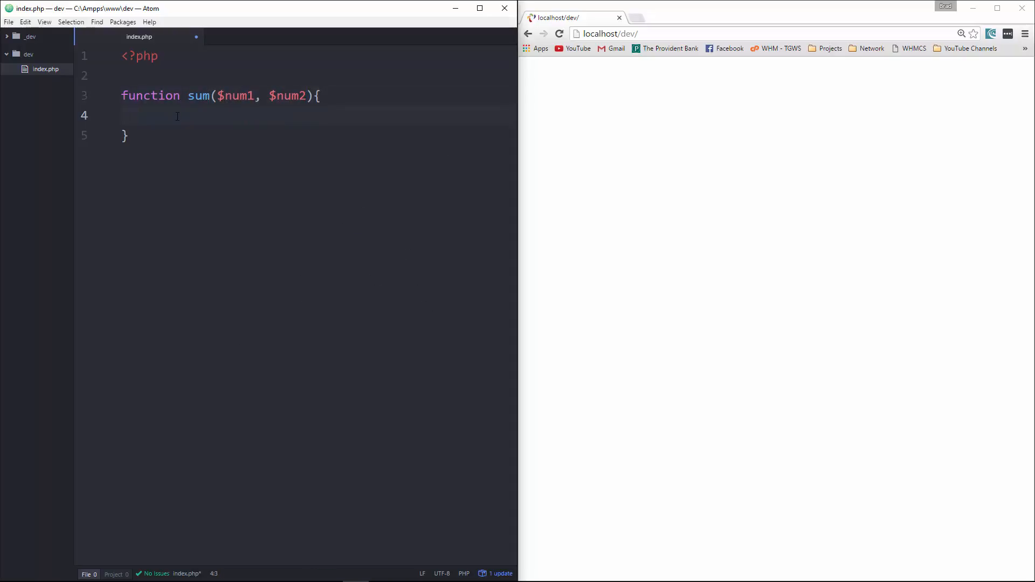
pyautogui.write('return')
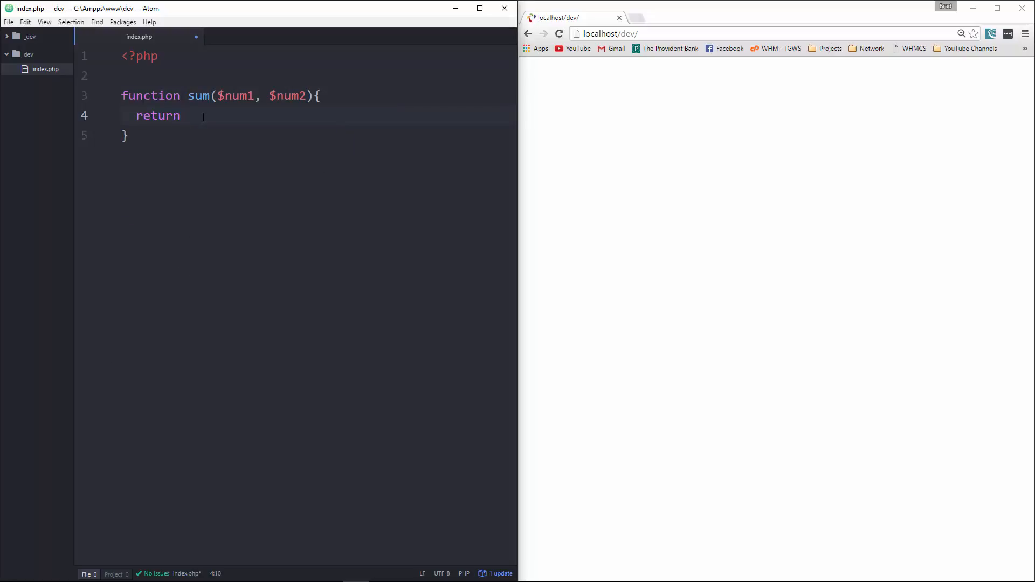
pyautogui.write('$num1')
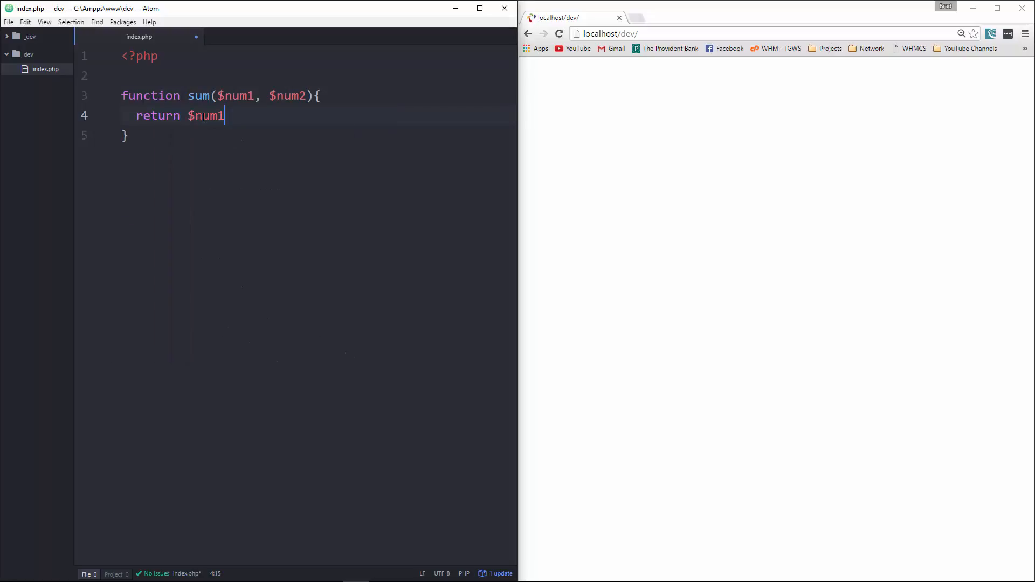
pyautogui.write('+ $nu')
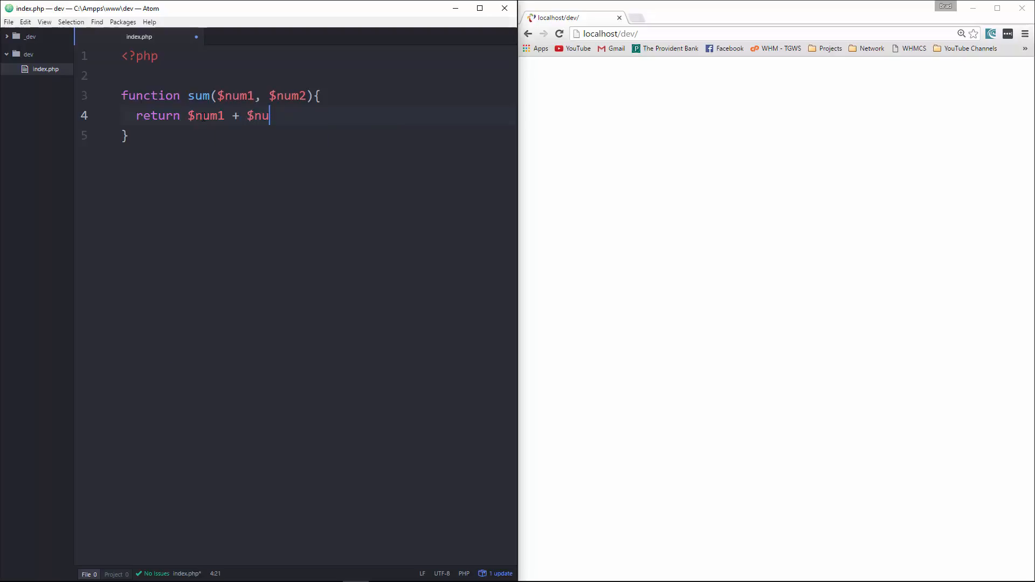
pyautogui.write('m2;')
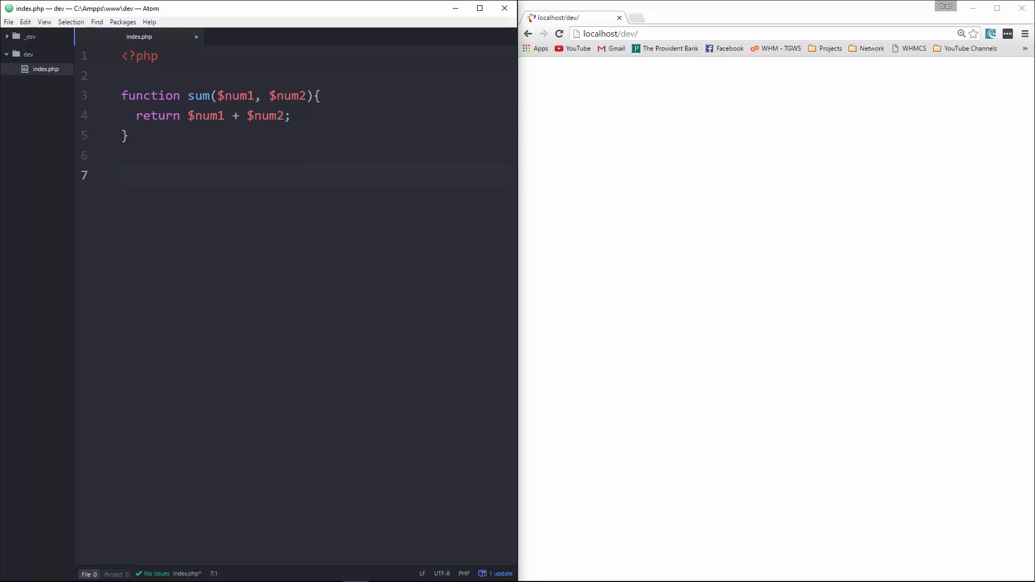
# Add var_dump(sum(2,3)); on a new line below the function
pyautogui.click(128, 175)
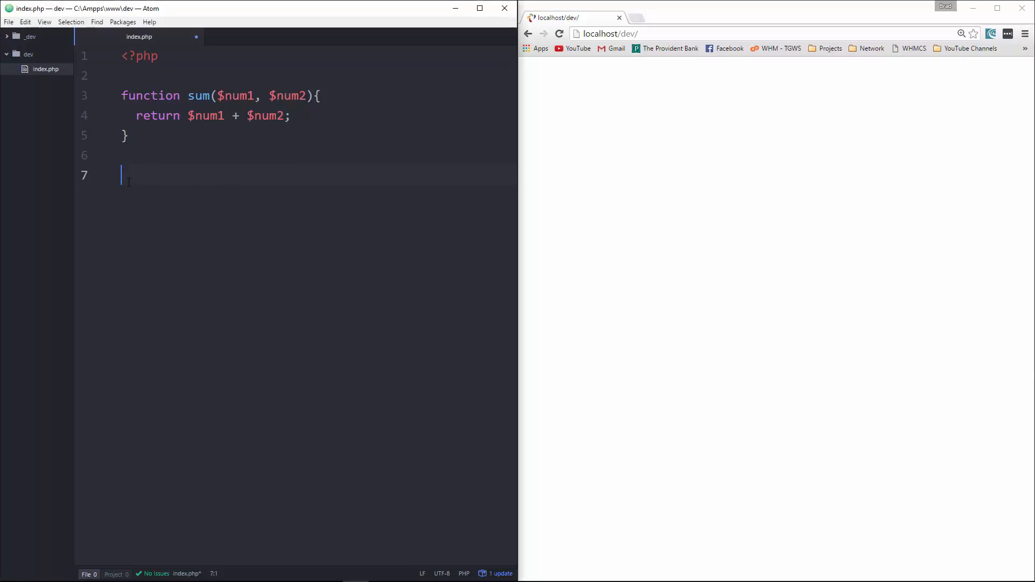
pyautogui.write('var_dump();')
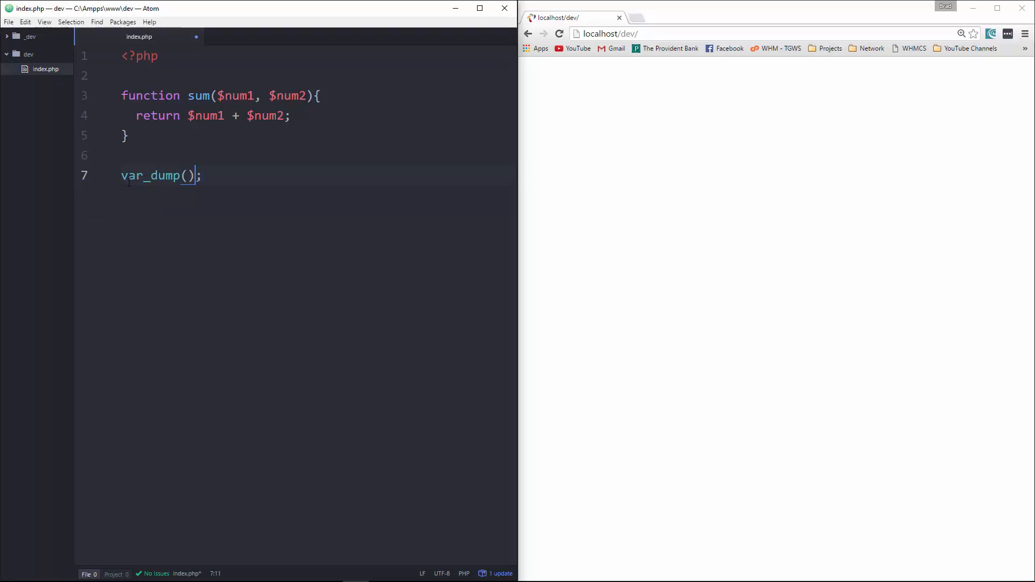
pyautogui.write('sum')
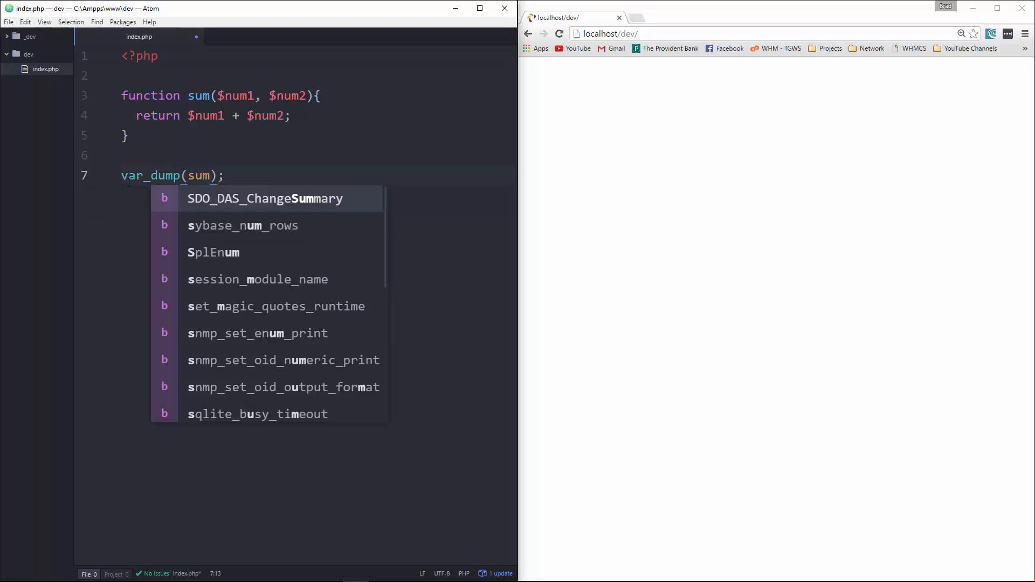
pyautogui.write('2,)')
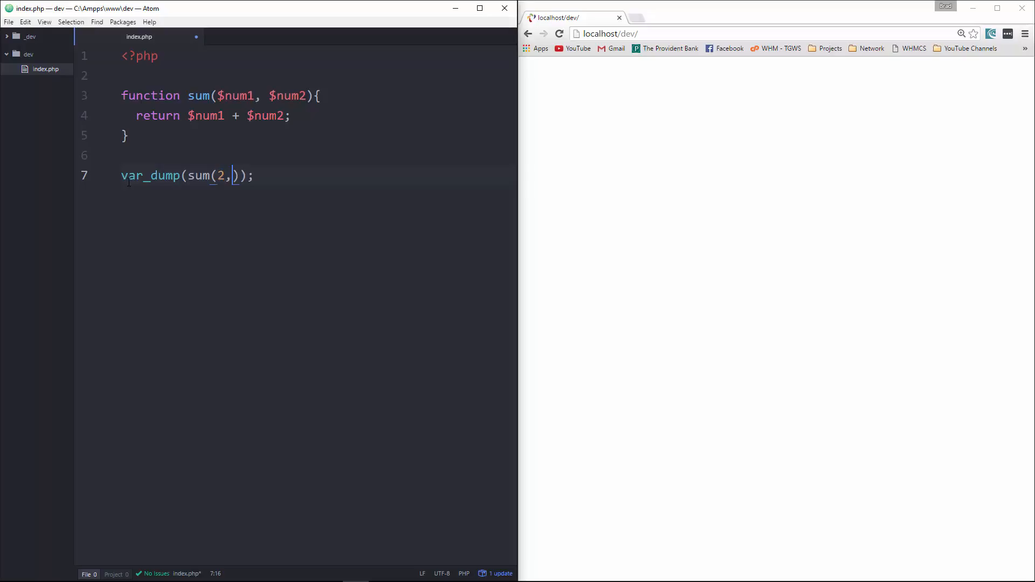
pyautogui.write('3')
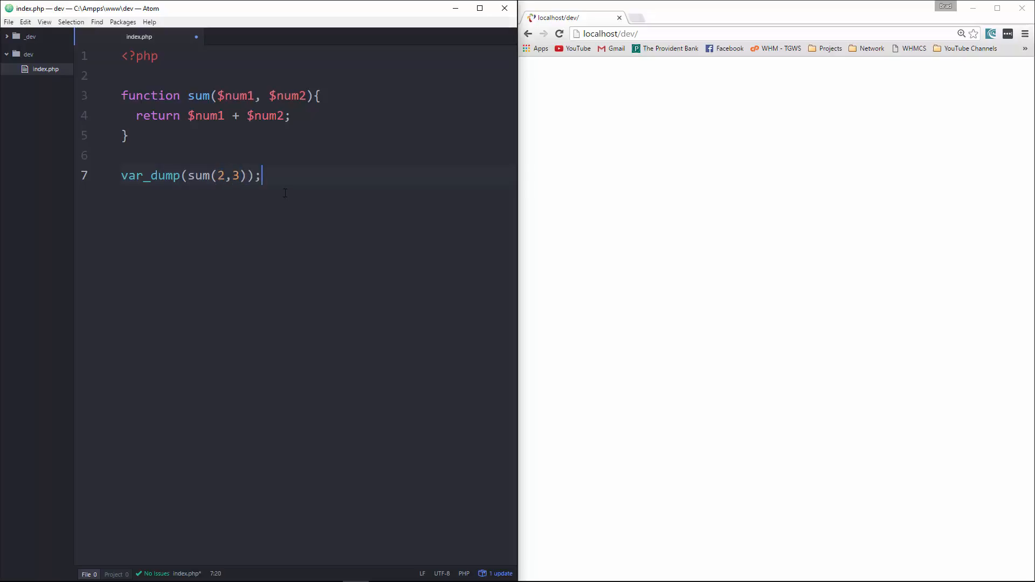
pyautogui.click(558, 33)
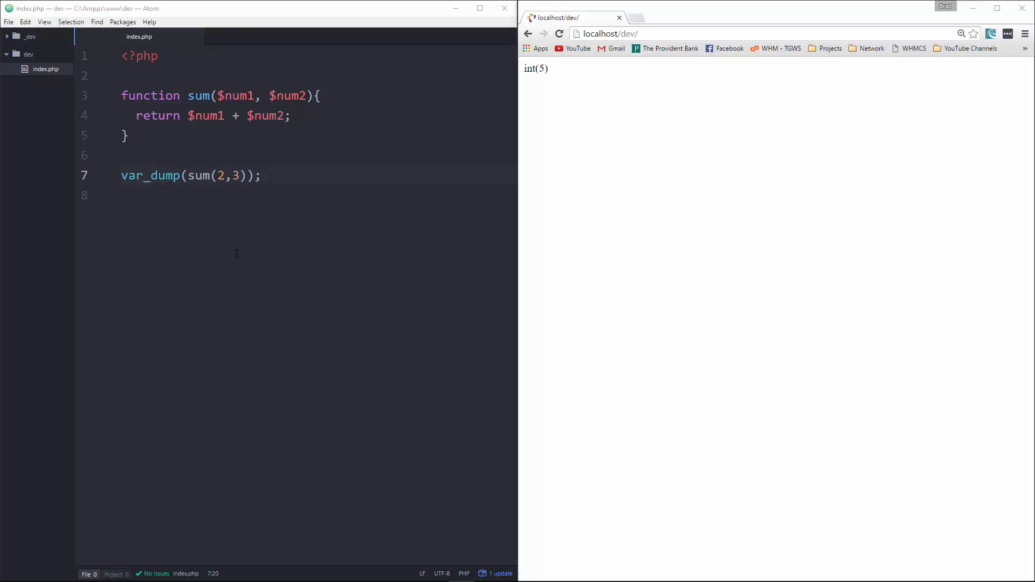
pyautogui.moveTo(249, 246)
pyautogui.write(': int')
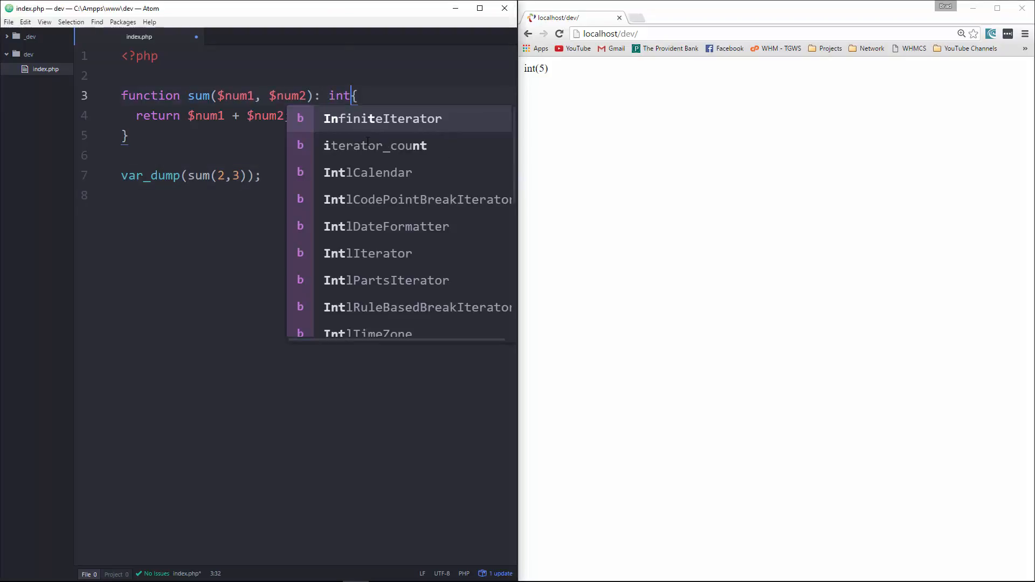
# Replace sum's int return type with string so the page outputs string(1) "5"
pyautogui.press('Escape')
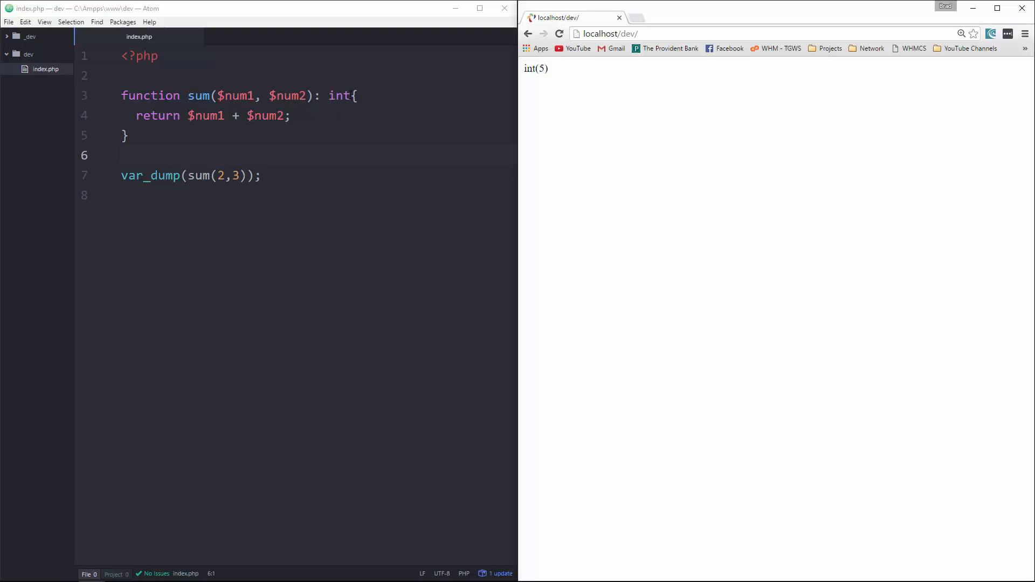
pyautogui.doubleClick(339, 96)
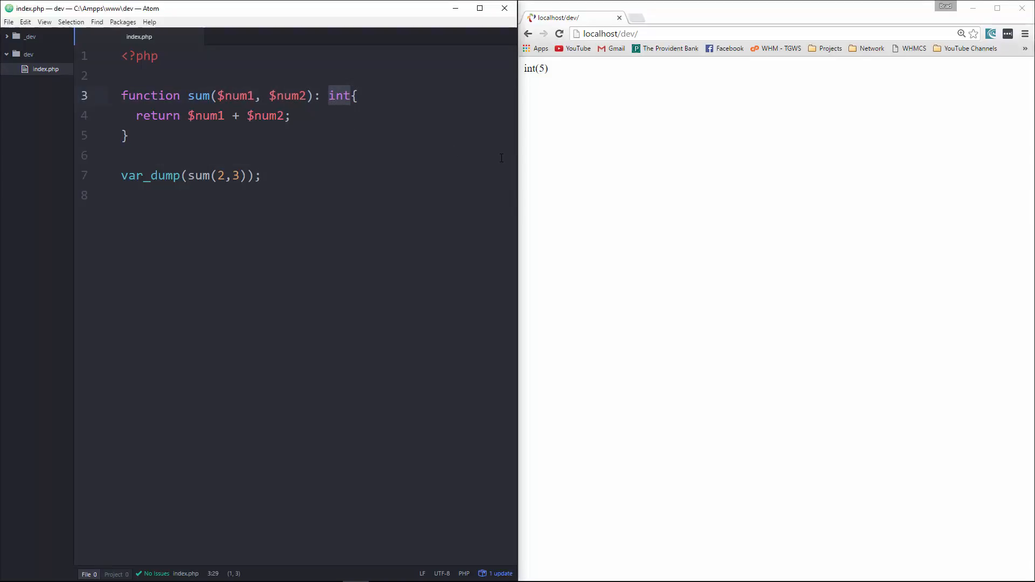
pyautogui.write('string')
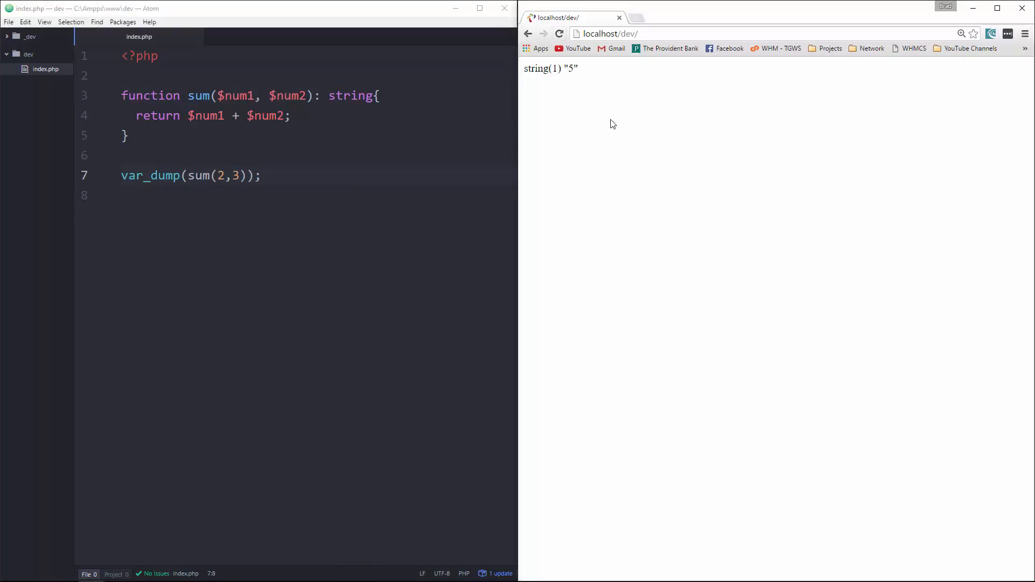
pyautogui.moveTo(877, 333)
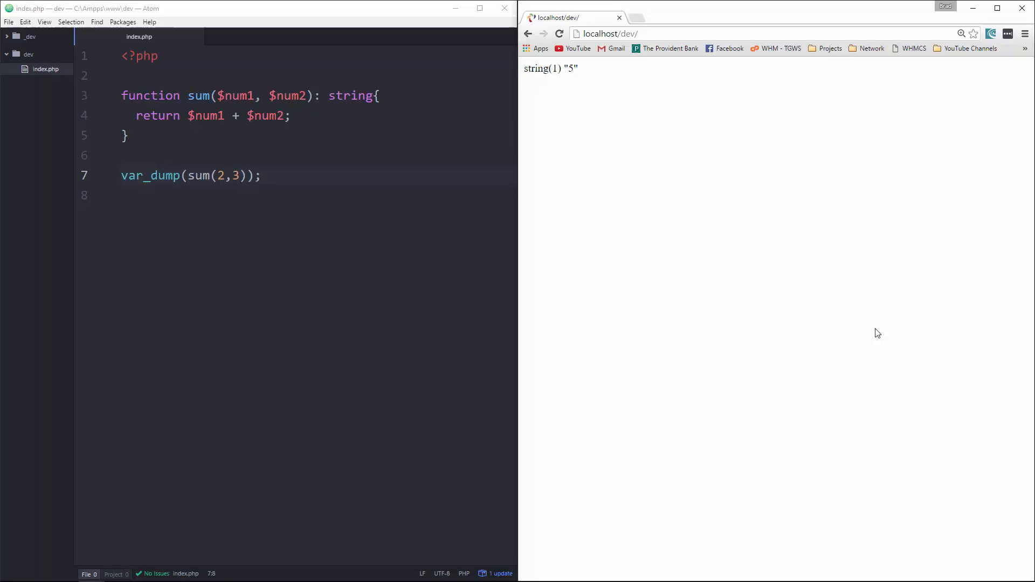
pyautogui.moveTo(333, 108)
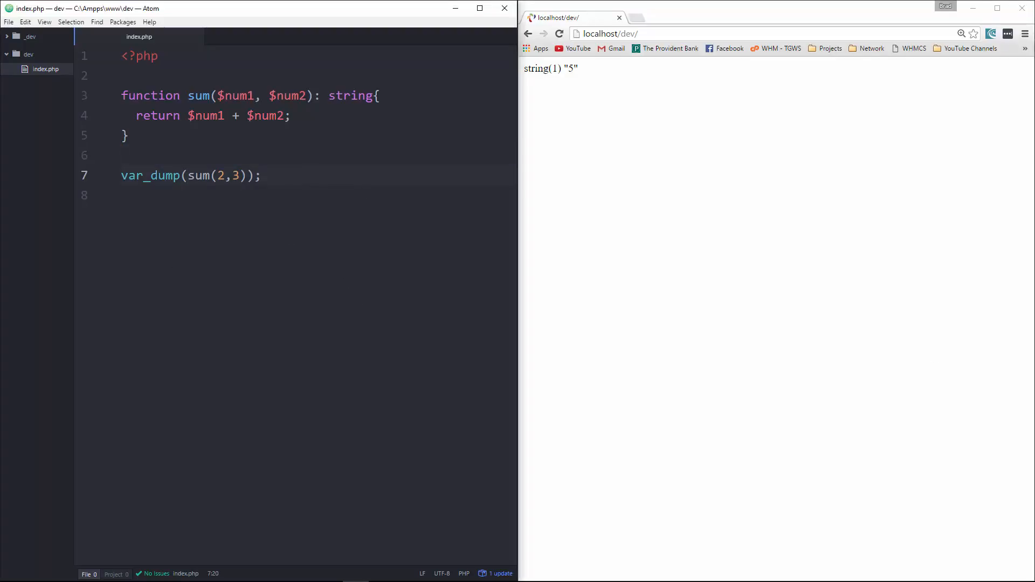
# Change the call to sum(2,3.5) and declare sum's return type as :int
pyautogui.click(123, 136)
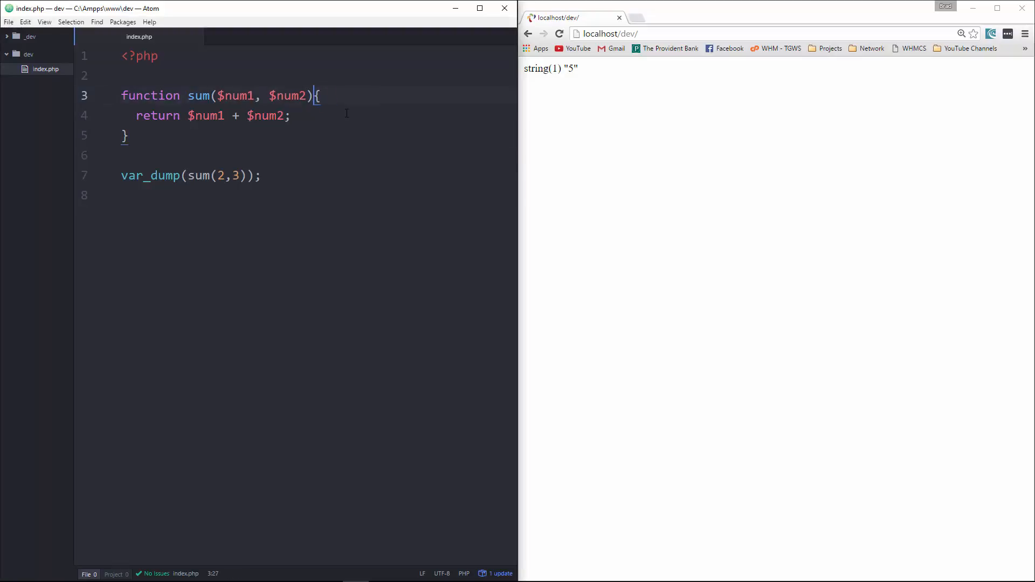
pyautogui.click(241, 175)
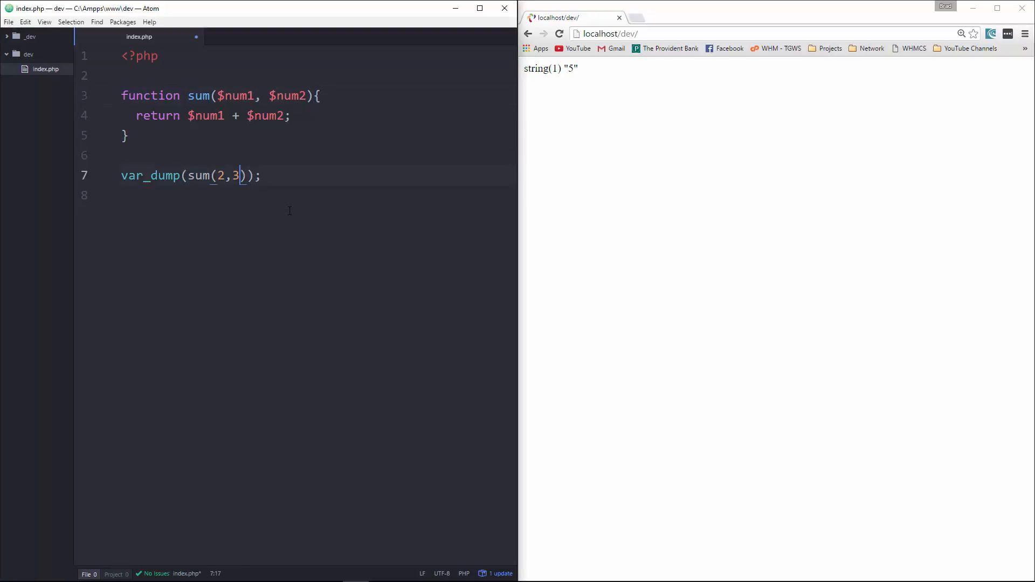
pyautogui.write('.5')
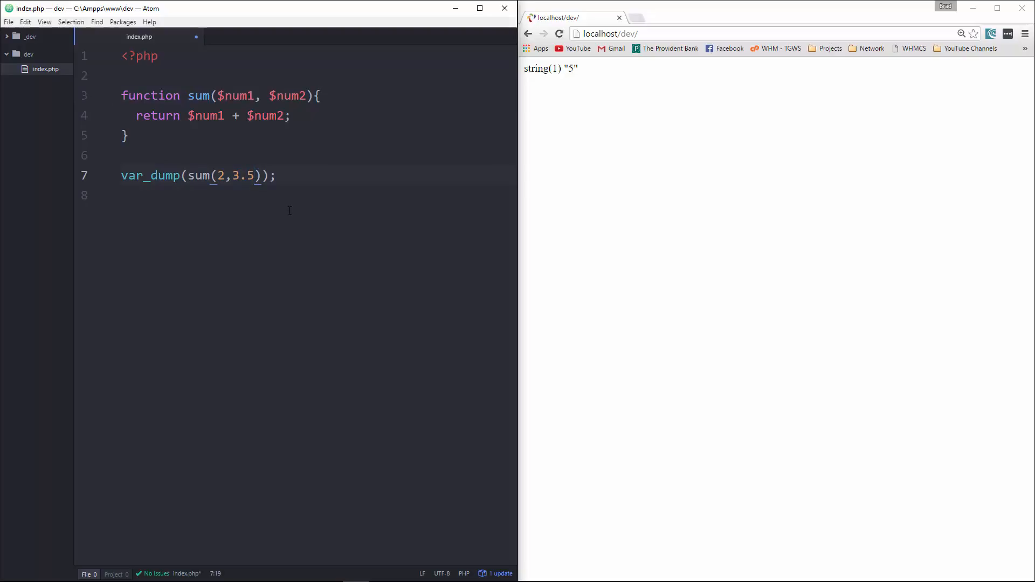
pyautogui.click(558, 34)
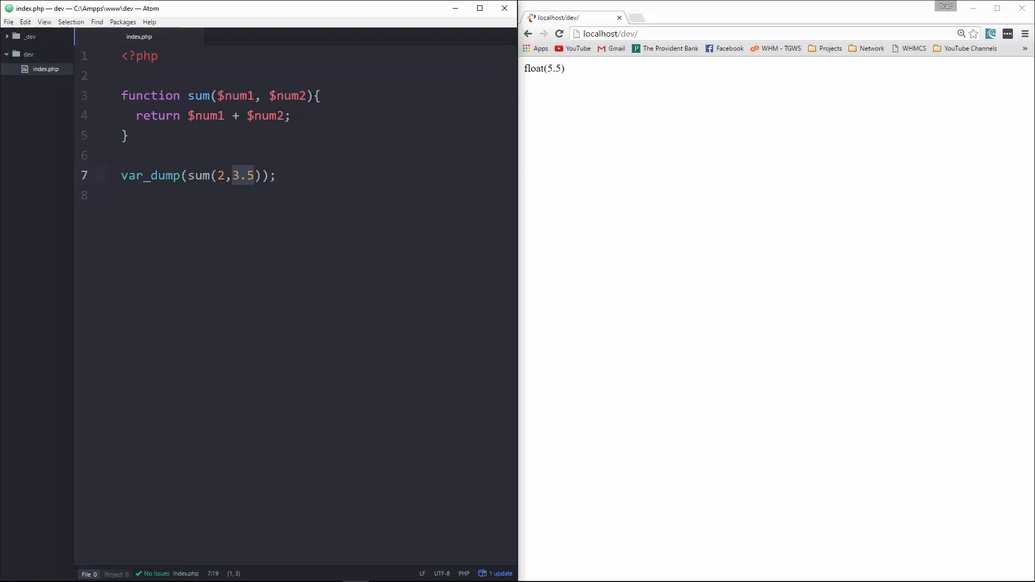
pyautogui.write(':')
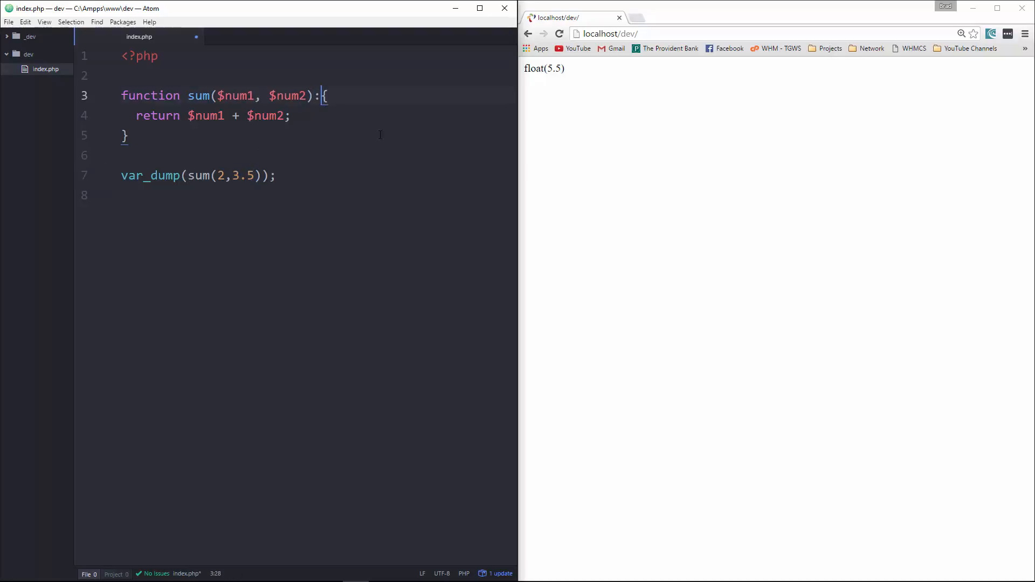
pyautogui.write('int')
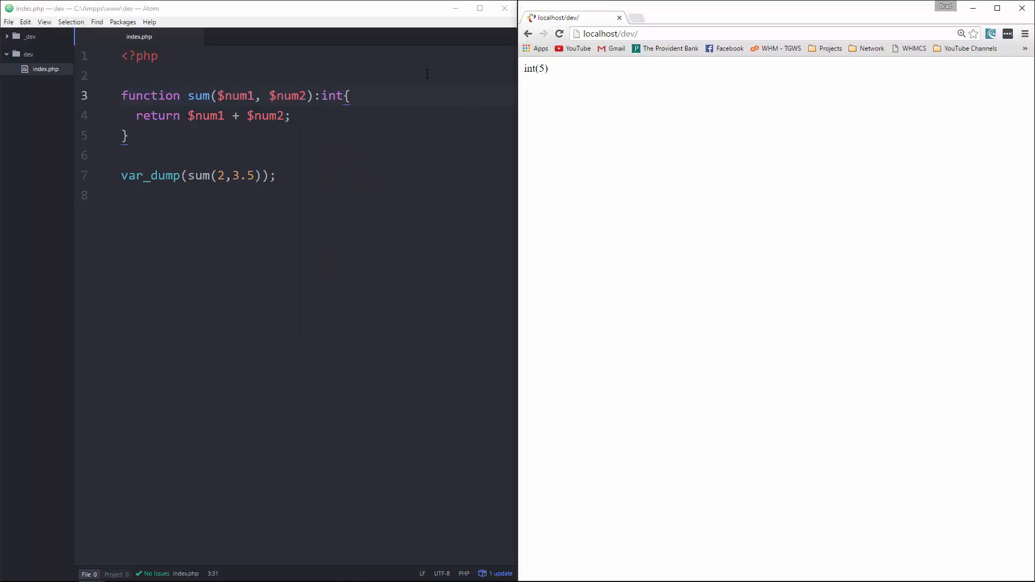
pyautogui.moveTo(171, 255)
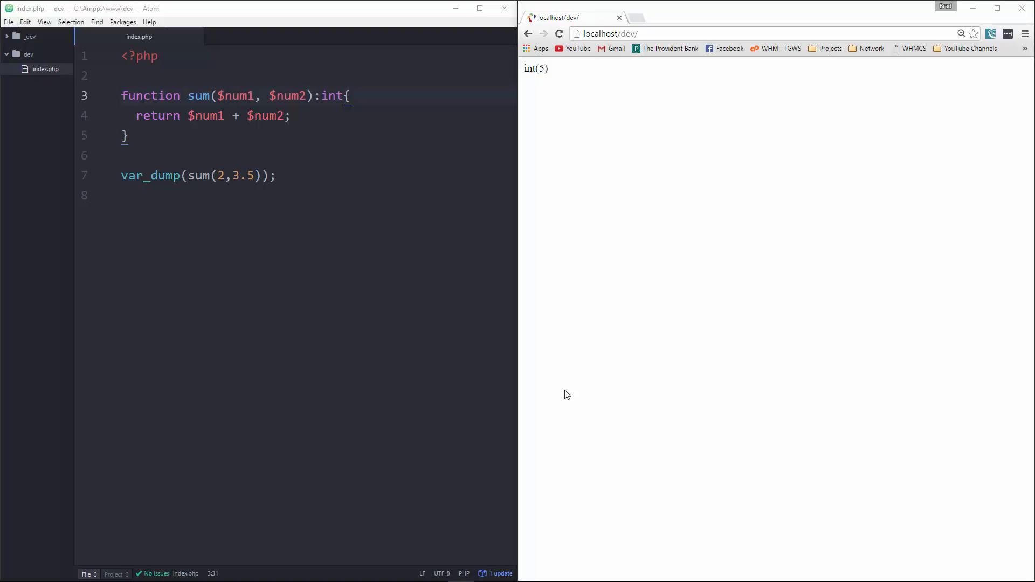
pyautogui.click(261, 175)
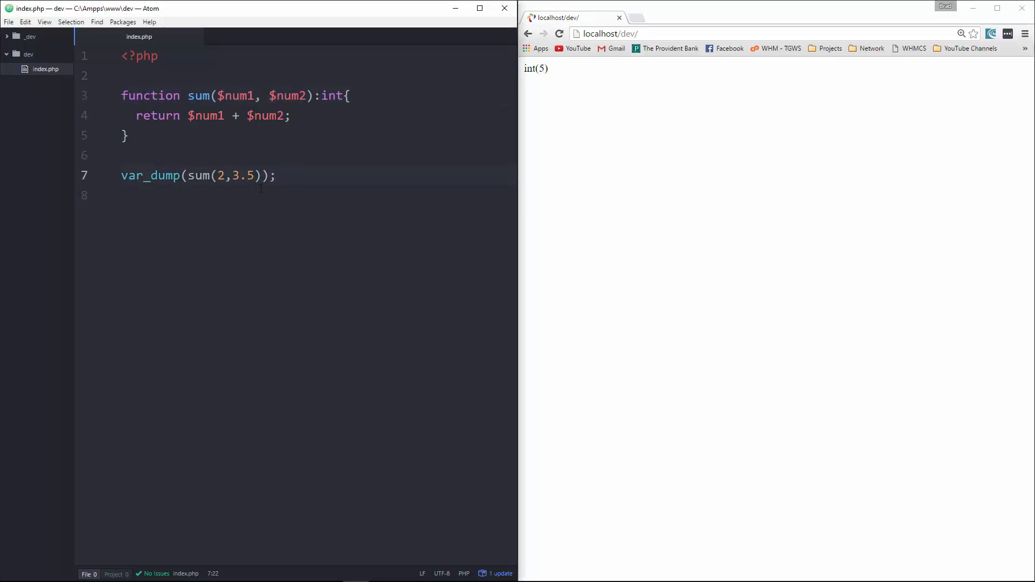
# Comment out the sum code with /* */ and start function checkType($input)
pyautogui.write('/')
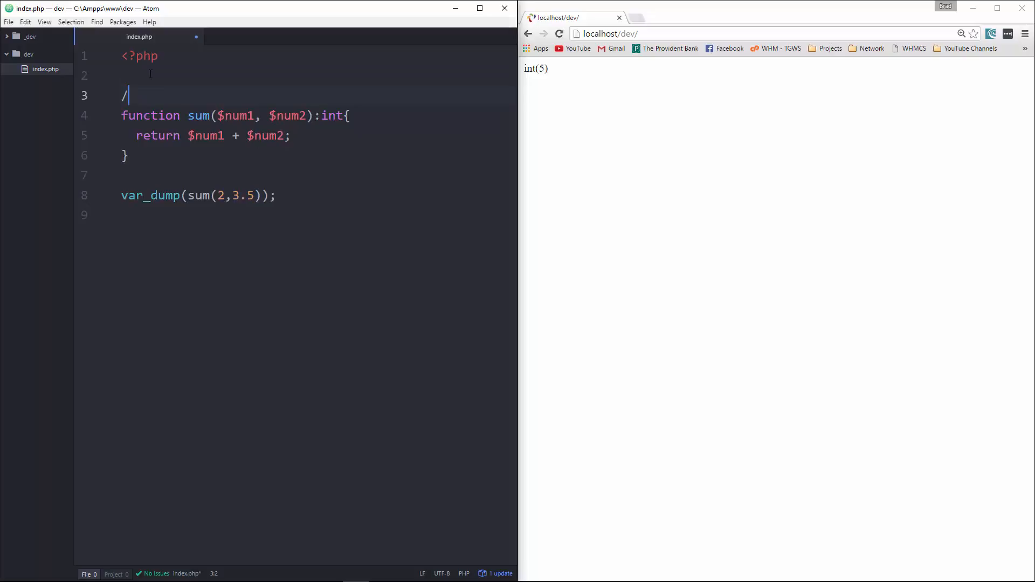
pyautogui.write('*')
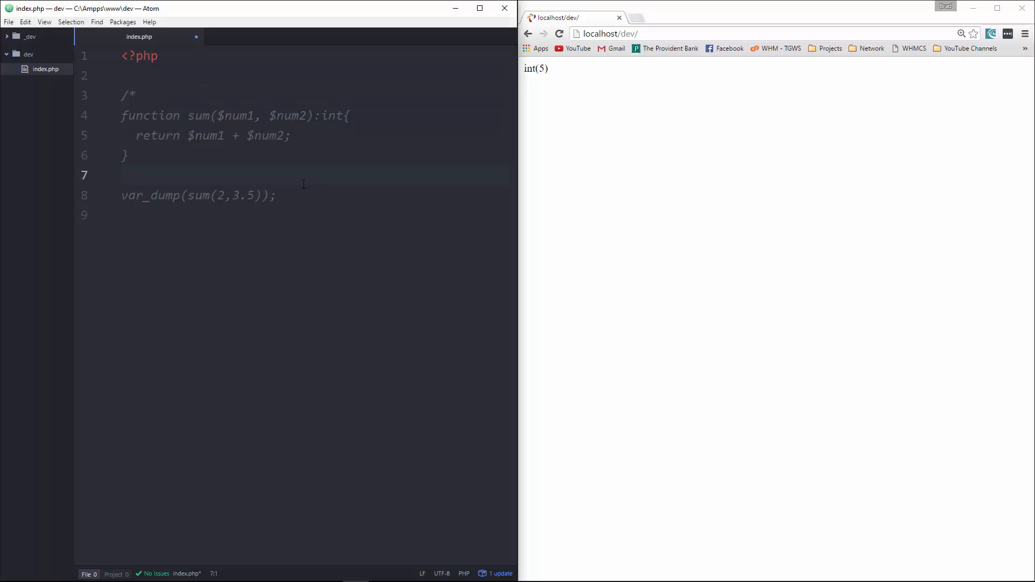
pyautogui.write('*')
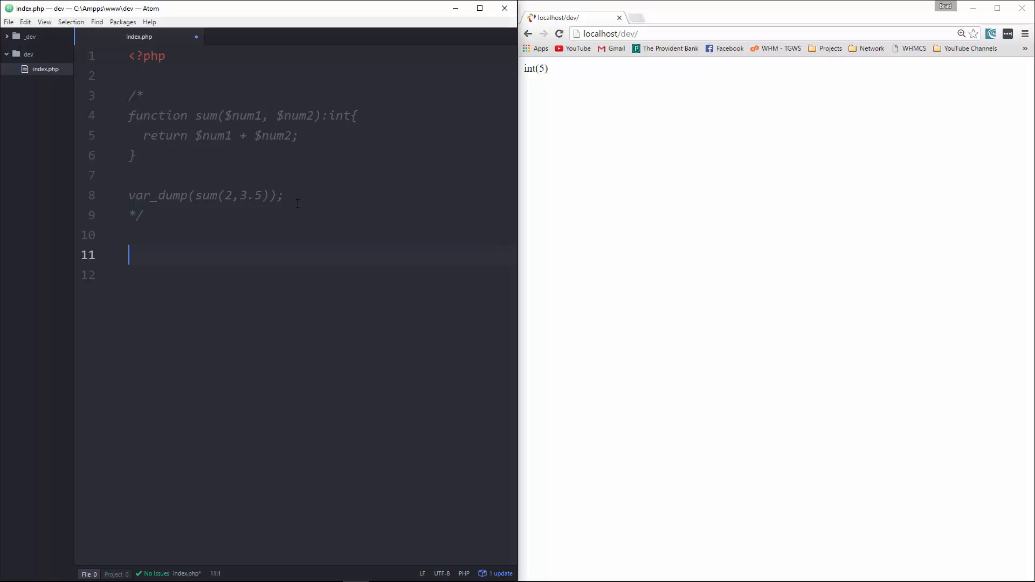
pyautogui.write('function checkType')
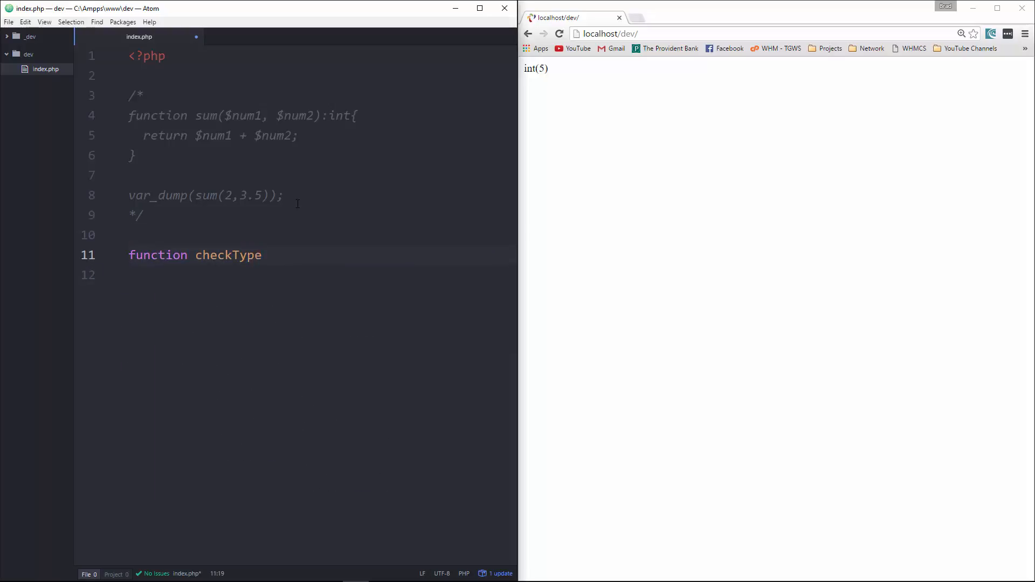
pyautogui.write('(){')
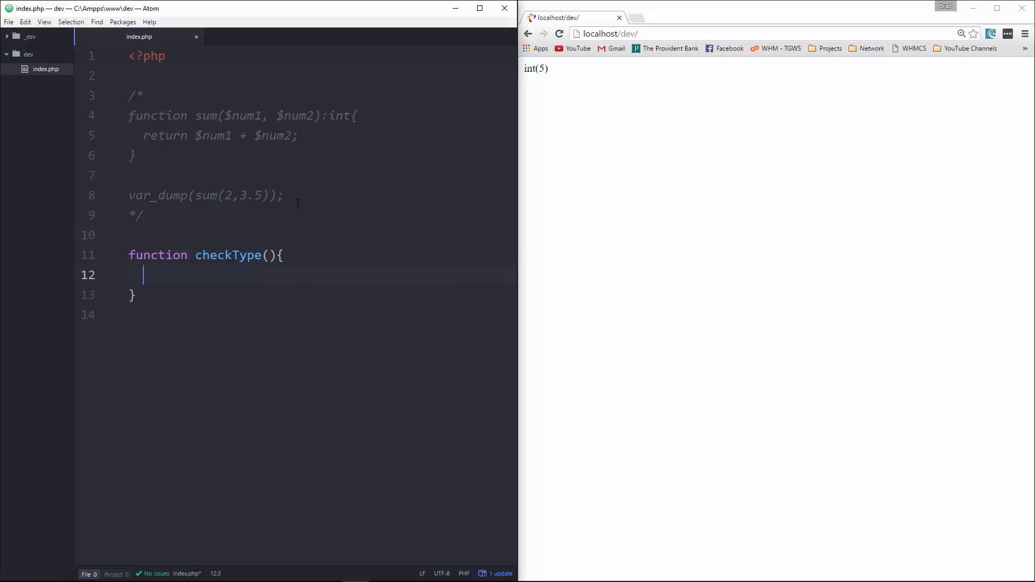
pyautogui.write('$input')
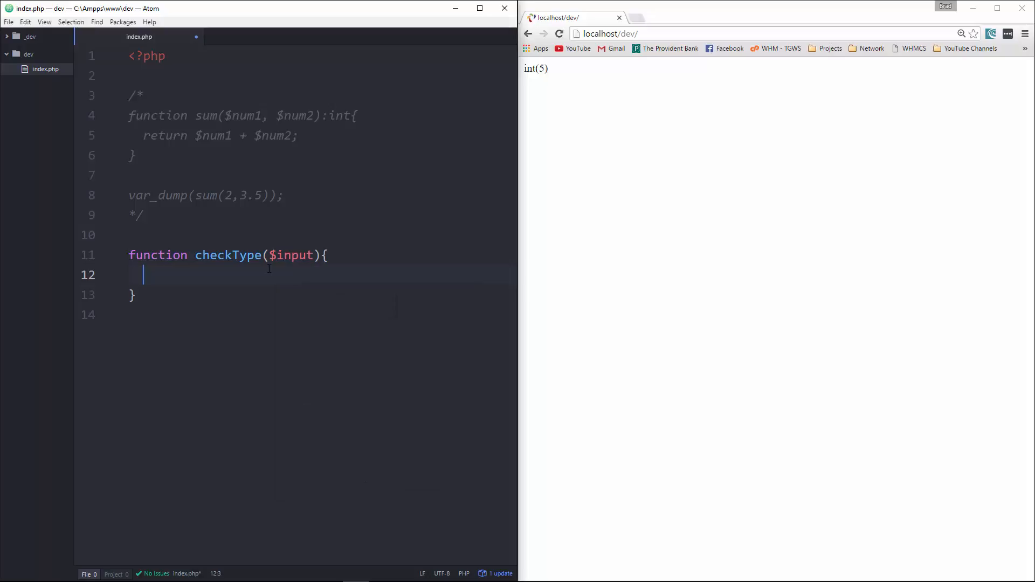
# Add an if(is_float($input)) branch that echoes 'FLOAT'
pyautogui.write('if(){}')
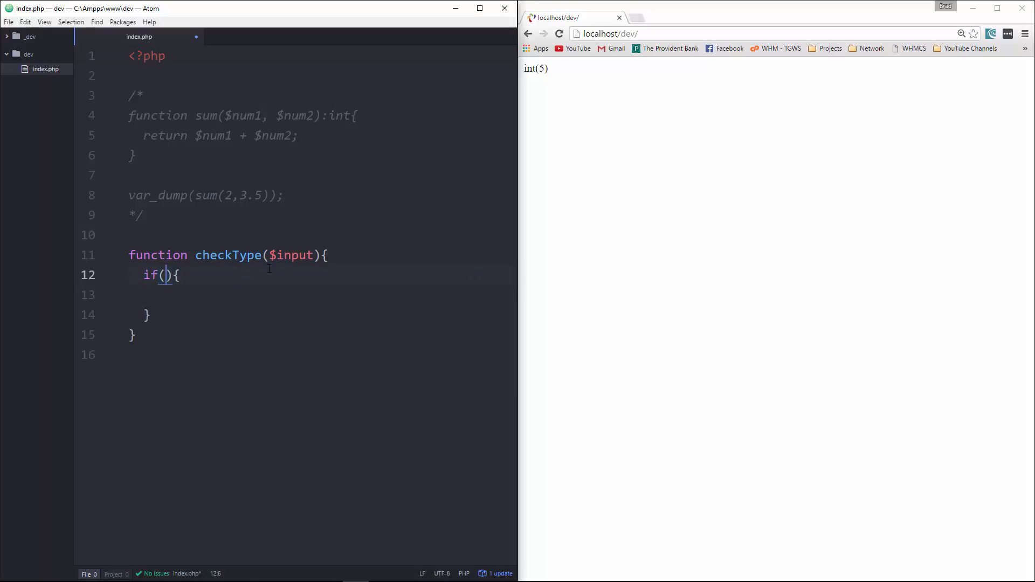
pyautogui.write('is_float(')
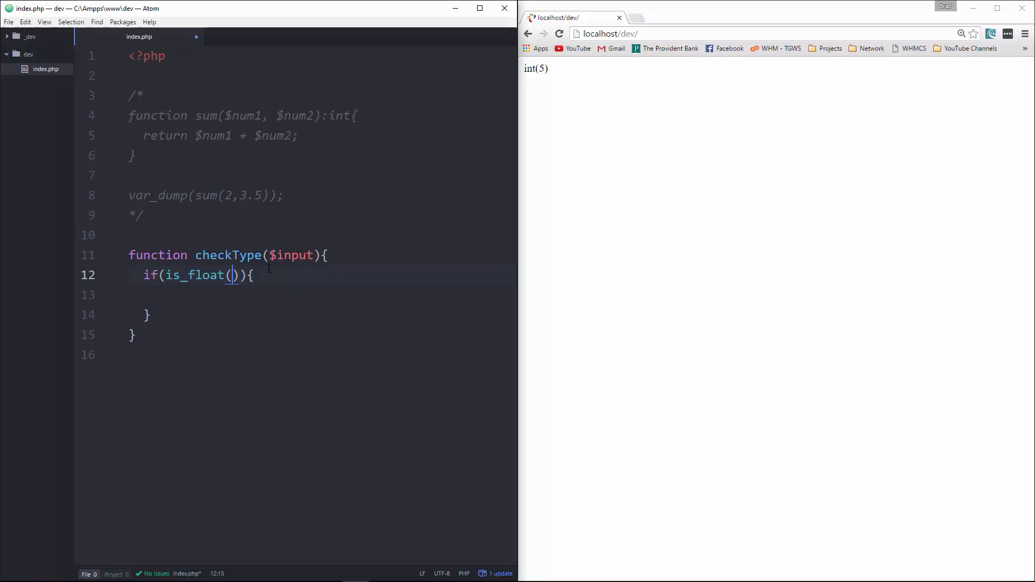
pyautogui.write('$input')
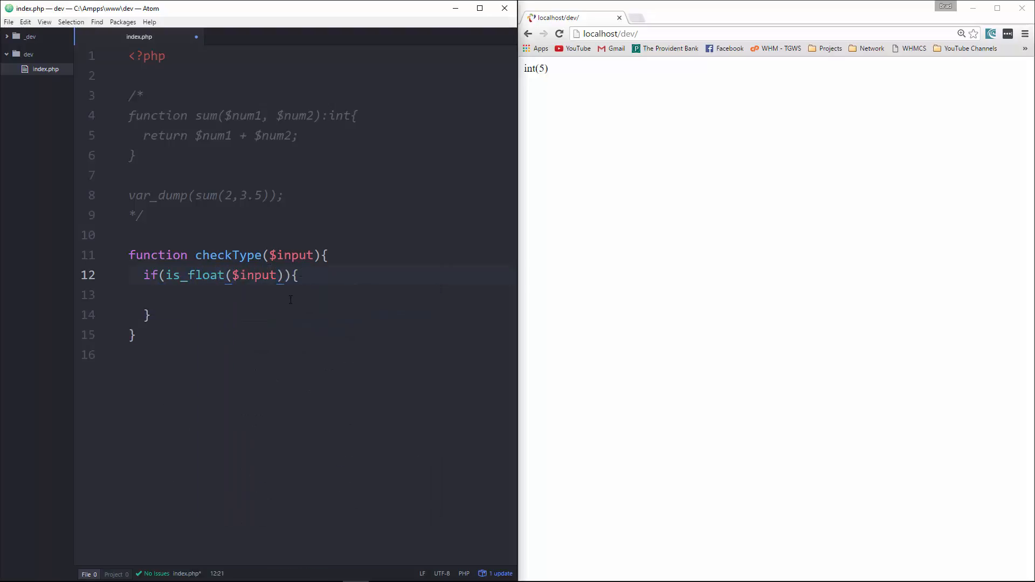
pyautogui.write("echo '';")
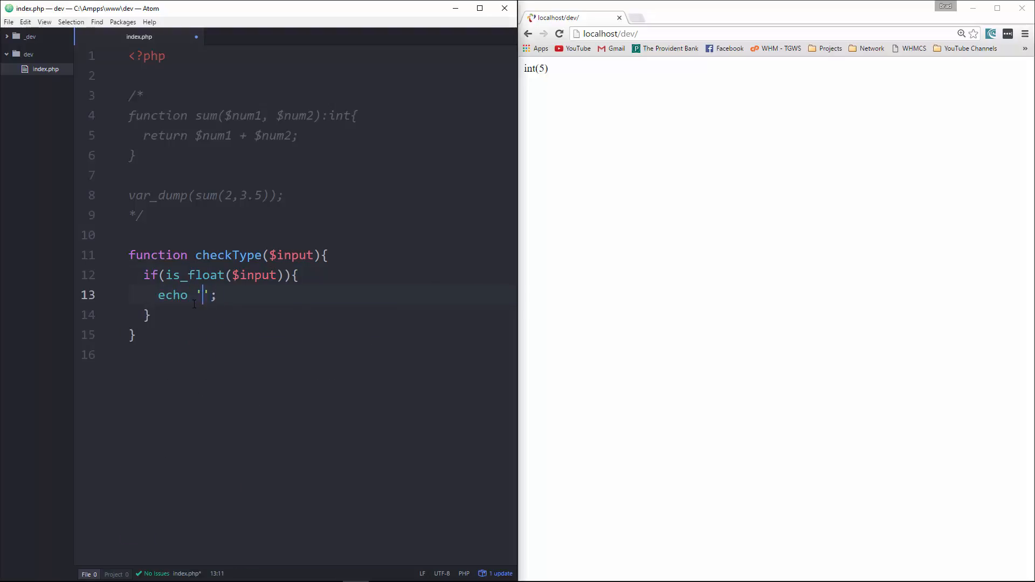
pyautogui.write('FLOAT')
pyautogui.click(323, 315)
pyautogui.write(' else if(){')
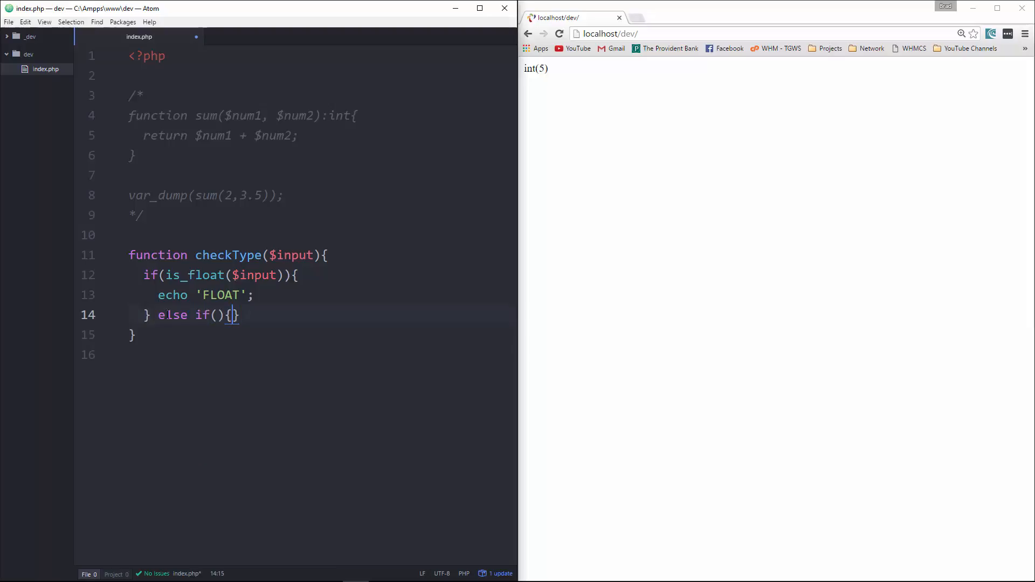
# Add an else if(is_int($input)) branch that echoes 'INTEGER'
pyautogui.press('enter')
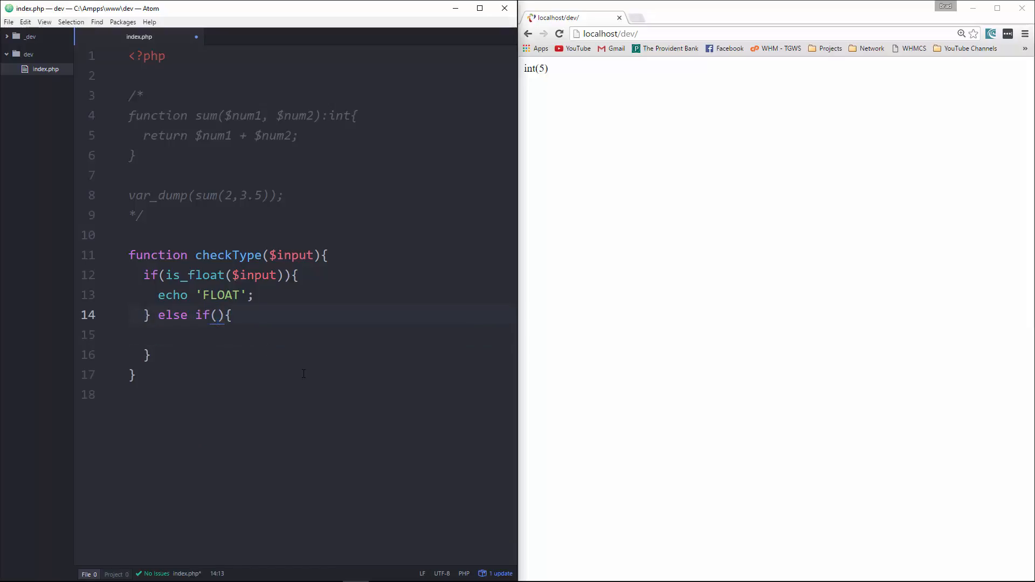
pyautogui.click(215, 315)
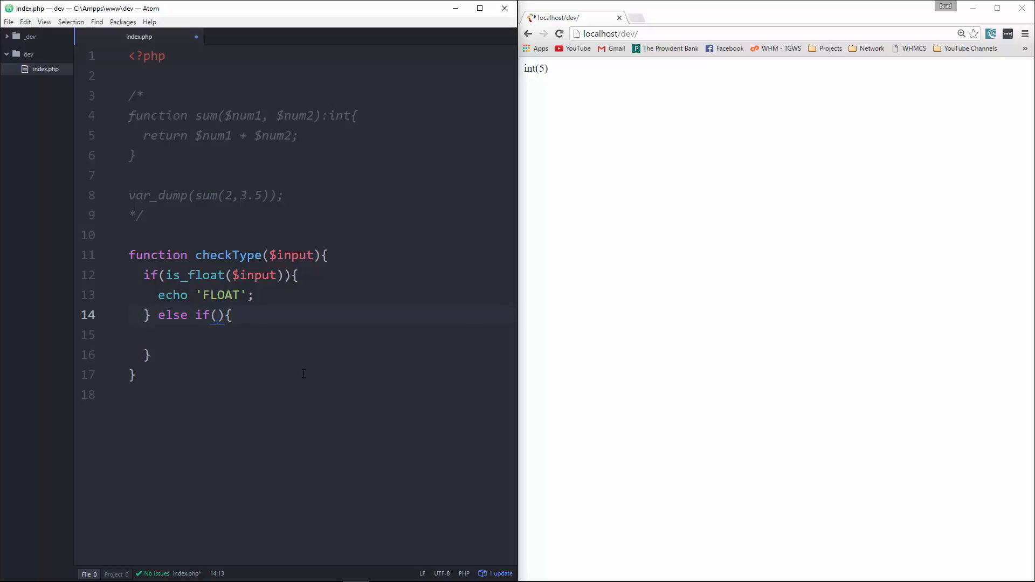
pyautogui.write('is_int(')
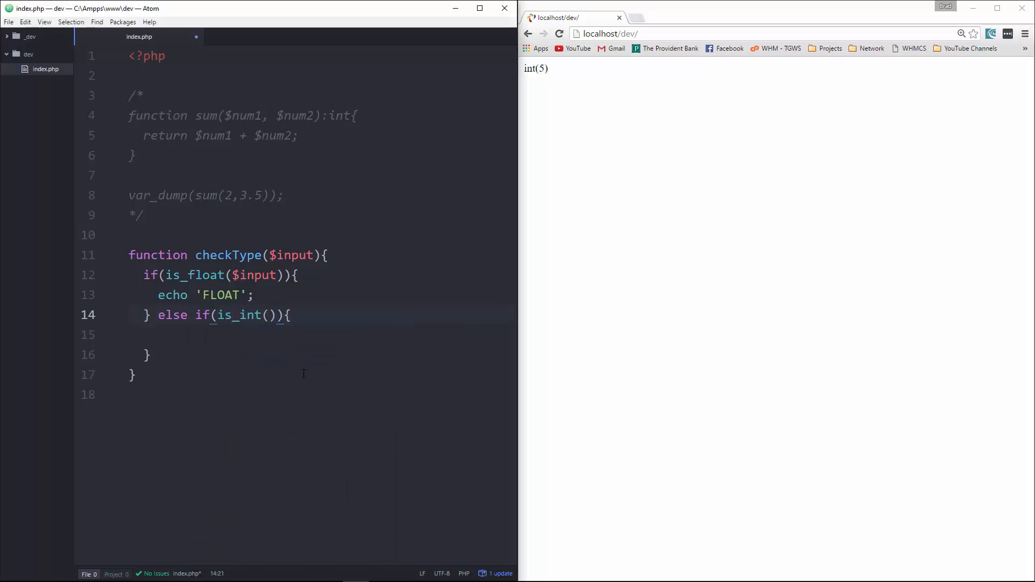
pyautogui.write('$input')
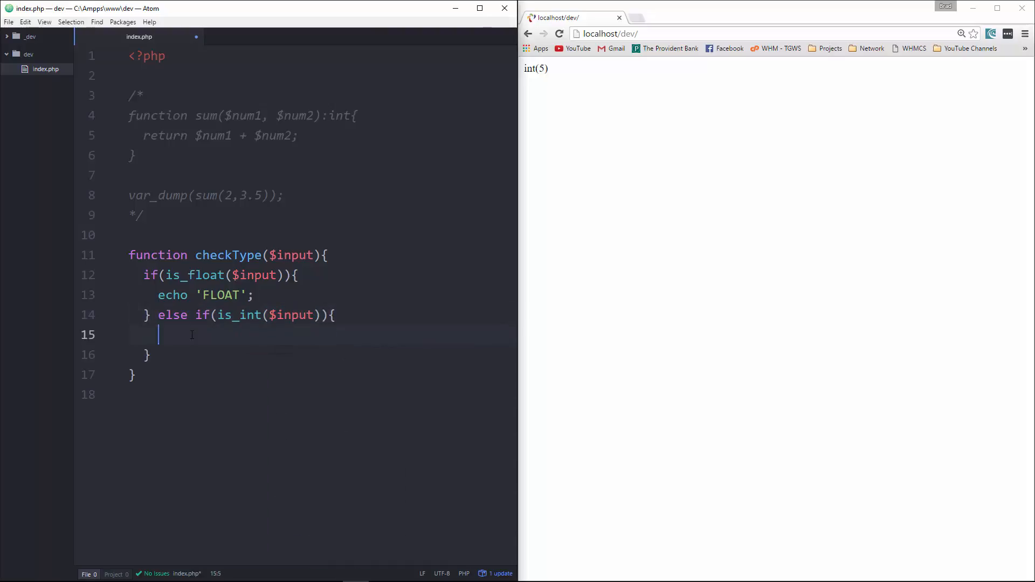
pyautogui.write("echo '';")
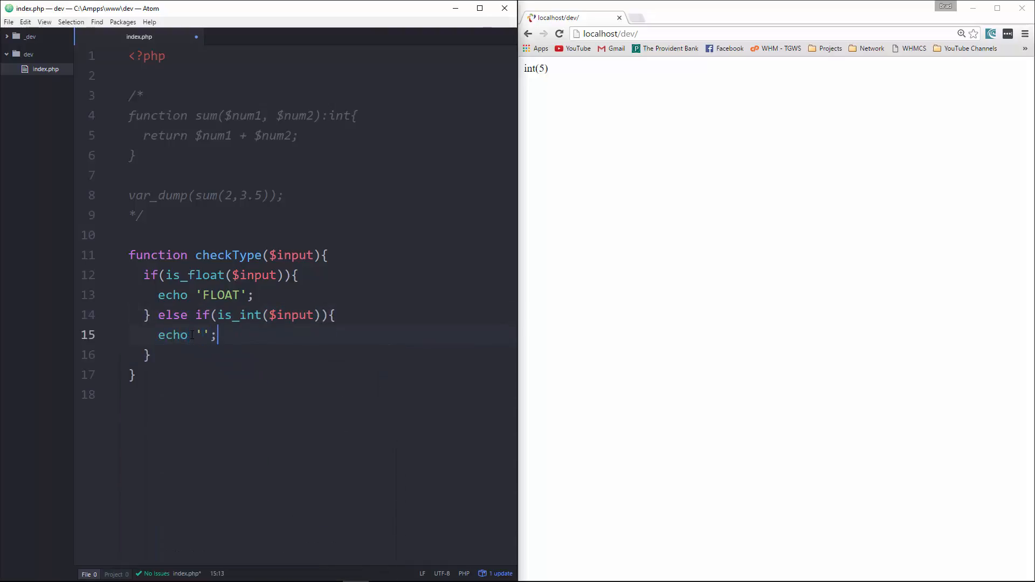
pyautogui.write('INTEGER')
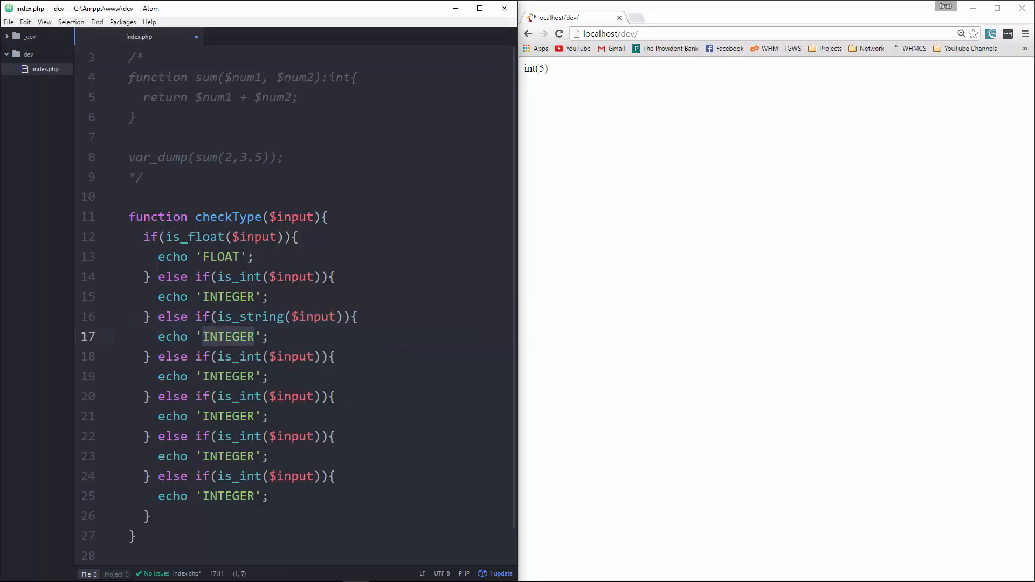
# Fill the remaining branches to echo STRING, BOOLEAN, ARRAY, OBJECT, with a final else echoing UNKNOWN
pyautogui.write('STRING')
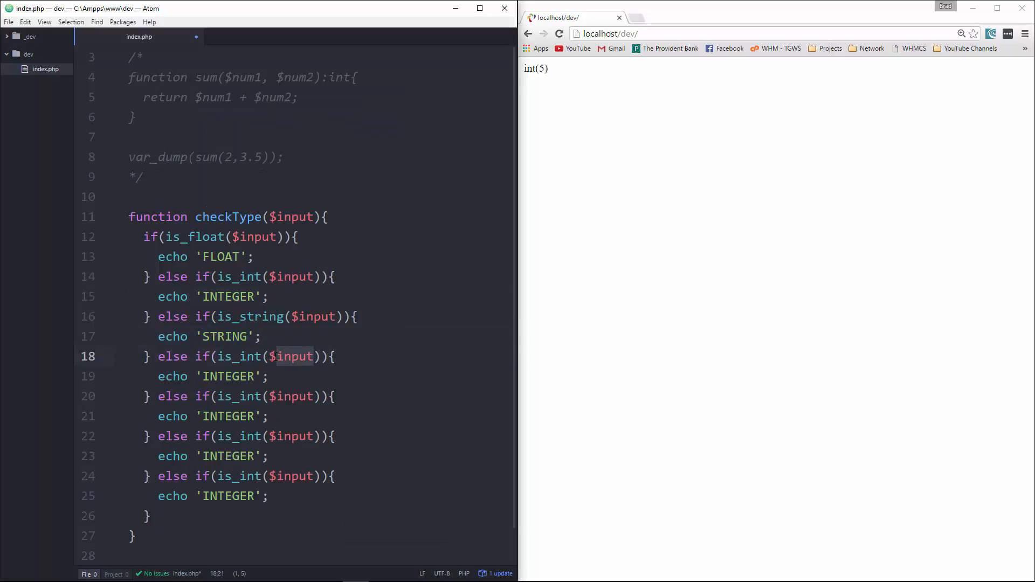
pyautogui.write('BOO')
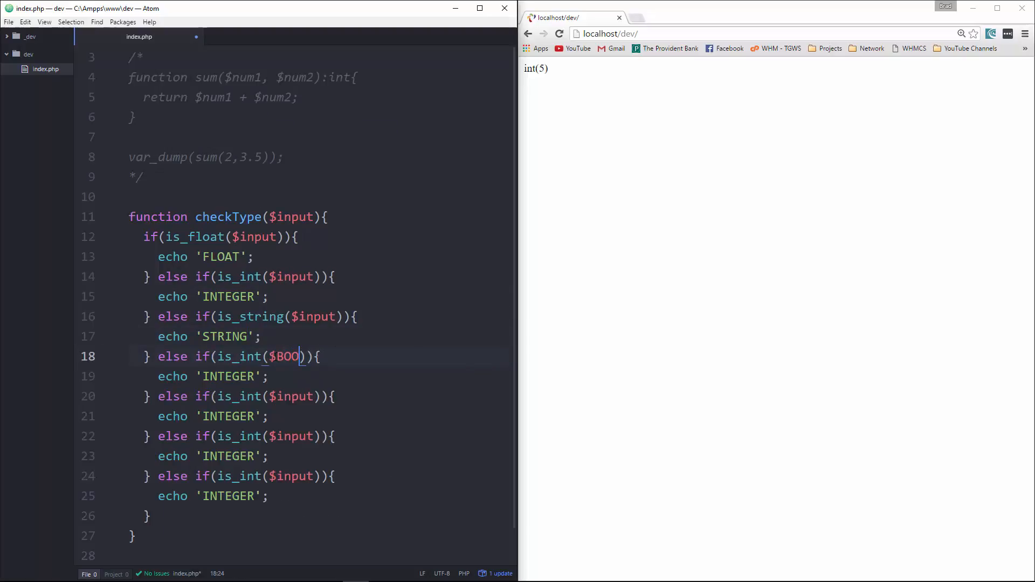
pyautogui.write('LEAN')
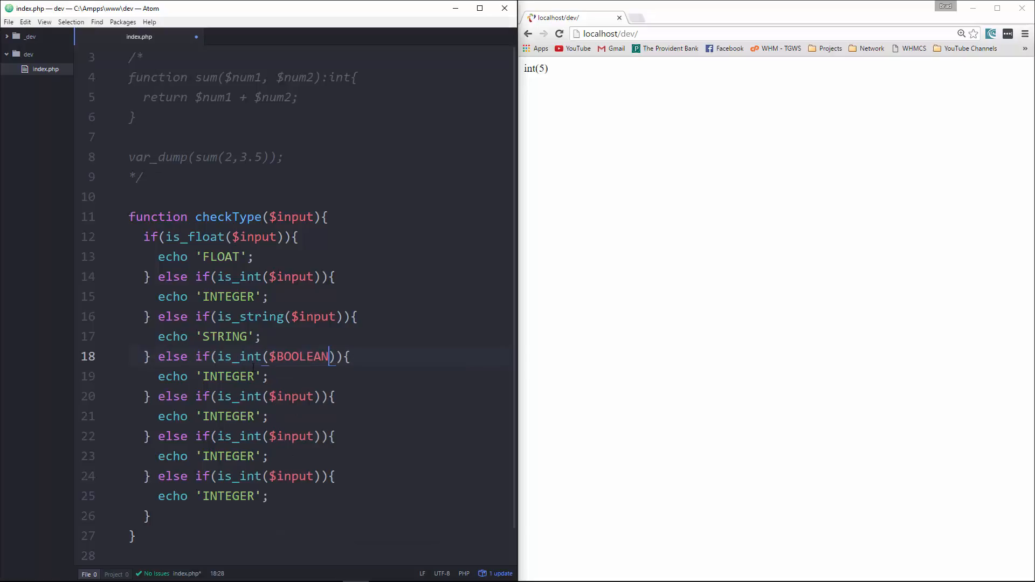
pyautogui.write('bool')
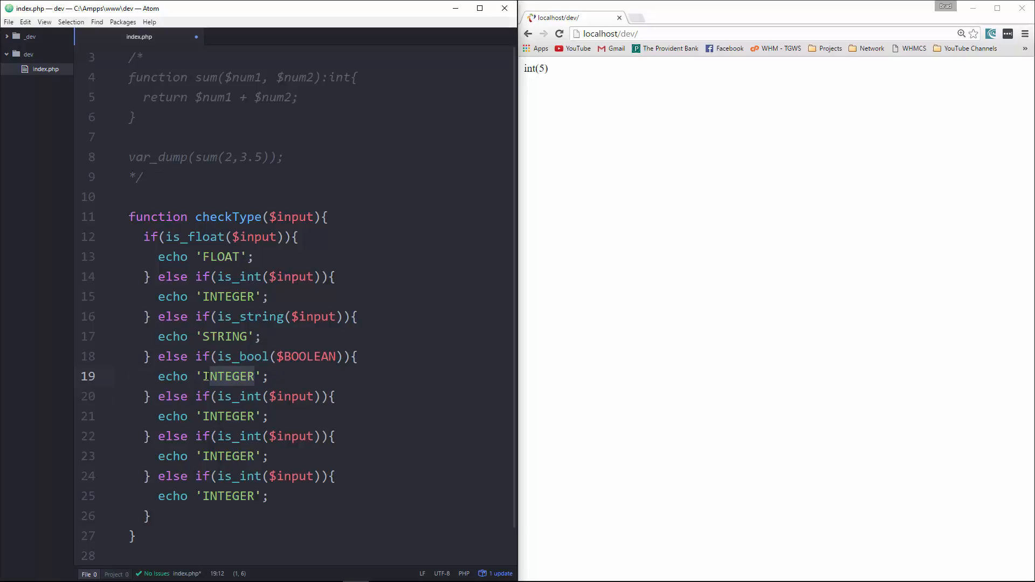
pyautogui.write('BOOLE')
pyautogui.click(315, 395)
pyautogui.write('array')
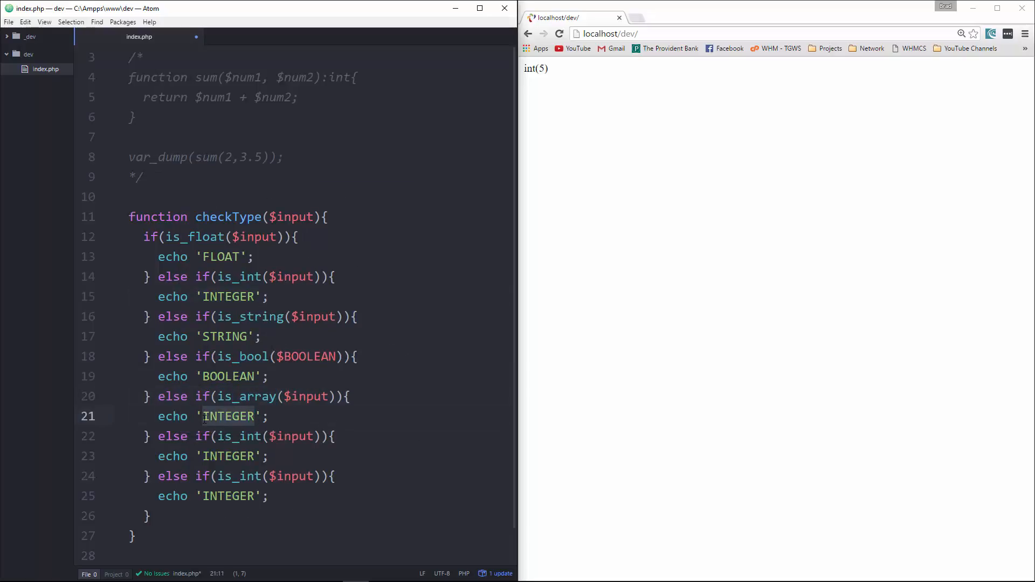
pyautogui.write('ARRAY')
pyautogui.click(250, 435)
pyautogui.write('objec')
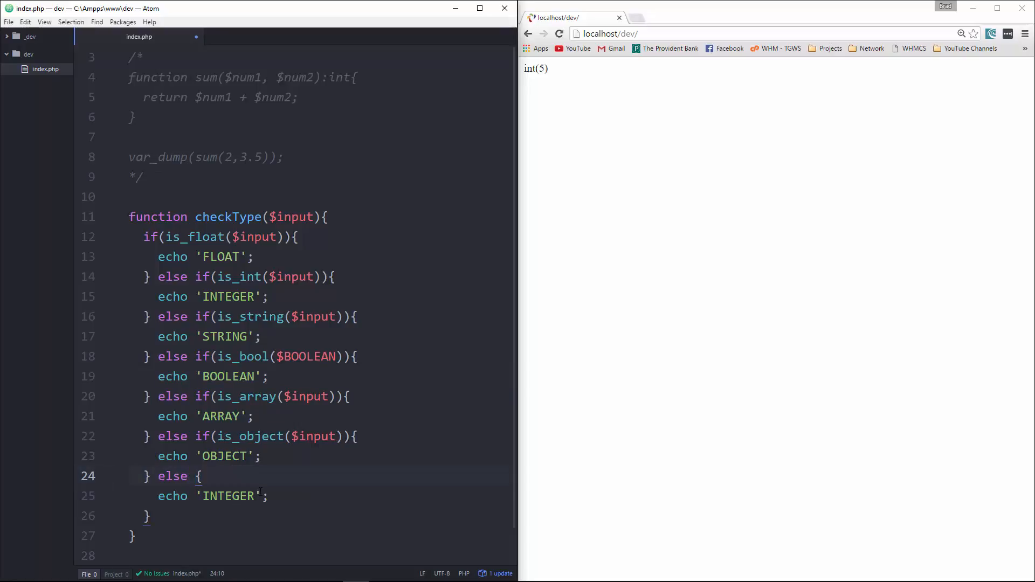
pyautogui.write('UNKNOWN')
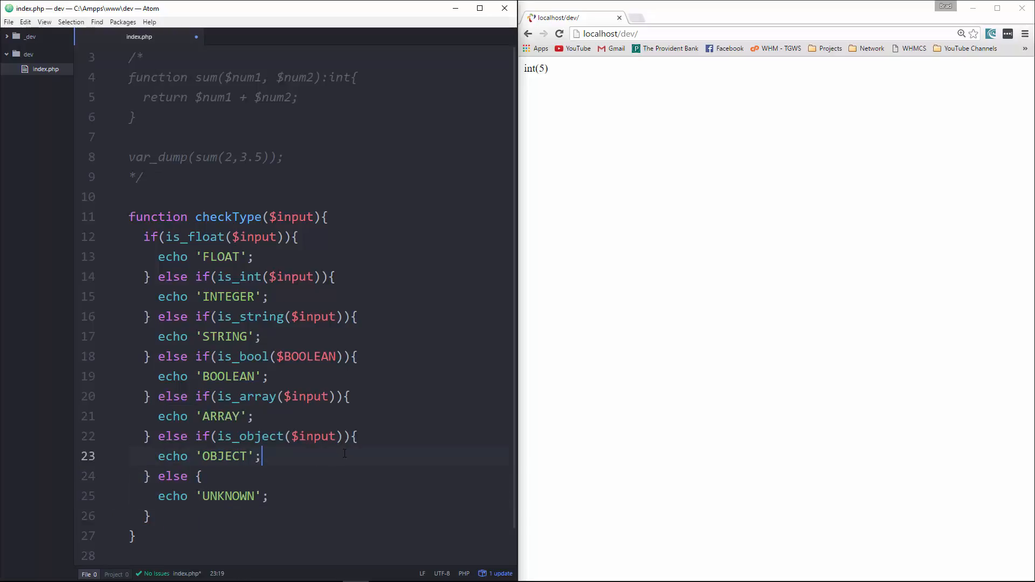
pyautogui.click(267, 496)
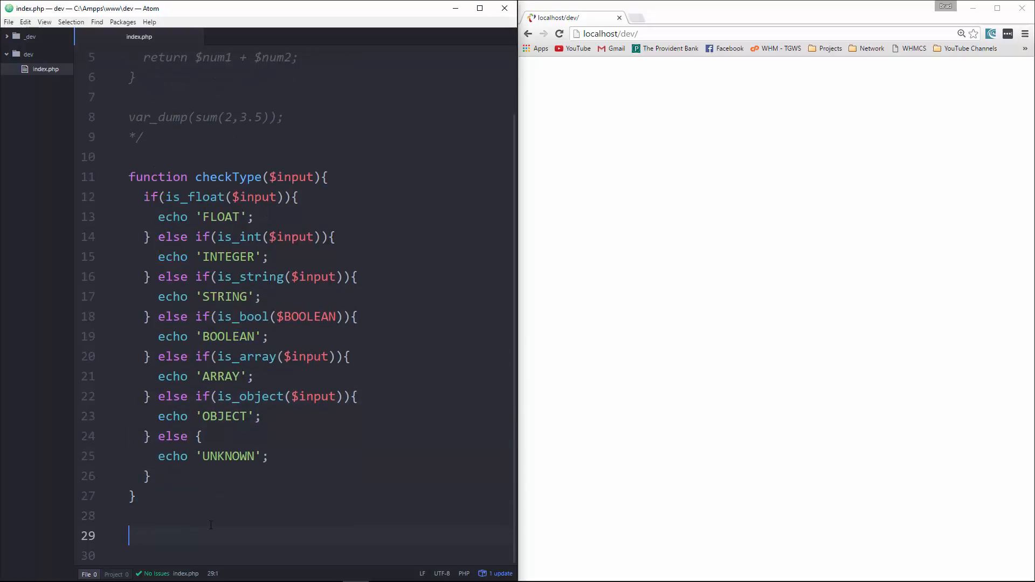
# Write function foo() that returns the string 'Hello'
pyautogui.write('function')
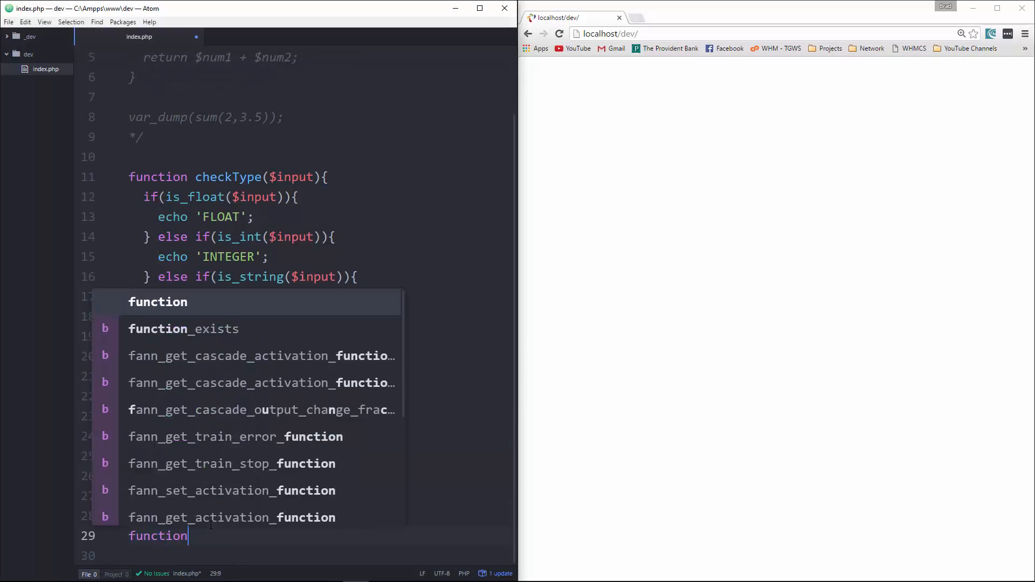
pyautogui.write('foo(){')
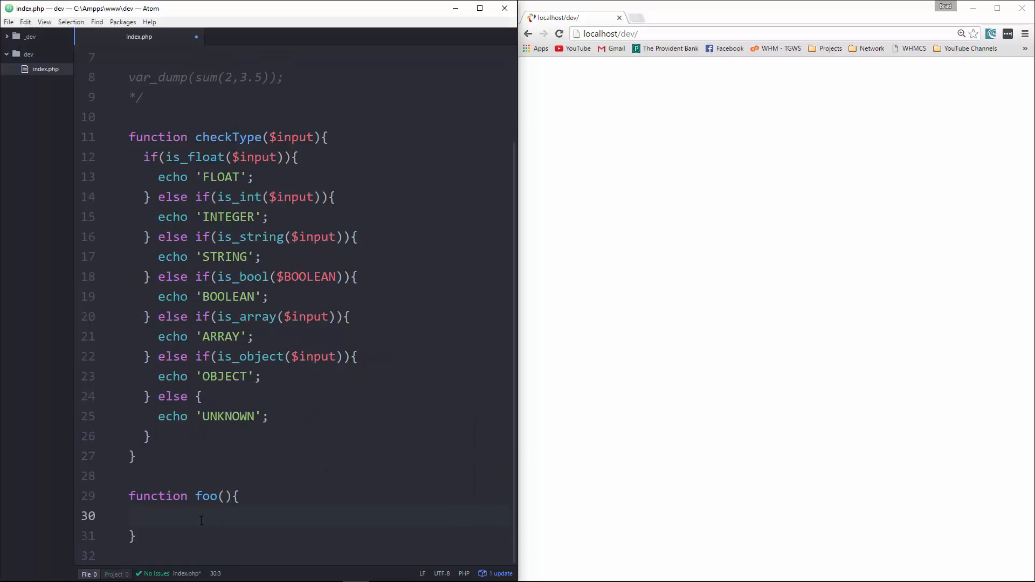
pyautogui.click(231, 496)
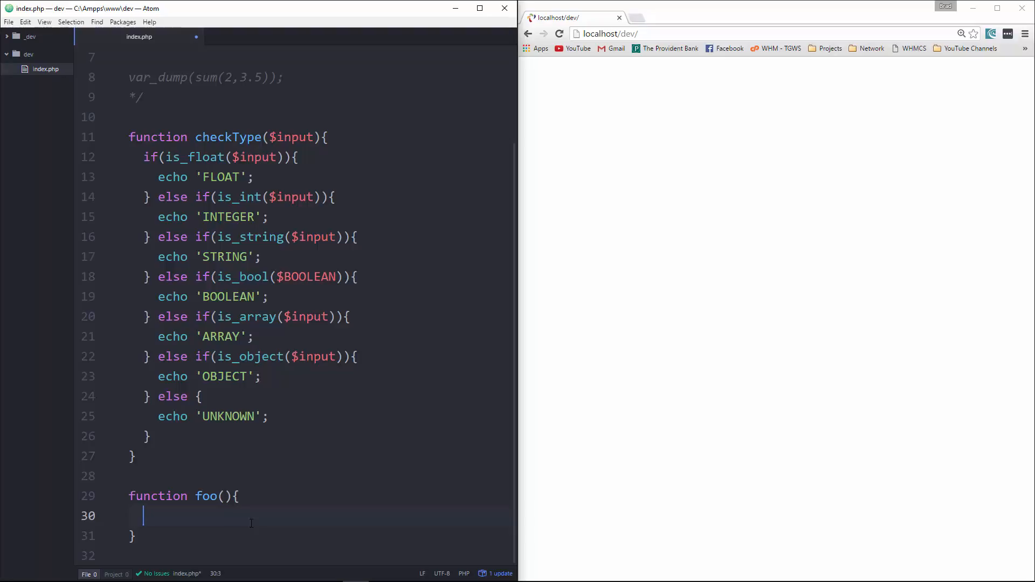
pyautogui.write('return')
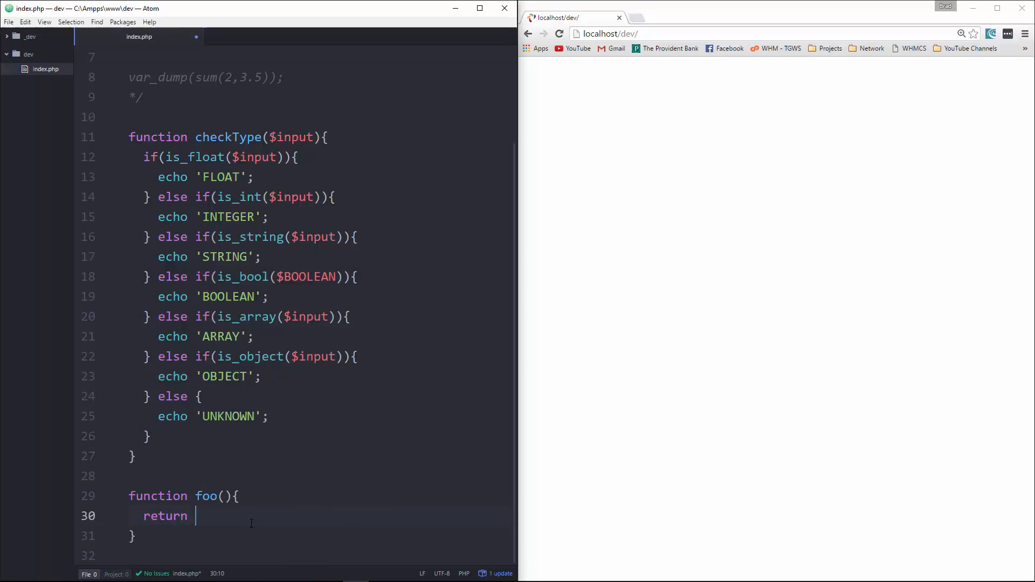
pyautogui.write("'';")
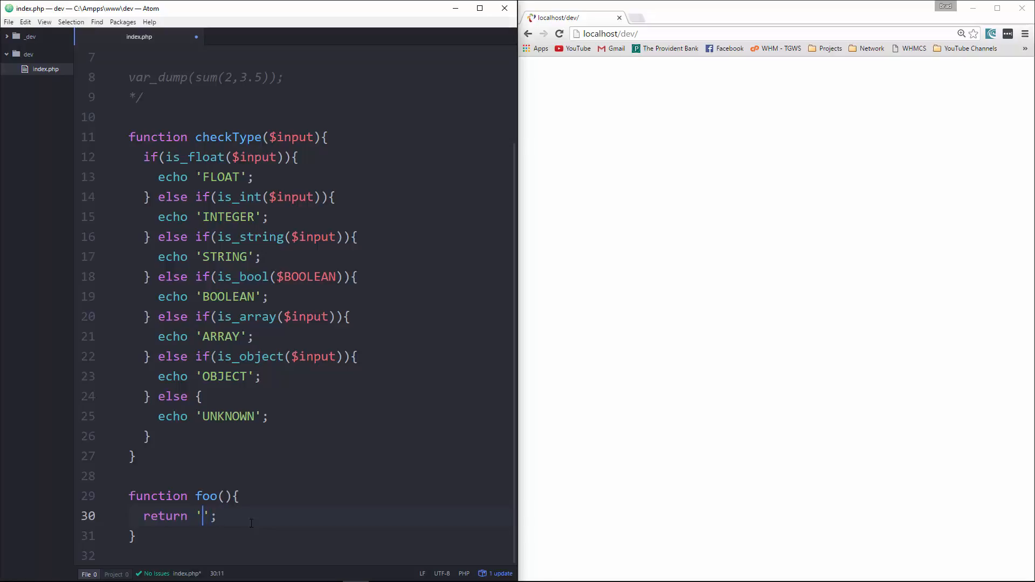
pyautogui.write('Hello')
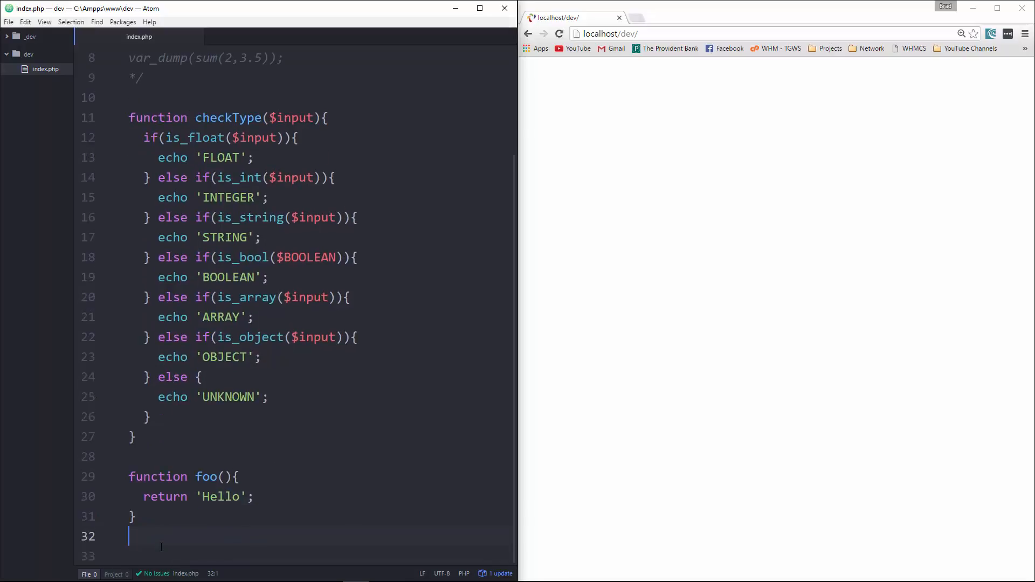
# Call checkType(foo()); on a new line below foo
pyautogui.write('checkType();')
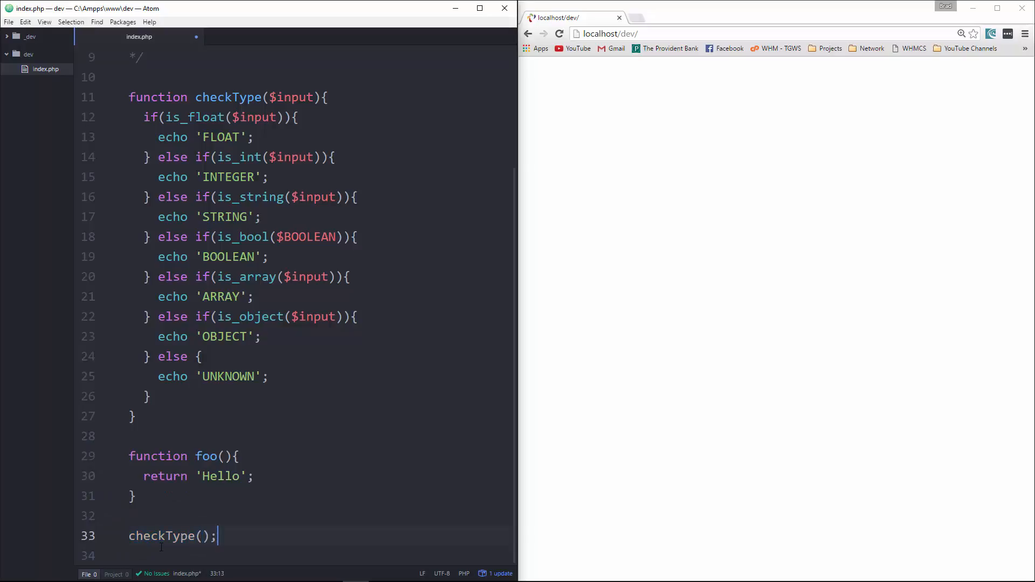
pyautogui.write('foo()')
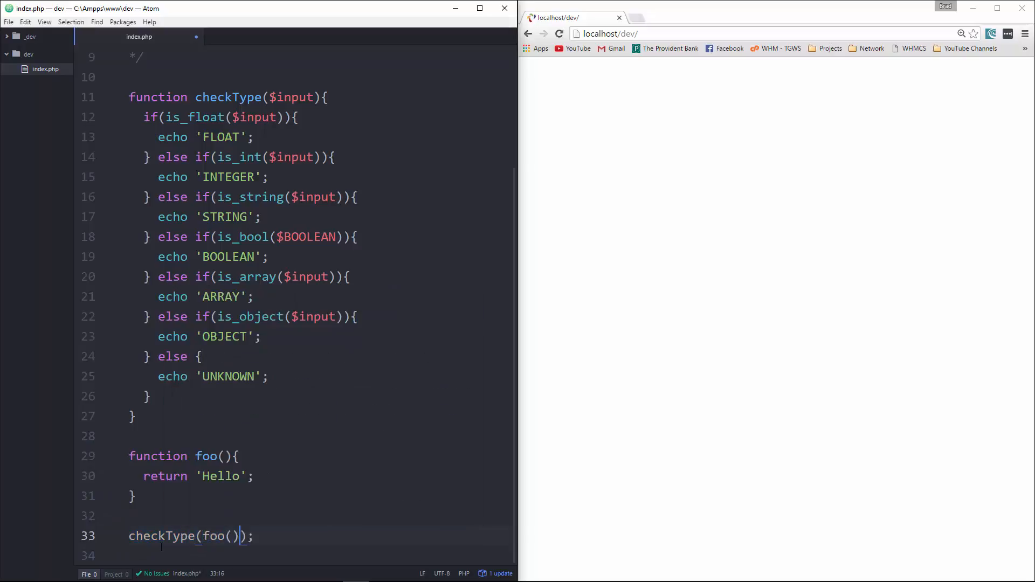
pyautogui.click(305, 456)
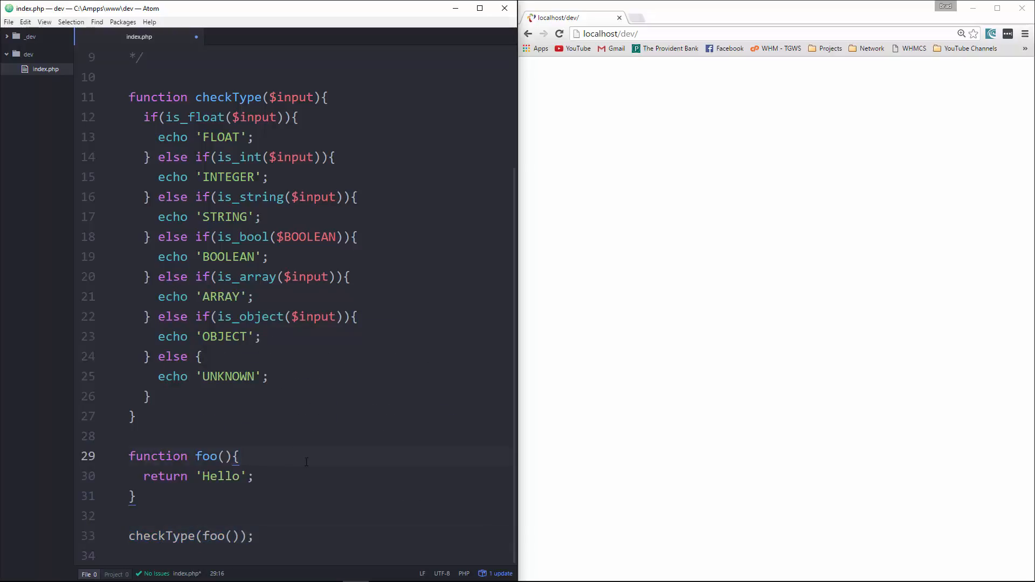
# Give foo() an :int return type and make it return 2.3, reloading to see INTEGER
pyautogui.click(558, 34)
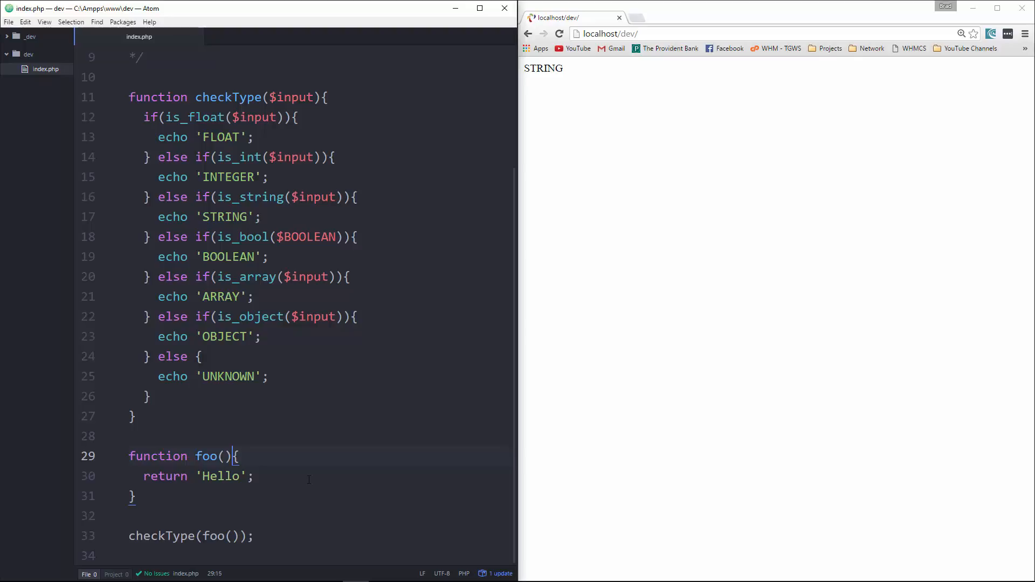
pyautogui.write(':int')
pyautogui.click(317, 476)
pyautogui.write('2')
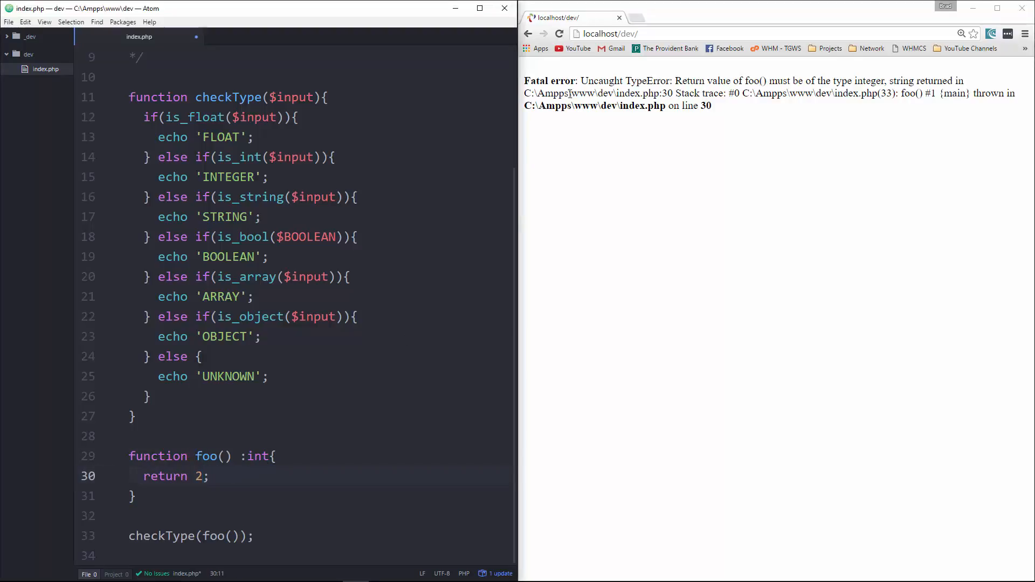
pyautogui.click(558, 33)
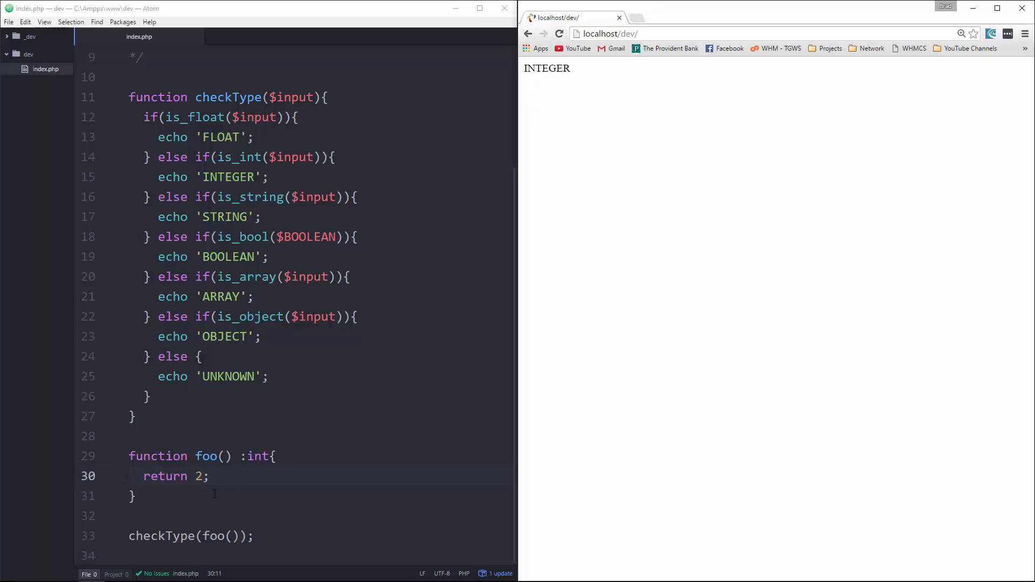
pyautogui.write('.3')
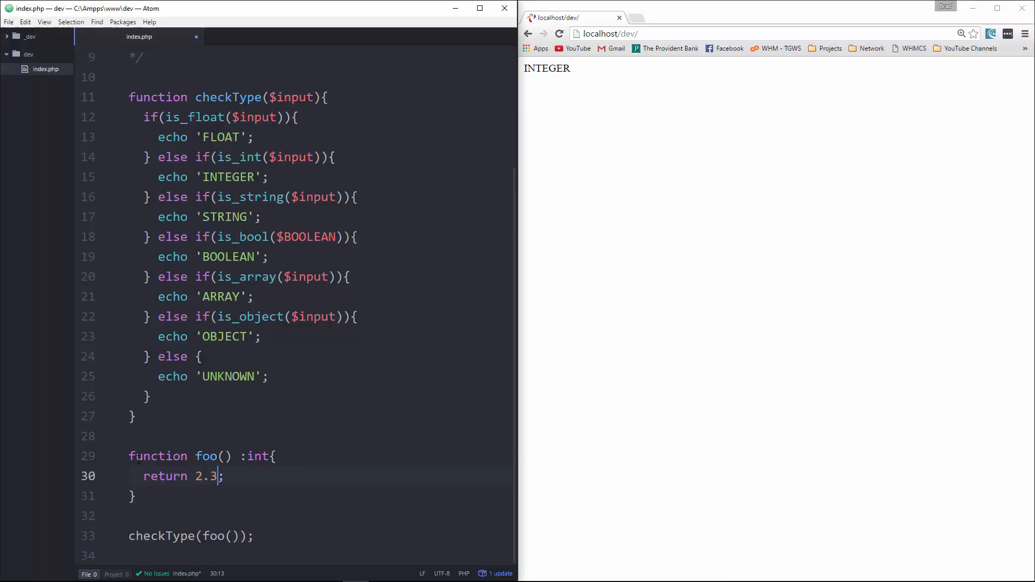
pyautogui.click(558, 33)
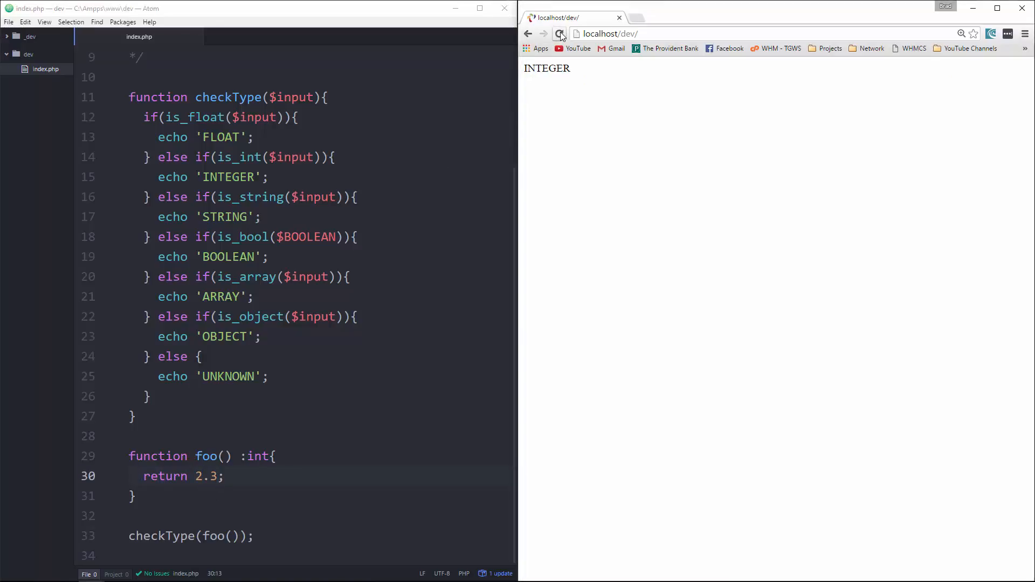
pyautogui.click(559, 34)
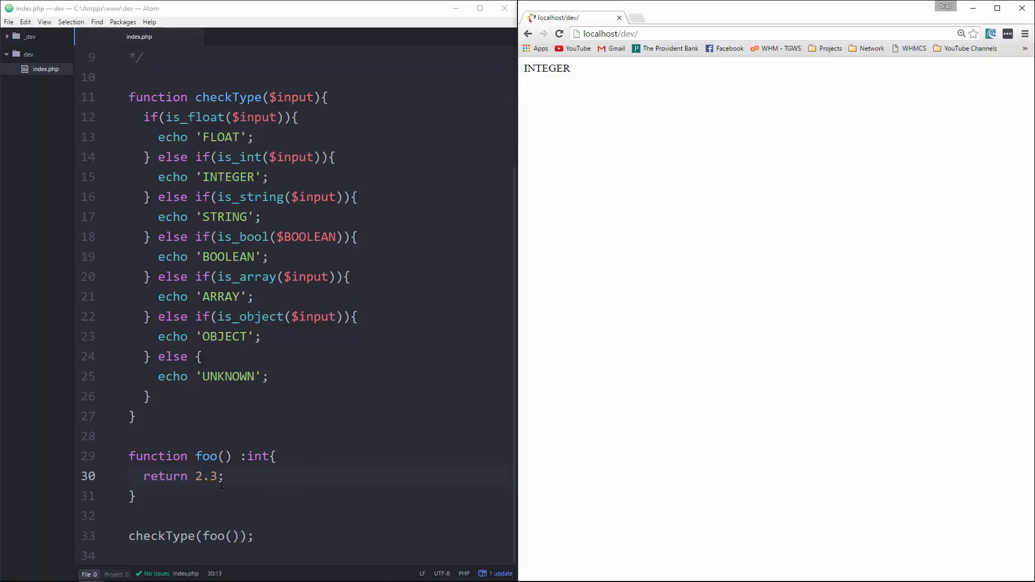
pyautogui.click(269, 456)
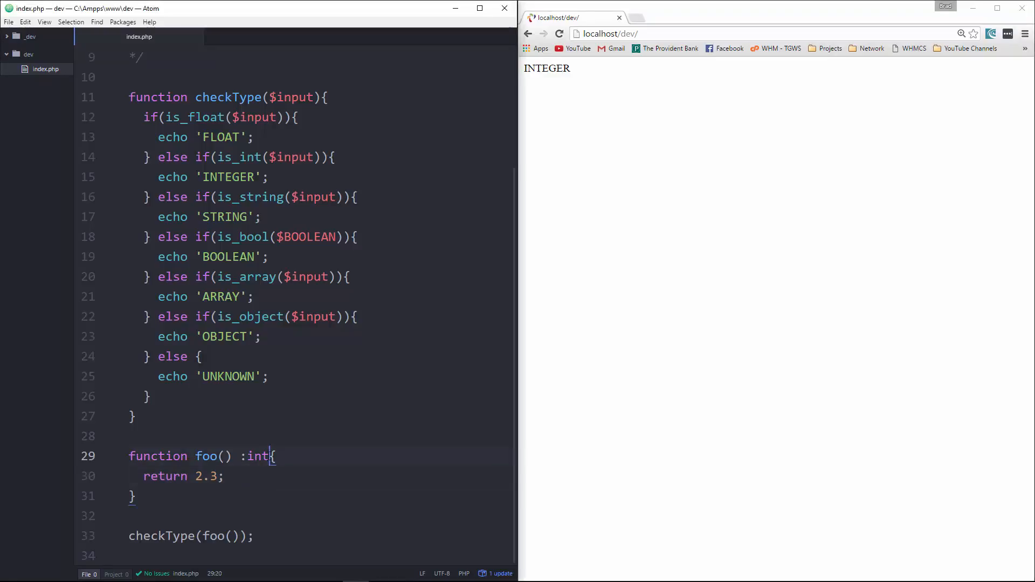
# Change foo()'s return type to float and its return value to 2, reloading to see FLOAT
pyautogui.write('float')
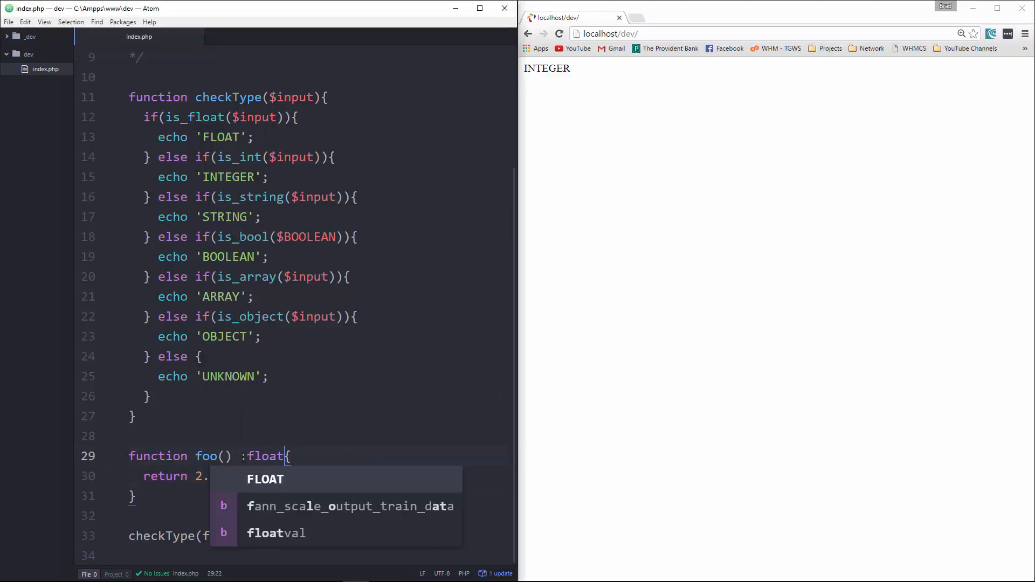
pyautogui.click(559, 33)
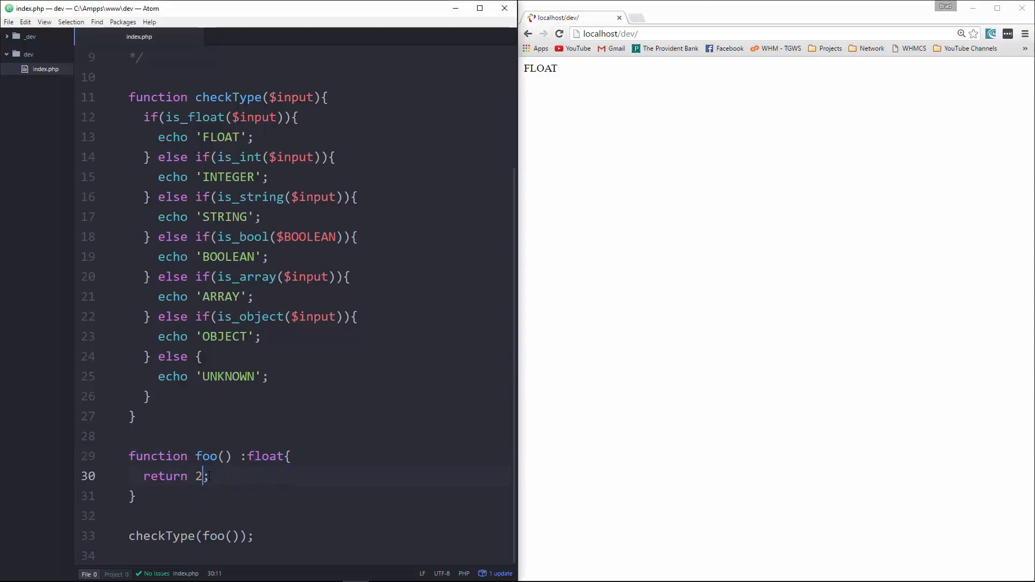
pyautogui.click(559, 34)
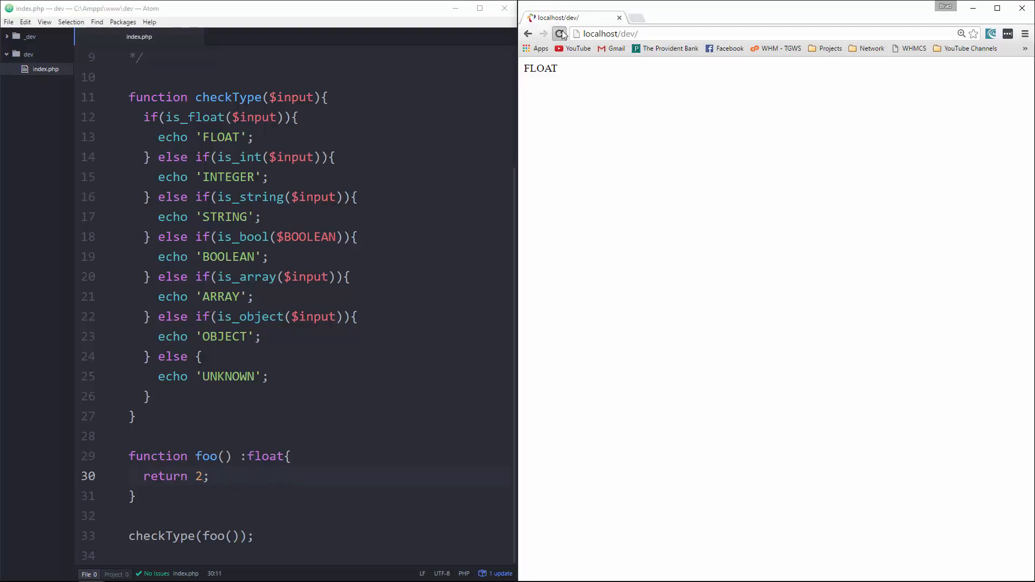
pyautogui.click(559, 34)
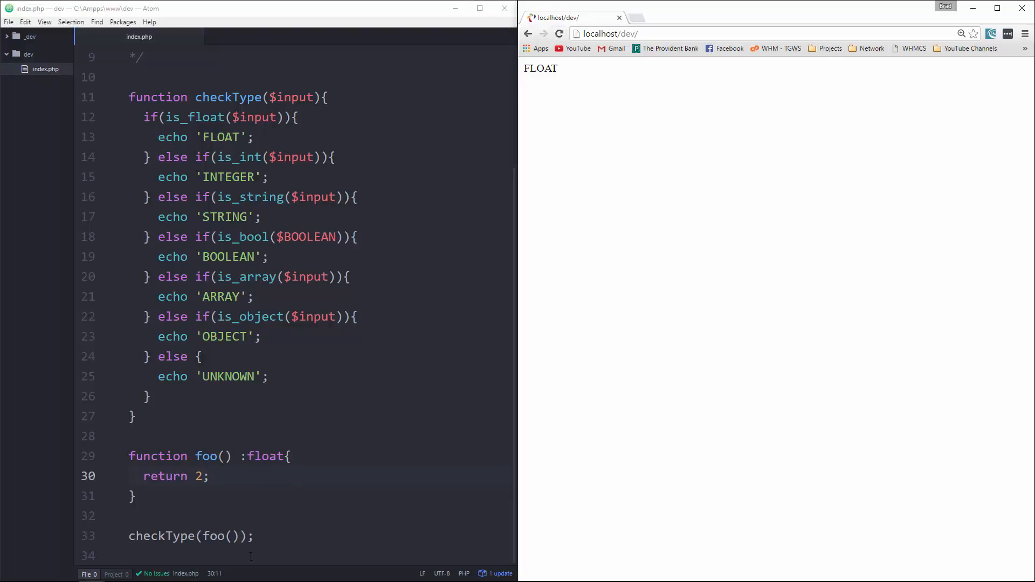
pyautogui.click(204, 475)
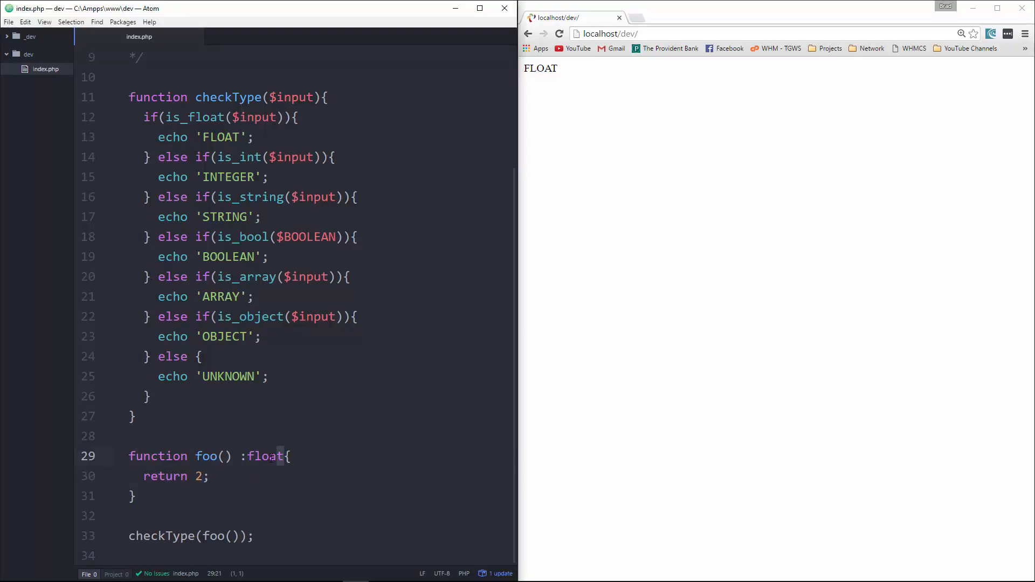
# Make foo() return [1,2,3] and reload to see the TypeError under float
pyautogui.click(199, 475)
pyautogui.write('[')
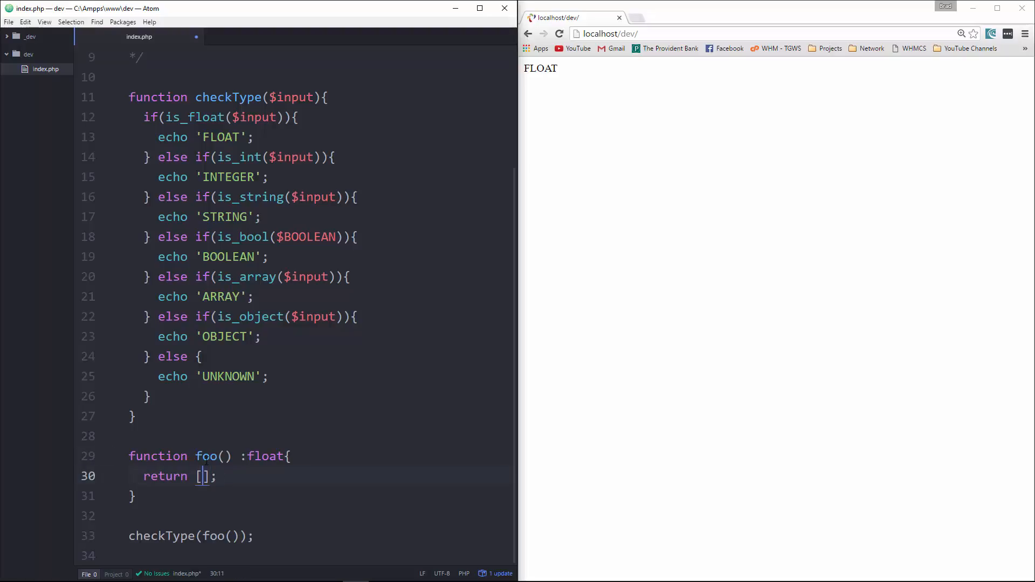
pyautogui.write('1,2,3')
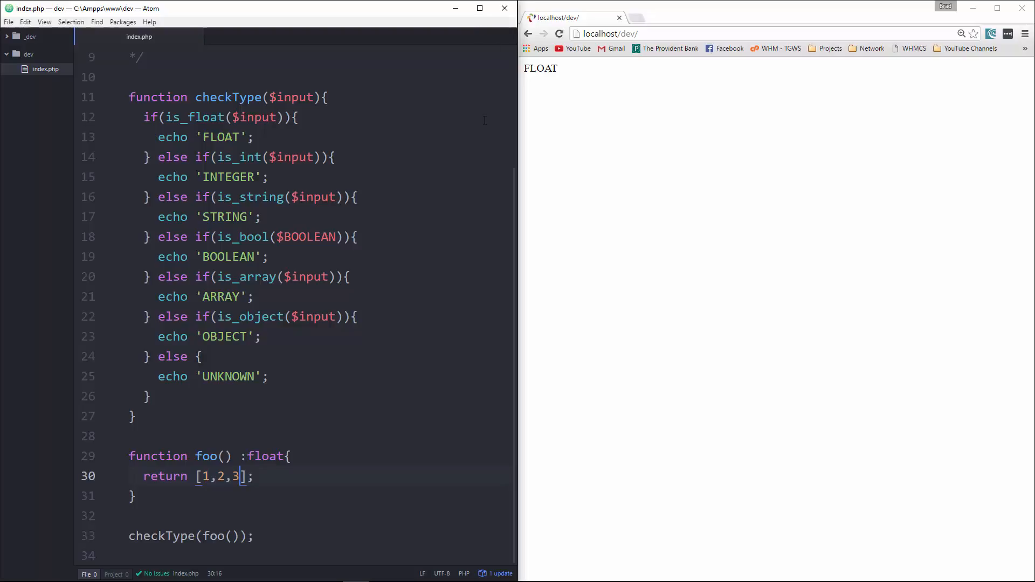
pyautogui.click(558, 34)
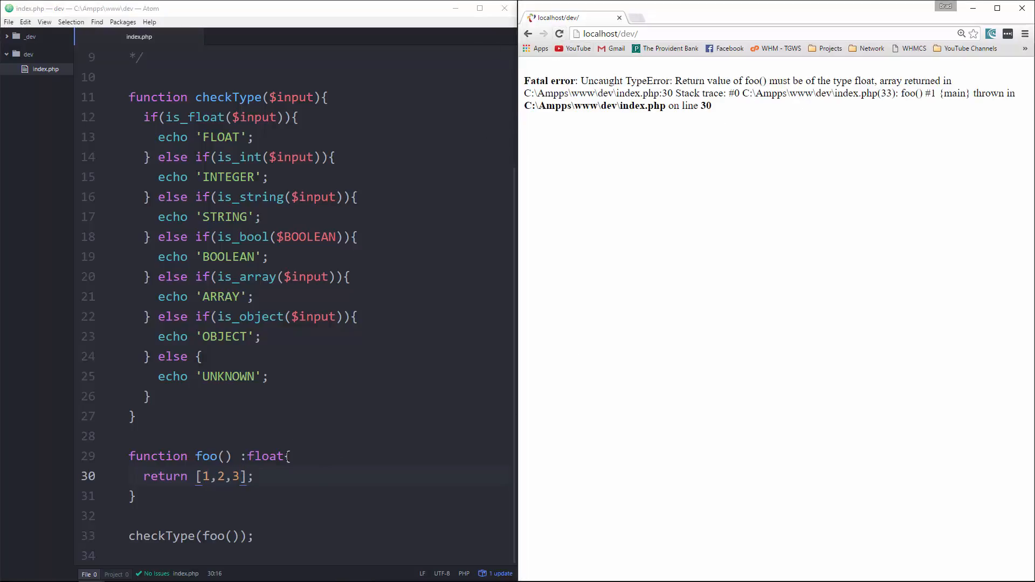
# Remove :float, then declare :array as foo()'s return type so the page reports ARRAY
pyautogui.doubleClick(264, 456)
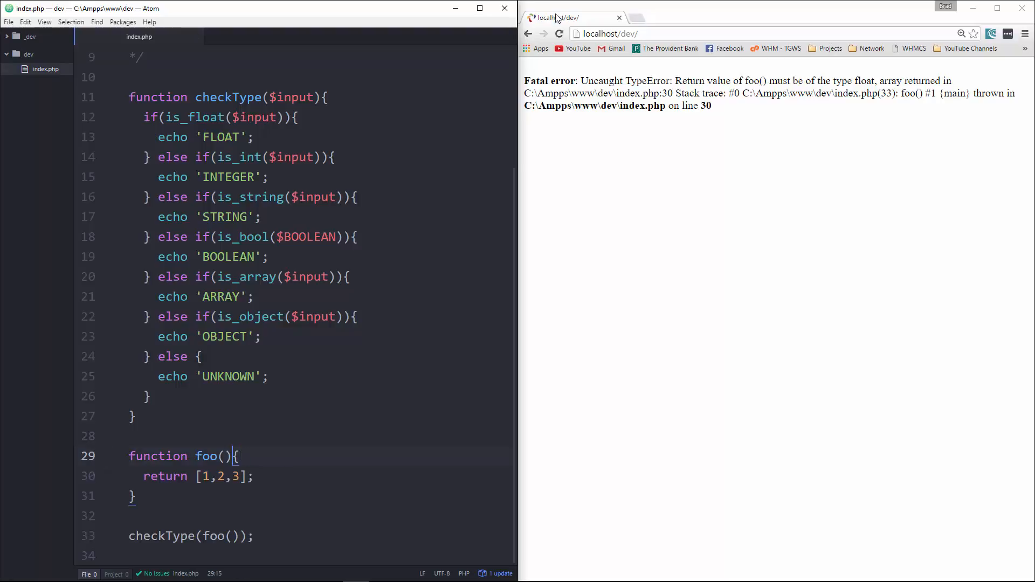
pyautogui.click(559, 34)
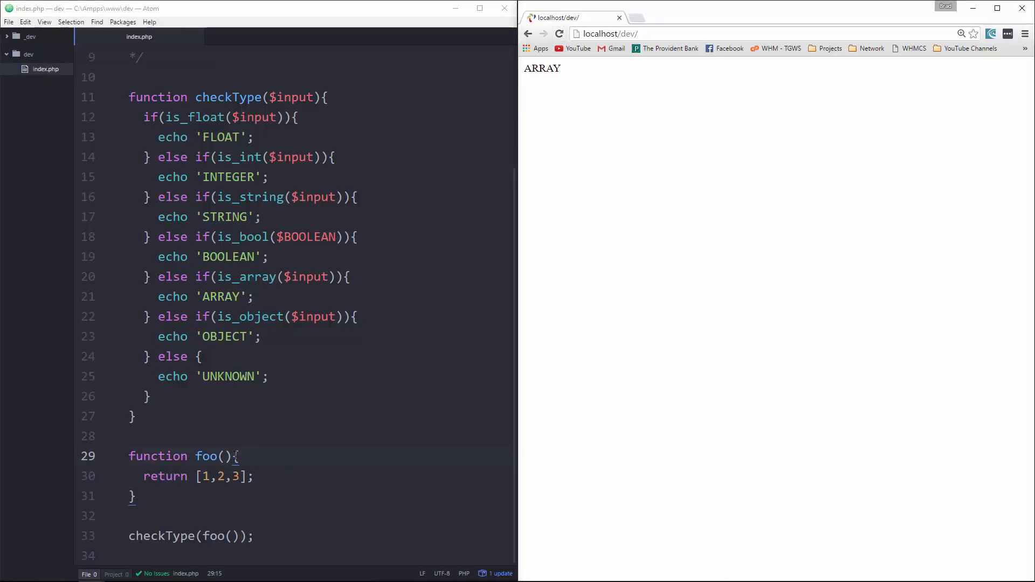
pyautogui.write(':')
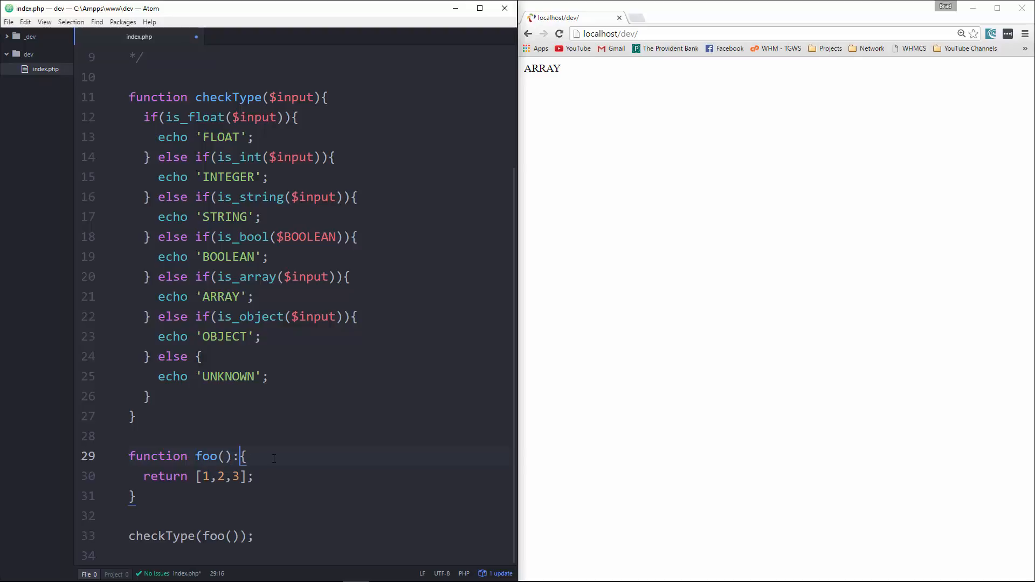
pyautogui.write('array')
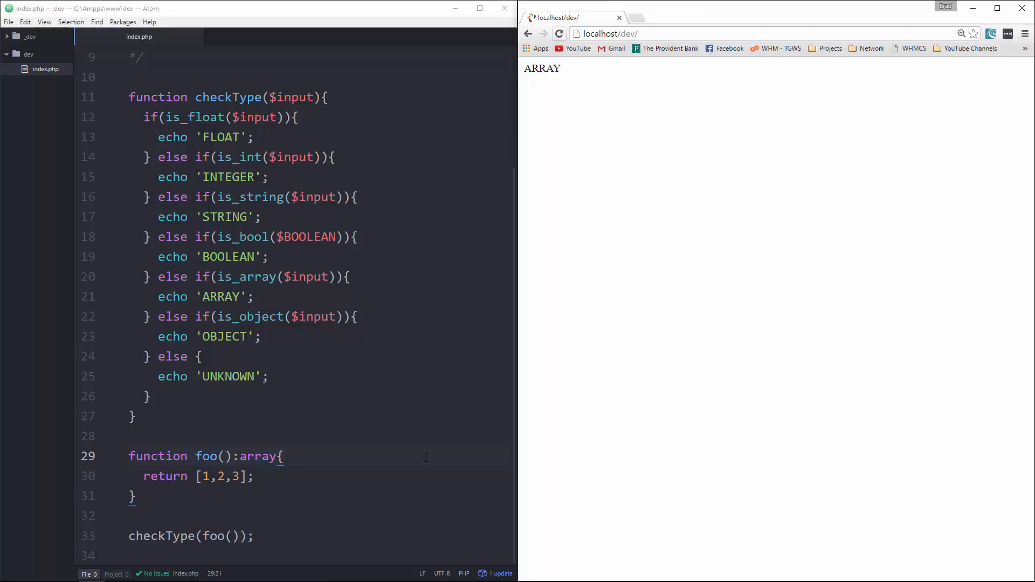
pyautogui.click(198, 475)
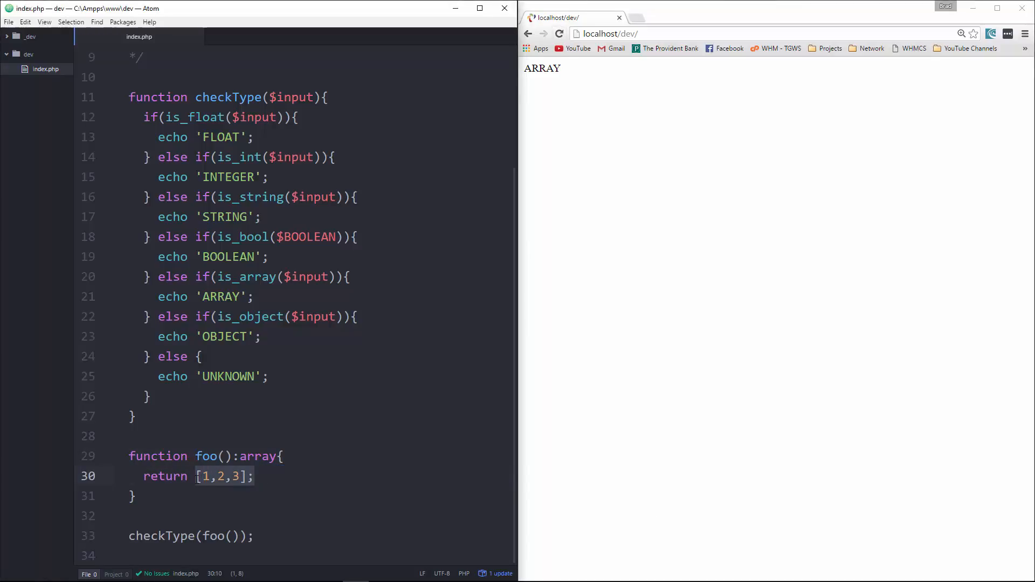
# Make foo() return null, reload to see the not-an-array TypeError, then switch the return type to int
pyautogui.write('null')
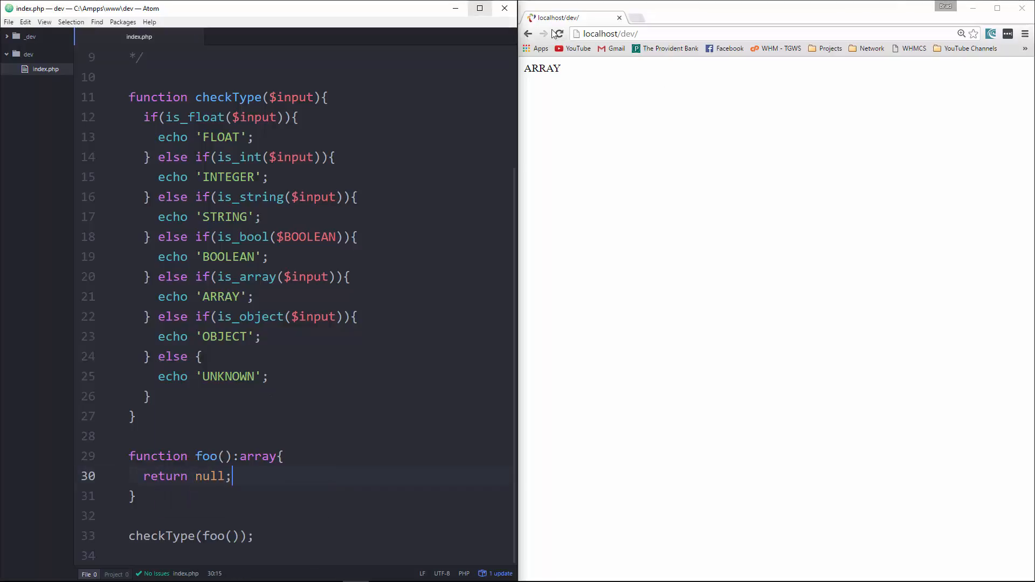
pyautogui.click(558, 33)
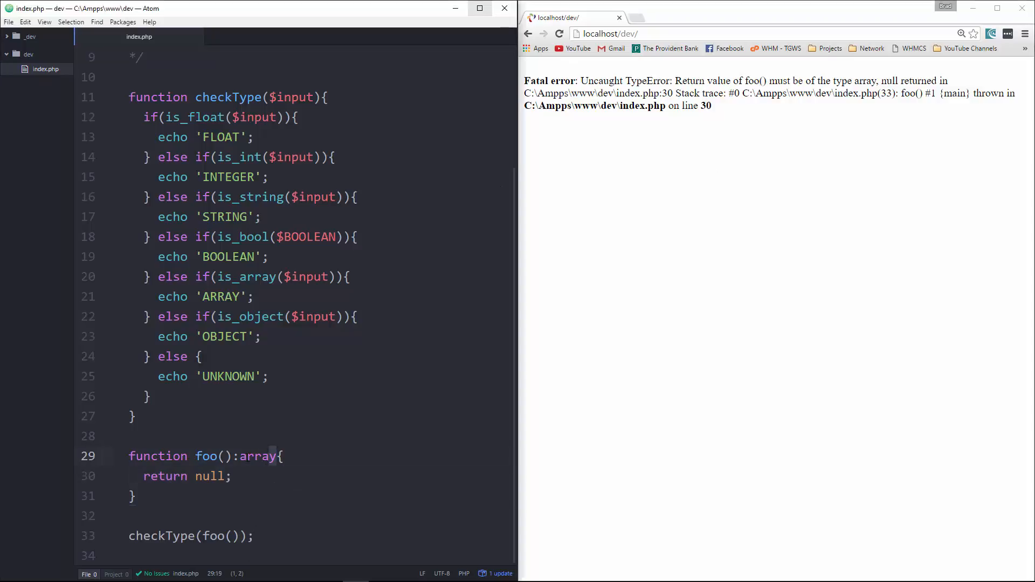
pyautogui.doubleClick(257, 456)
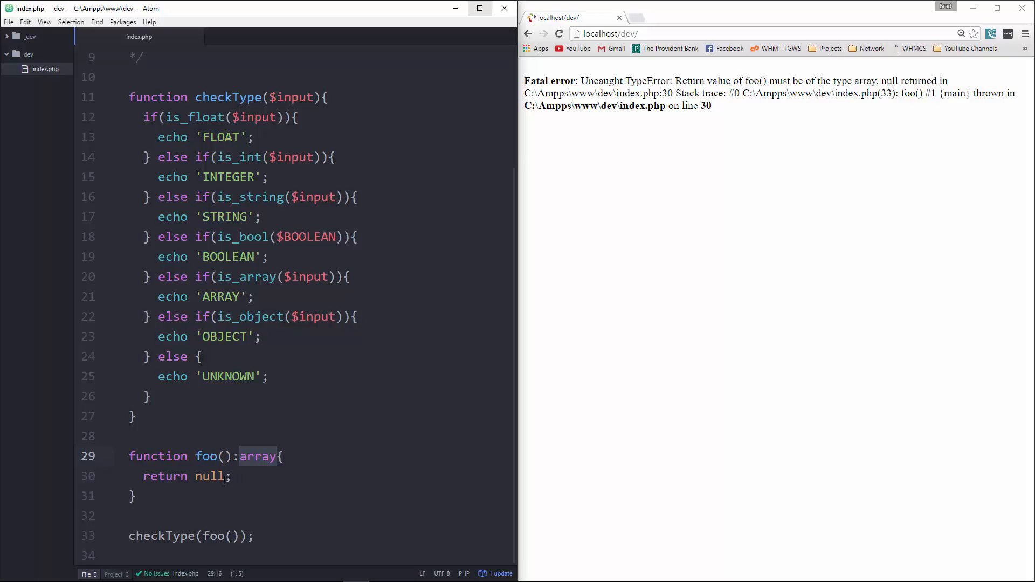
pyautogui.write('int')
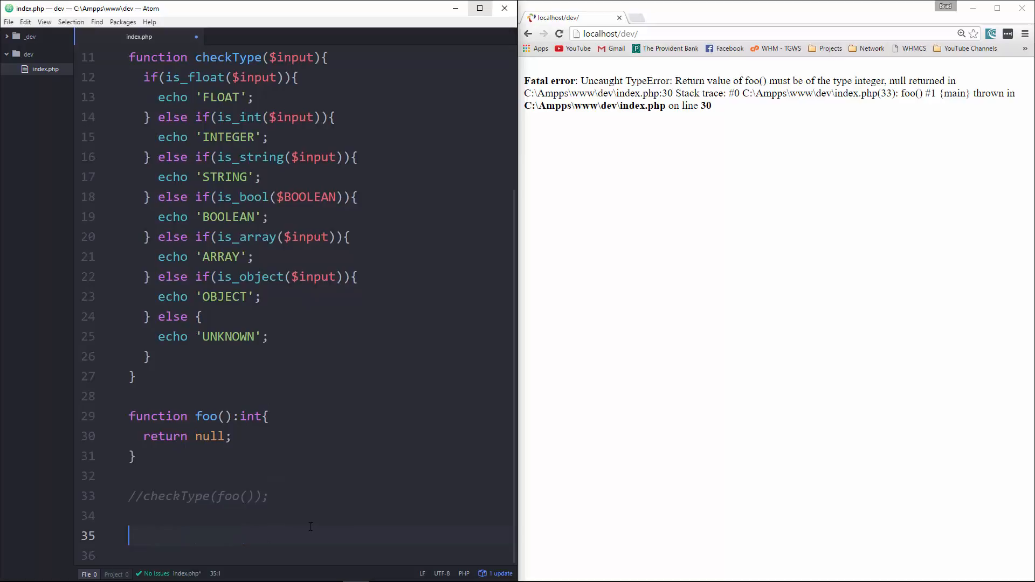
# Write 'interface A { static function make(): int' and begin the class declaration below it
pyautogui.write('interface')
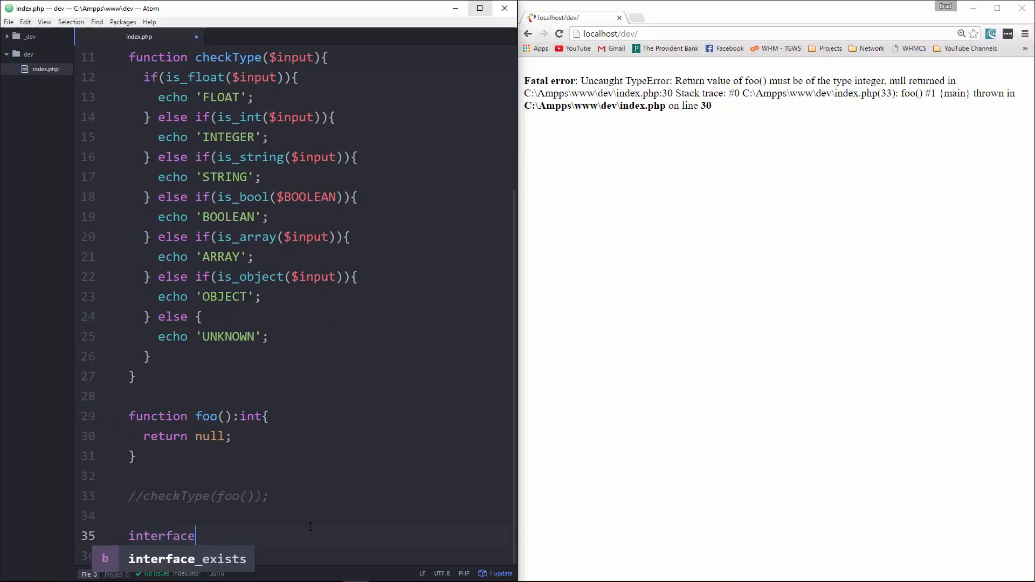
pyautogui.write('A')
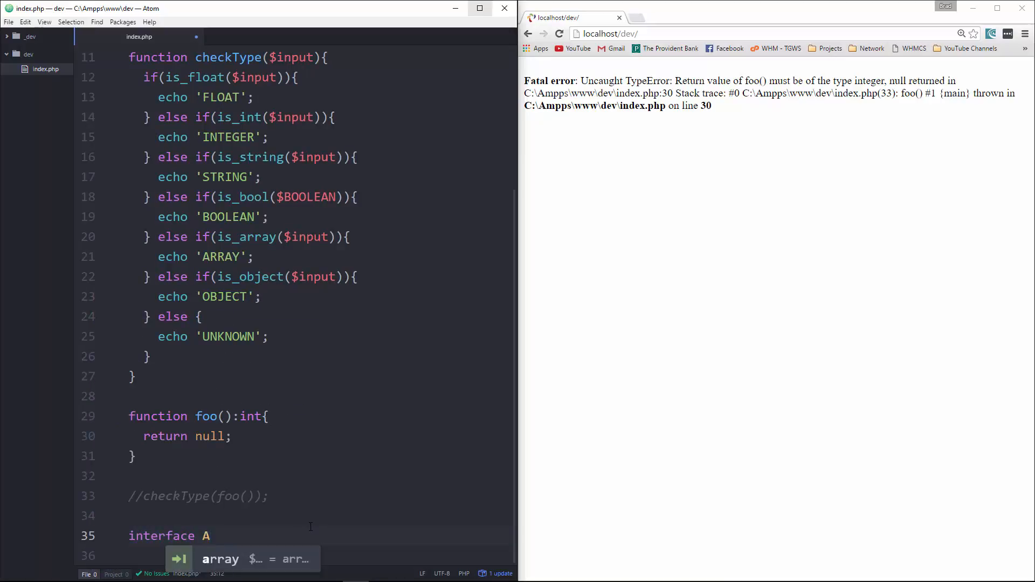
pyautogui.write('{')
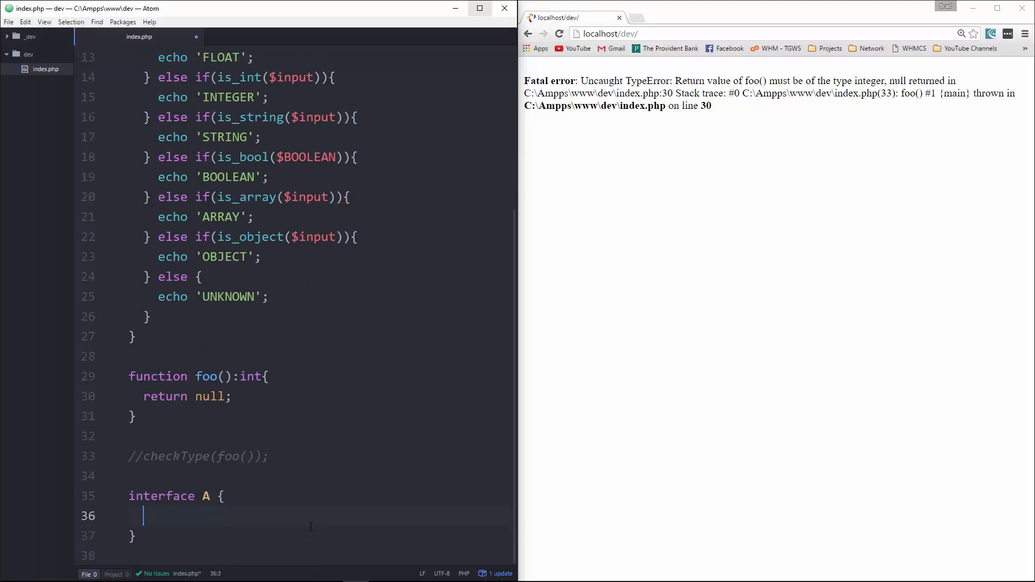
pyautogui.write('static')
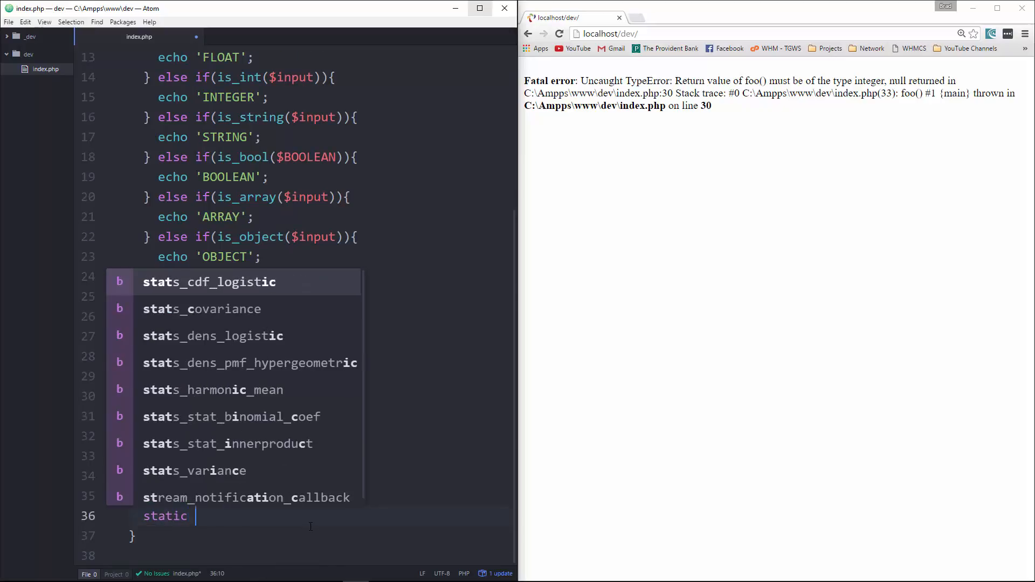
pyautogui.write('function')
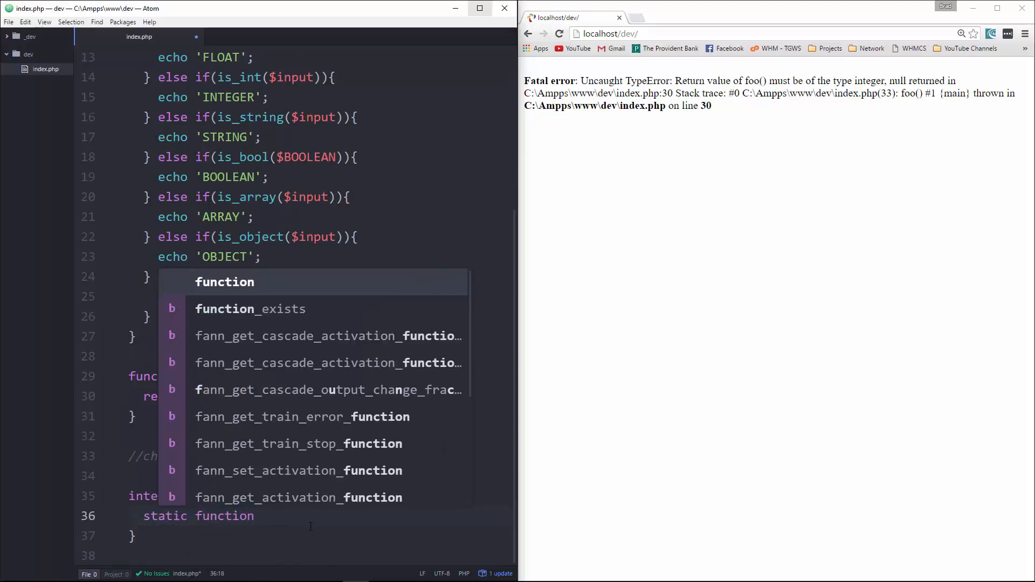
pyautogui.write('make(')
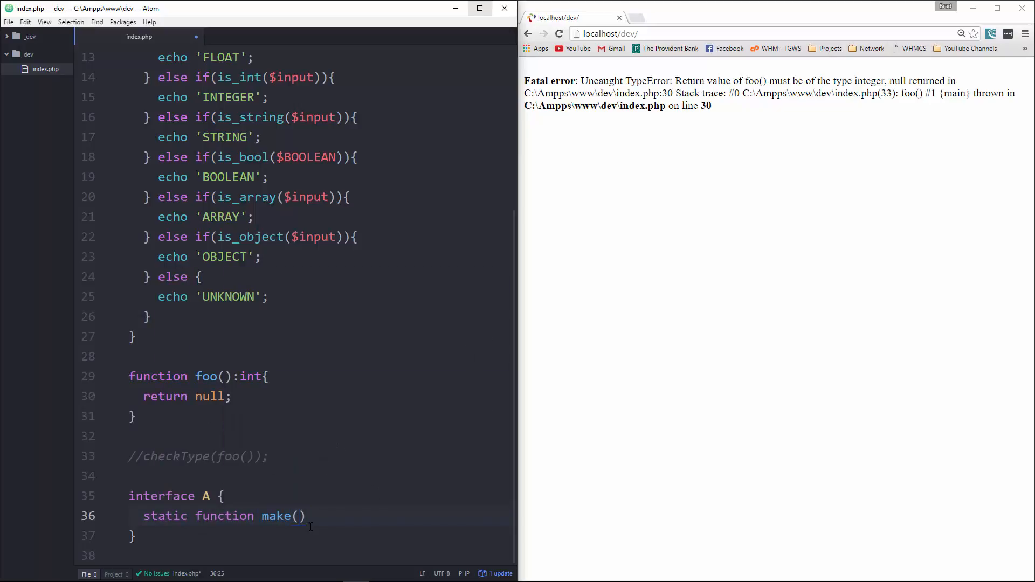
pyautogui.write(':')
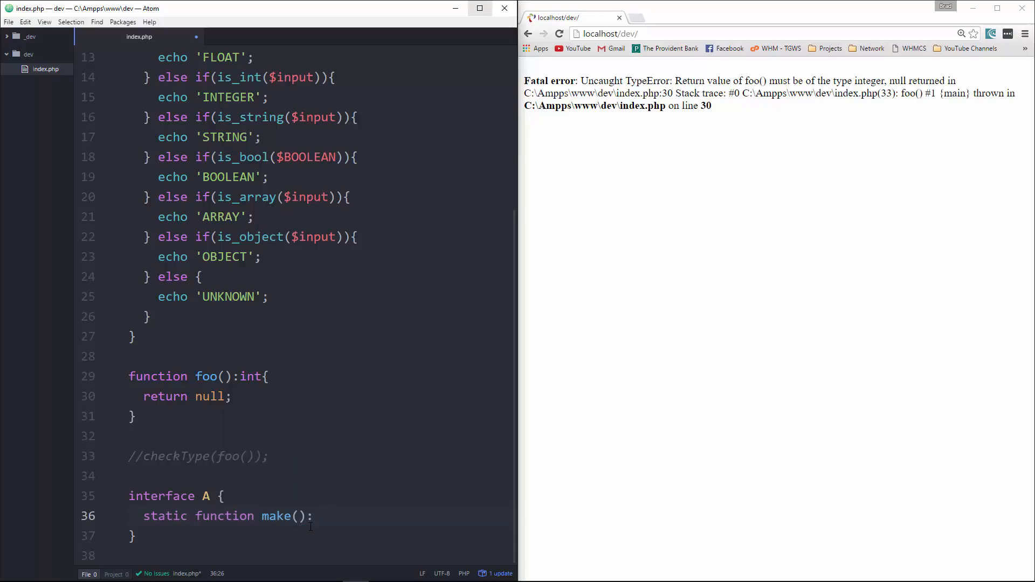
pyautogui.write('int')
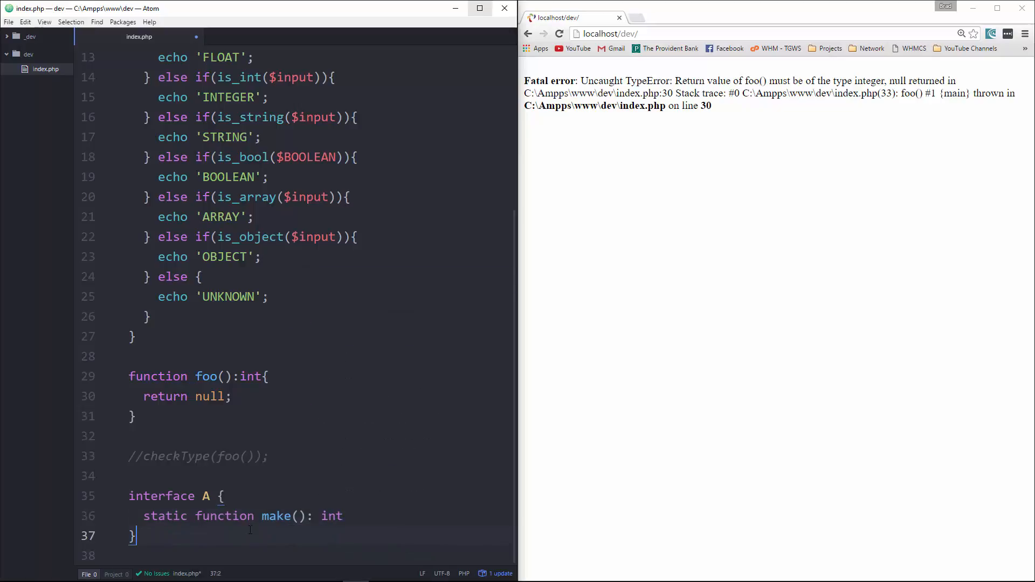
pyautogui.write('class B implements A{')
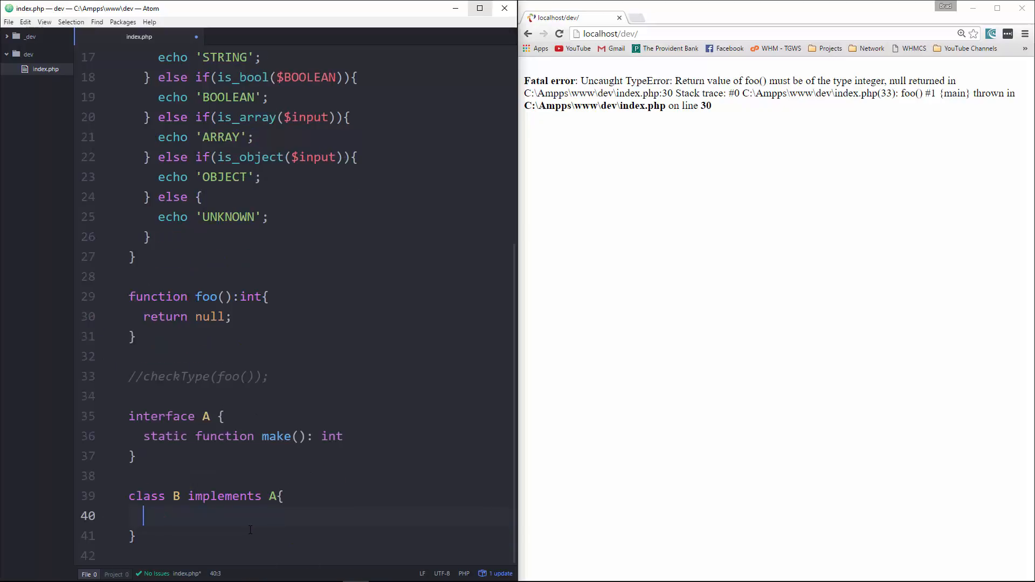
# Declare class B's 'static function make(): int' with its body on a new line
pyautogui.write('static')
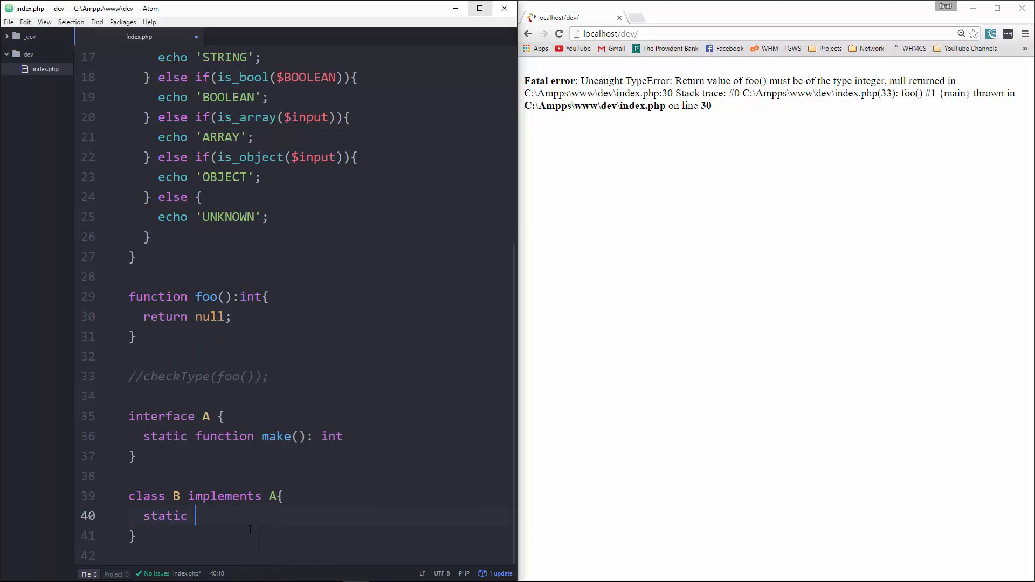
pyautogui.write('function(')
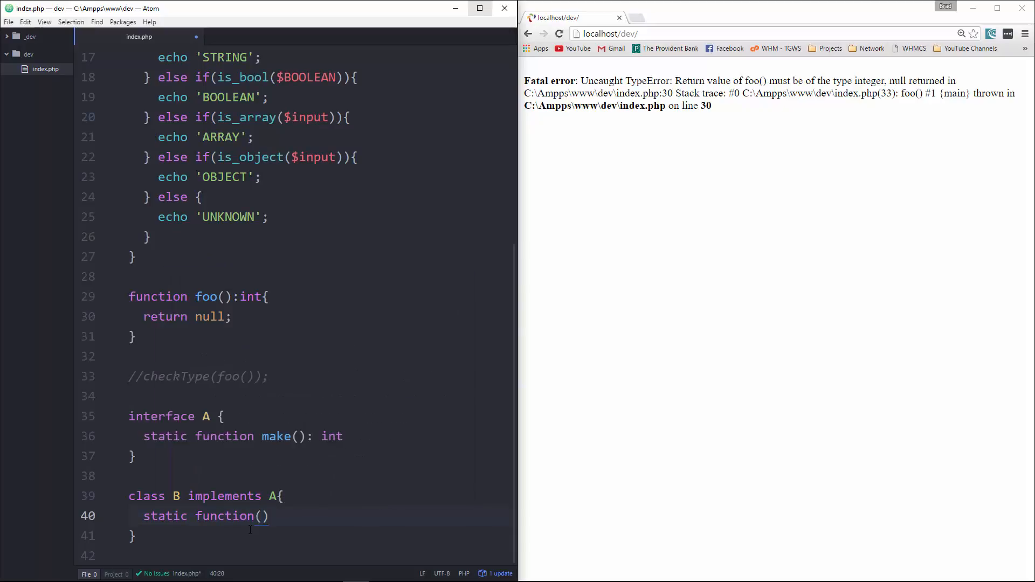
pyautogui.write('make')
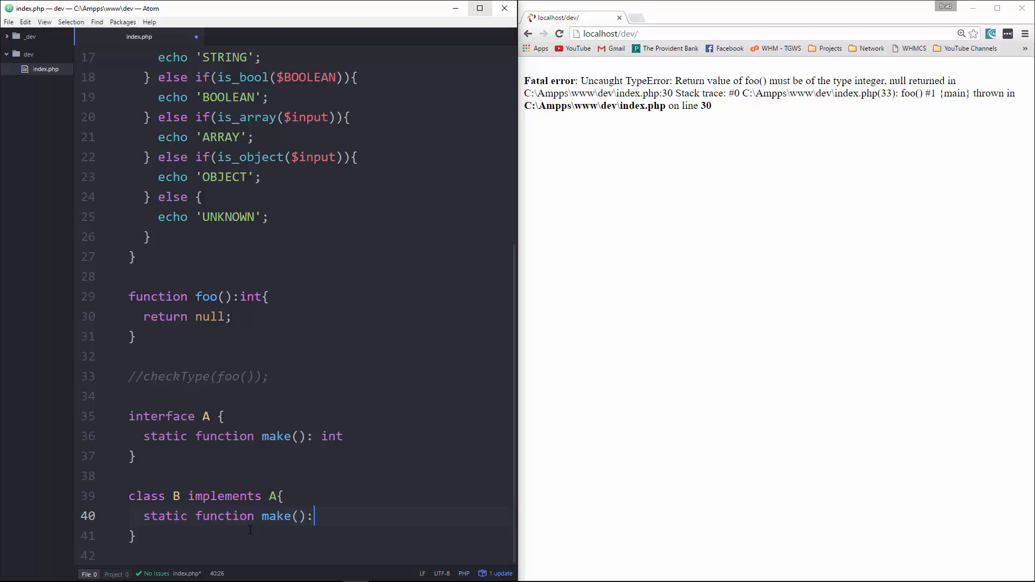
pyautogui.write('int{')
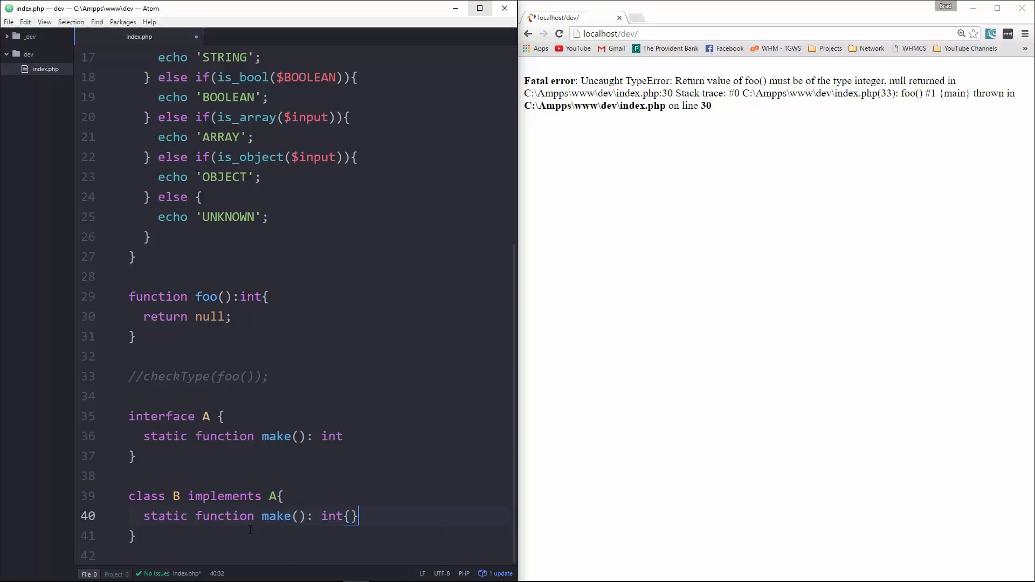
pyautogui.press('enter')
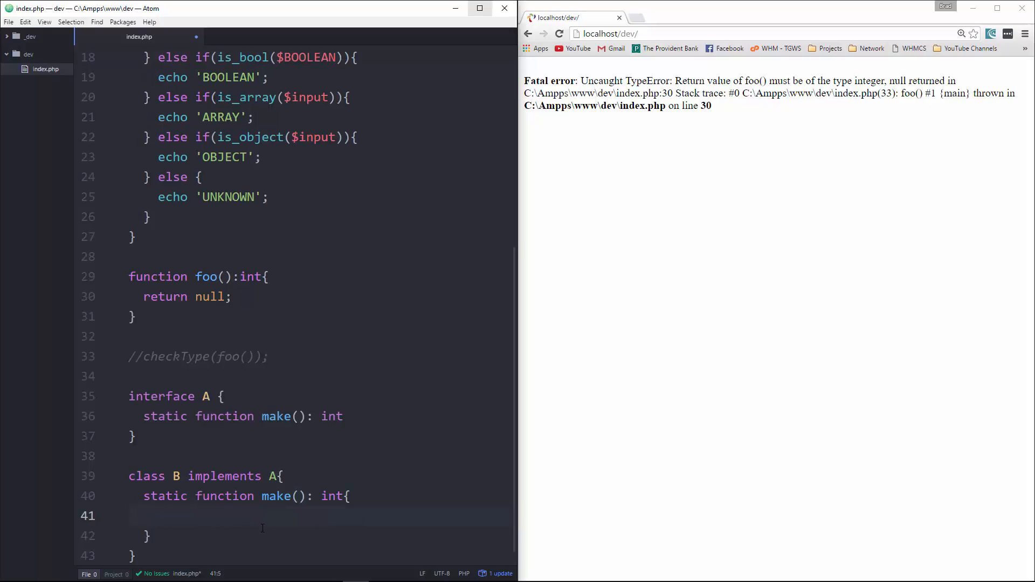
# Make B::make() return new B(); and rerun the page, which reports a parse error on line 37
pyautogui.write('return')
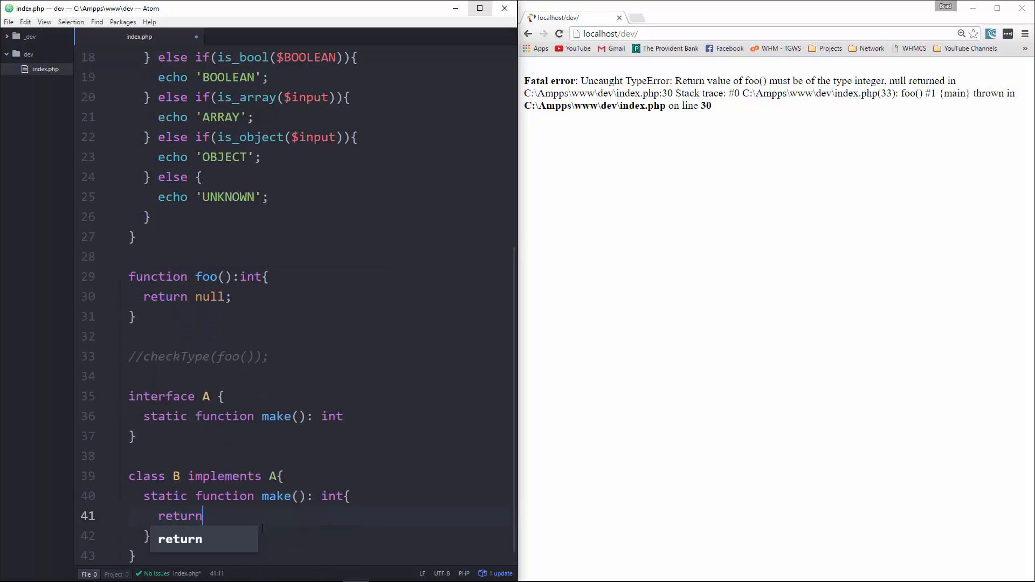
pyautogui.write('new B')
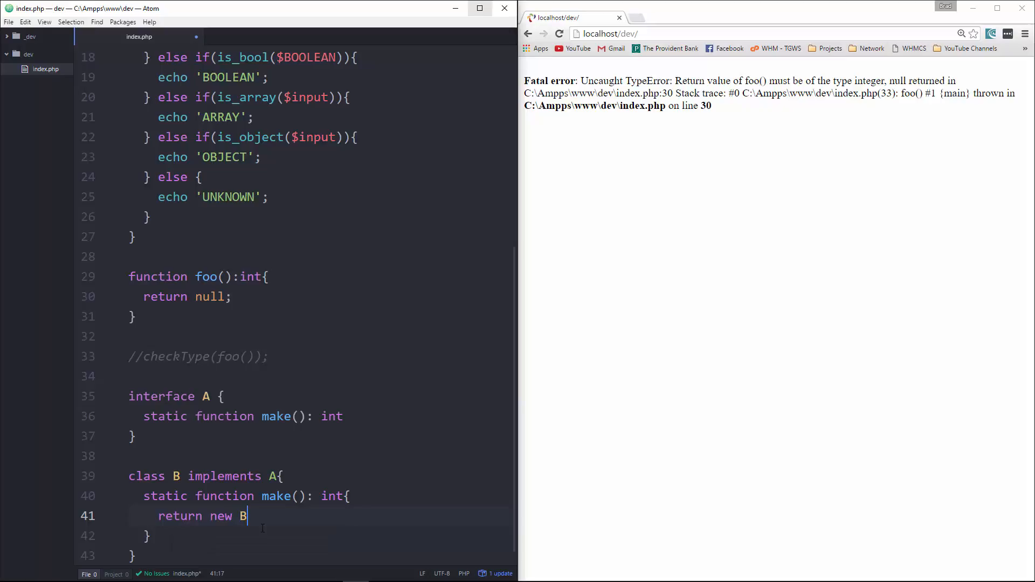
pyautogui.write('();')
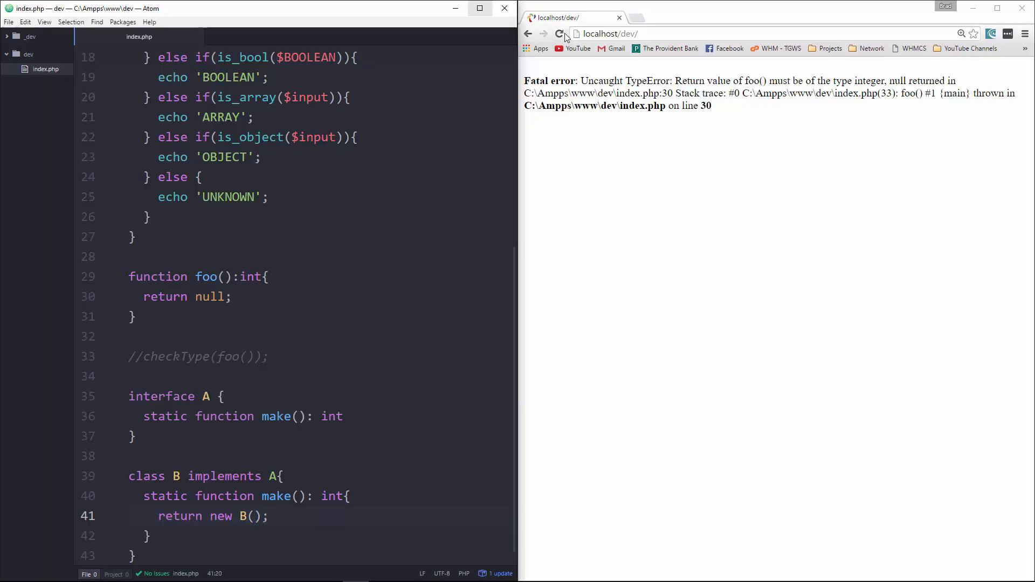
pyautogui.click(559, 33)
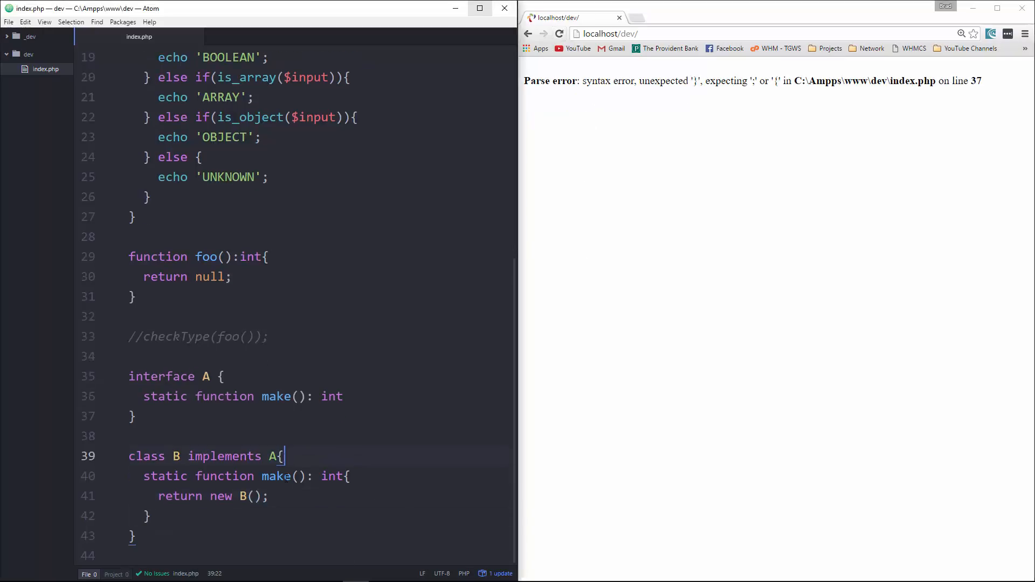
# Add the missing ';' after interface A's make(): int and reload the page, now error-free
pyautogui.click(135, 535)
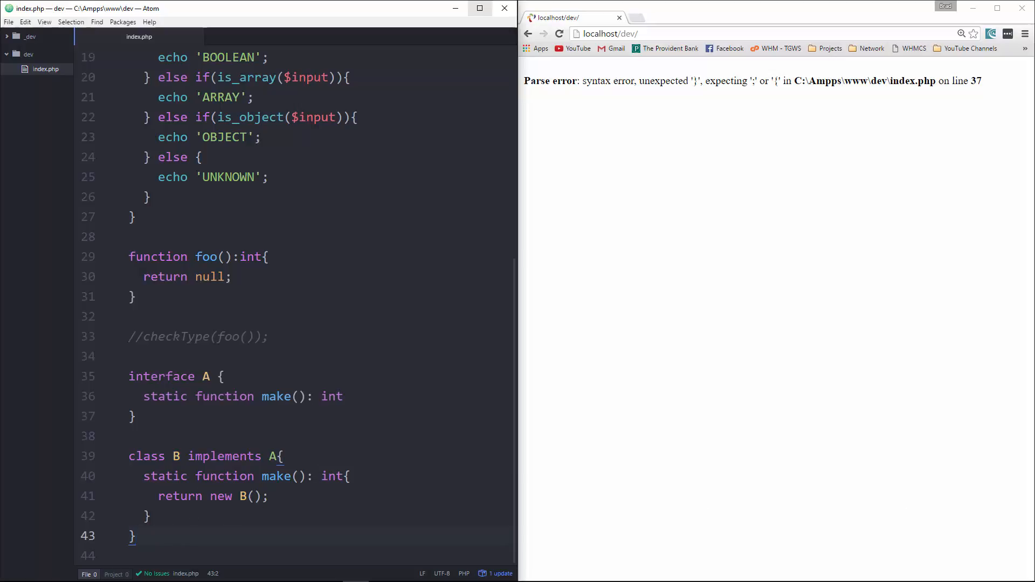
pyautogui.write(';')
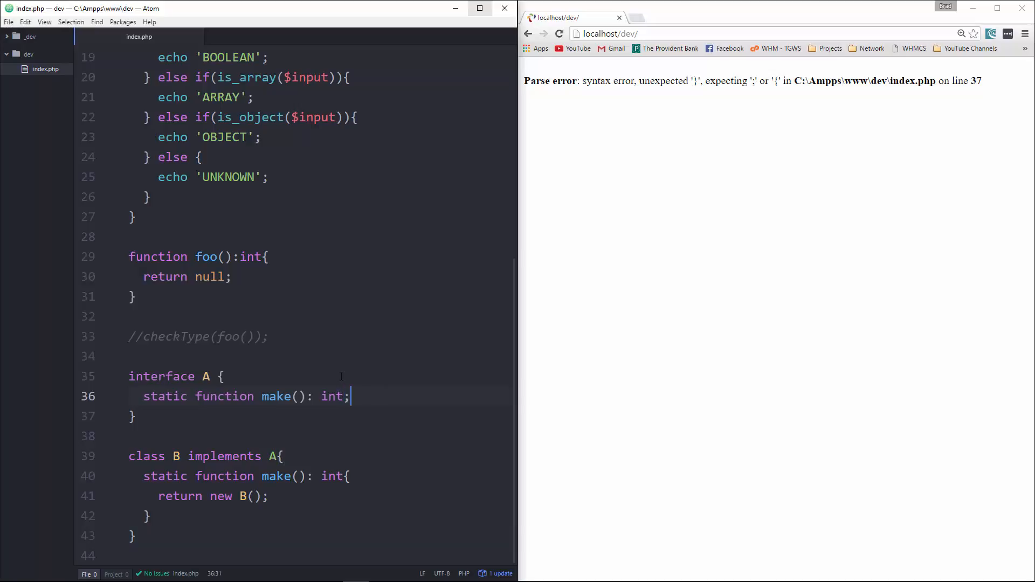
pyautogui.click(558, 33)
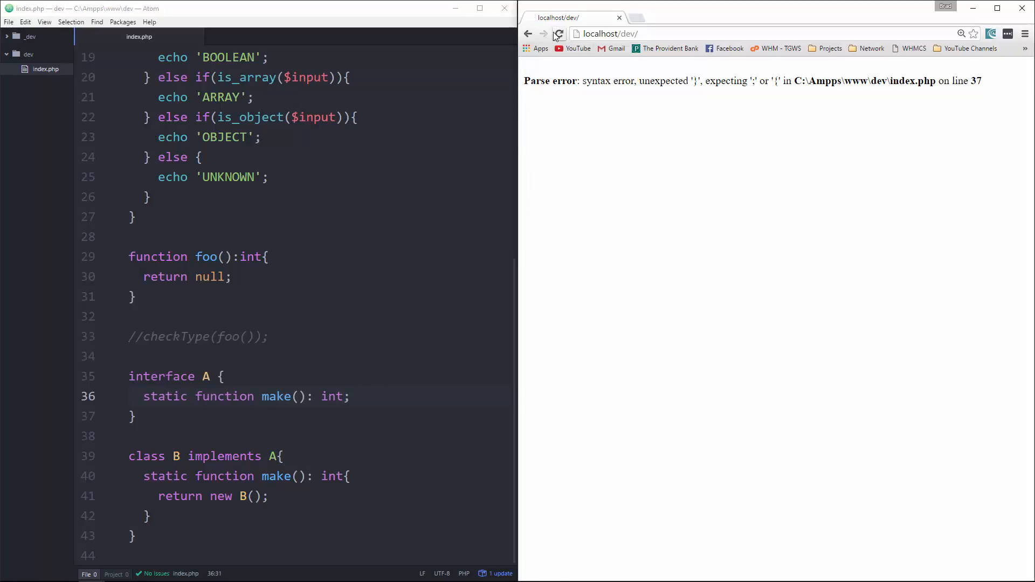
pyautogui.click(559, 34)
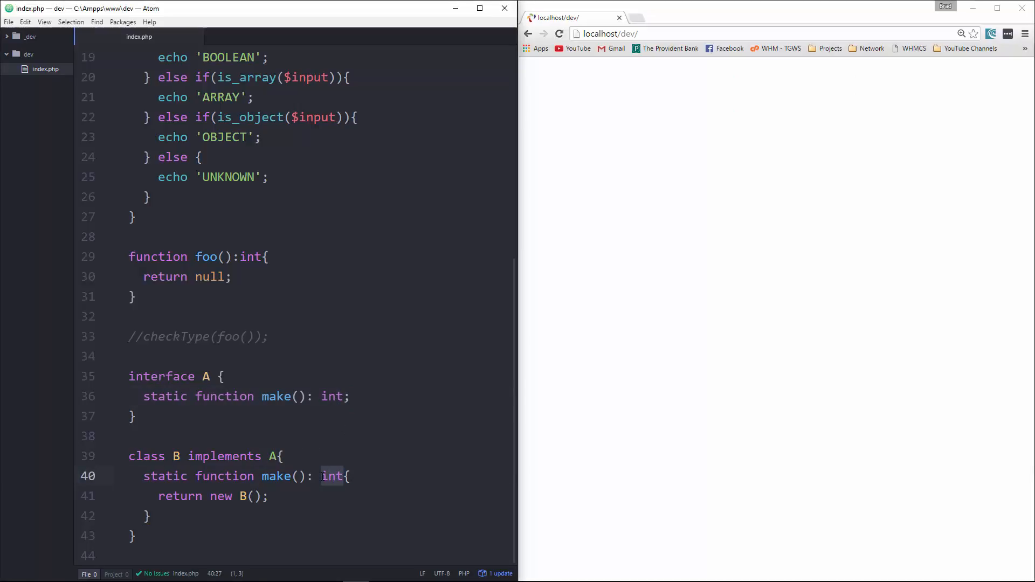
# Change B::make() to ': string' and reload to see the incompatibility error with A::make(): int
pyautogui.write('string')
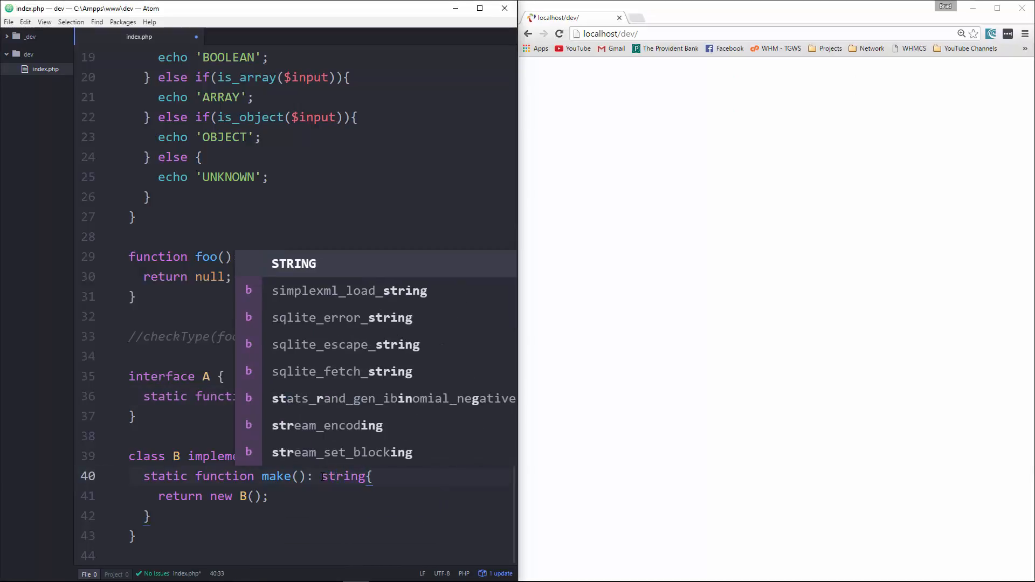
pyautogui.click(558, 33)
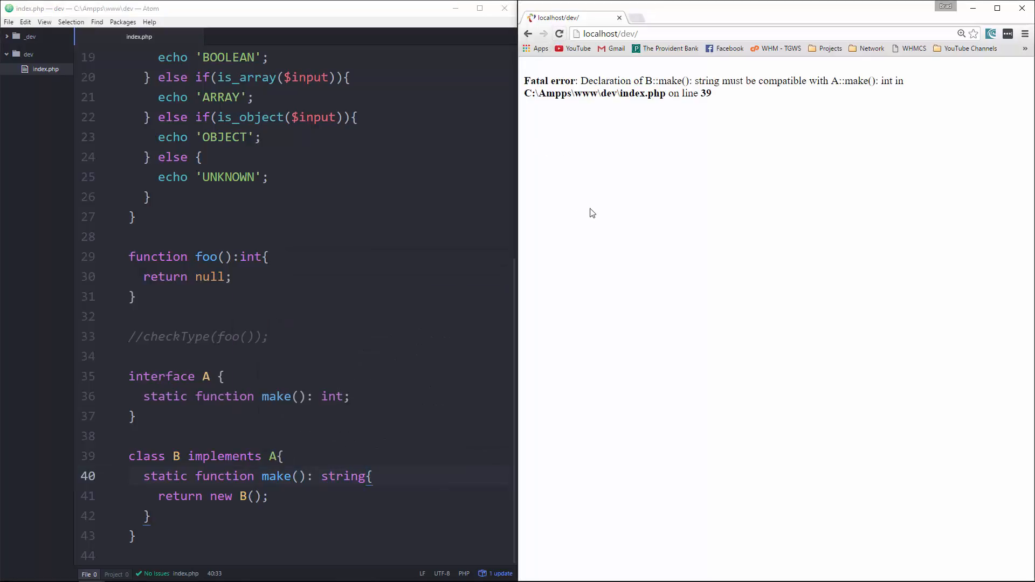
pyautogui.moveTo(589, 103)
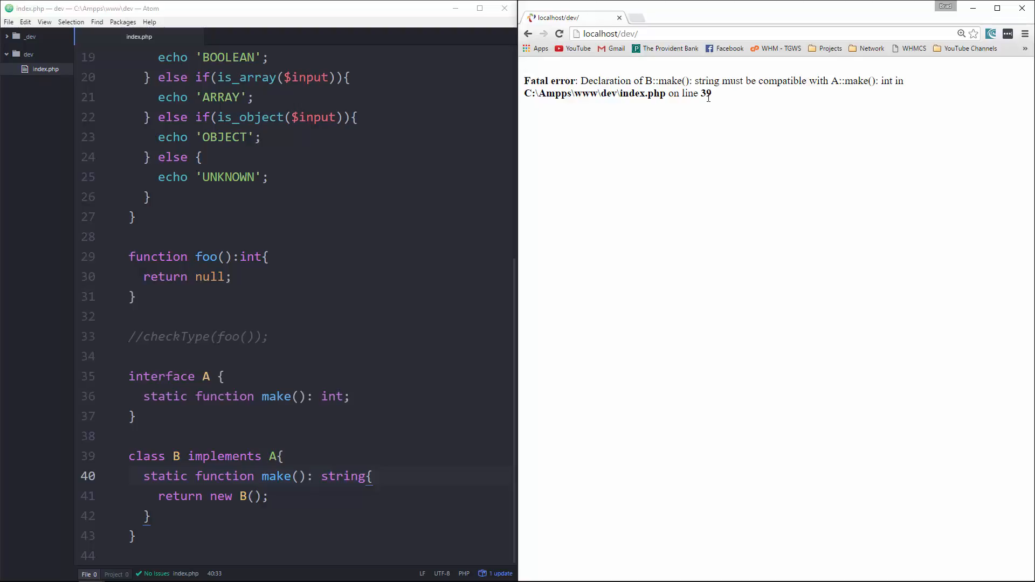
pyautogui.moveTo(838, 81)
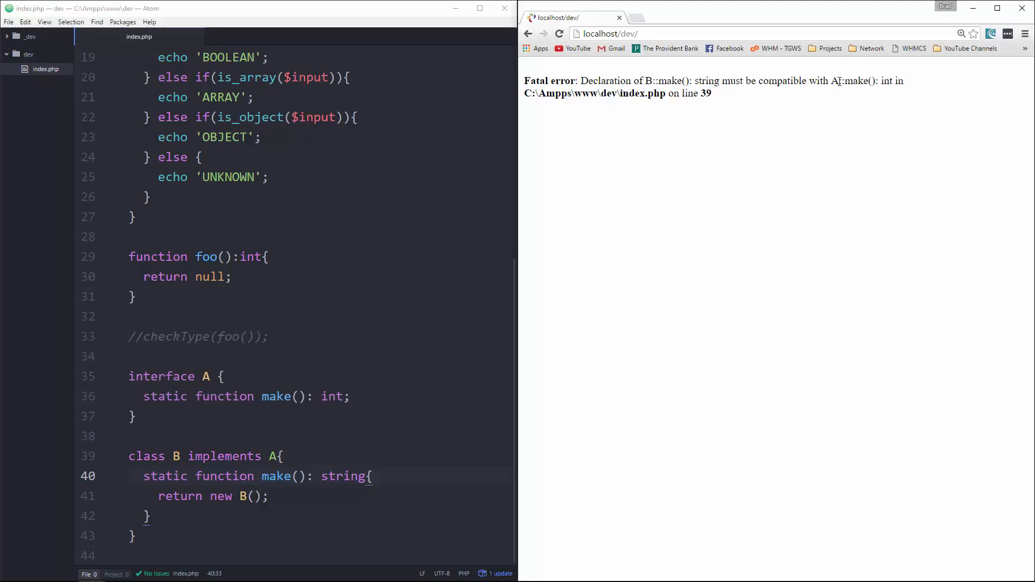
pyautogui.doubleClick(887, 80)
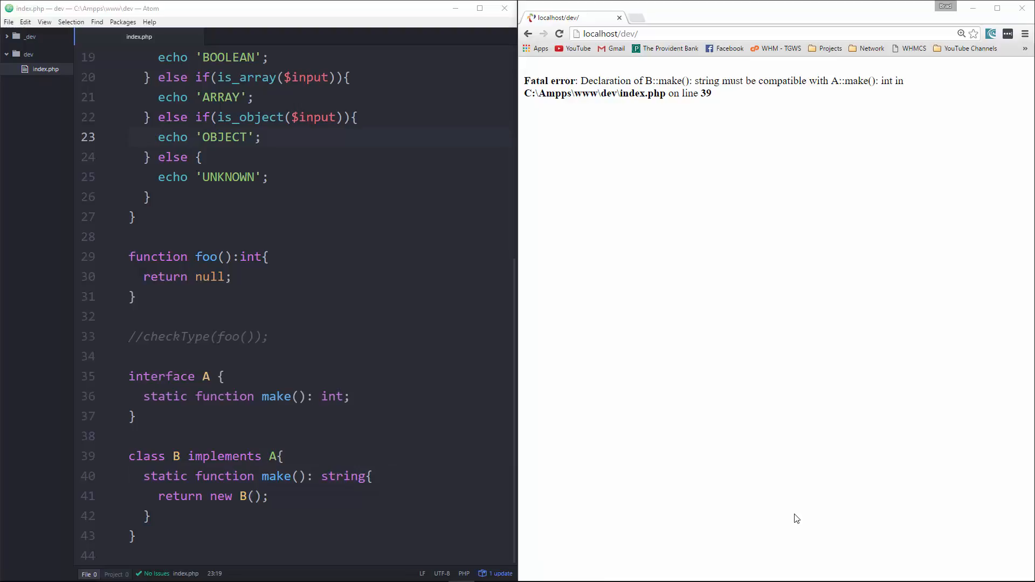
pyautogui.moveTo(760, 510)
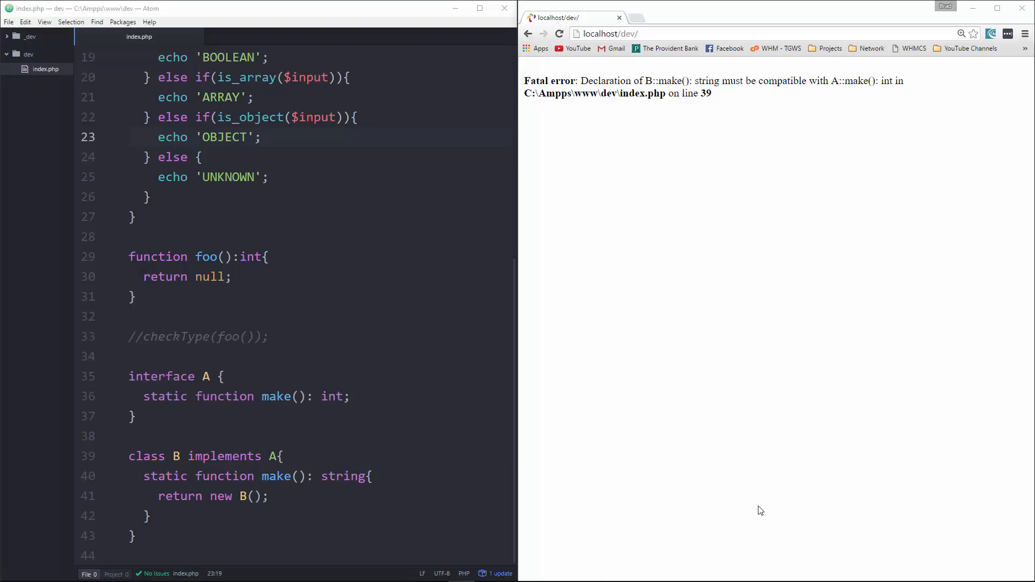
pyautogui.moveTo(766, 507)
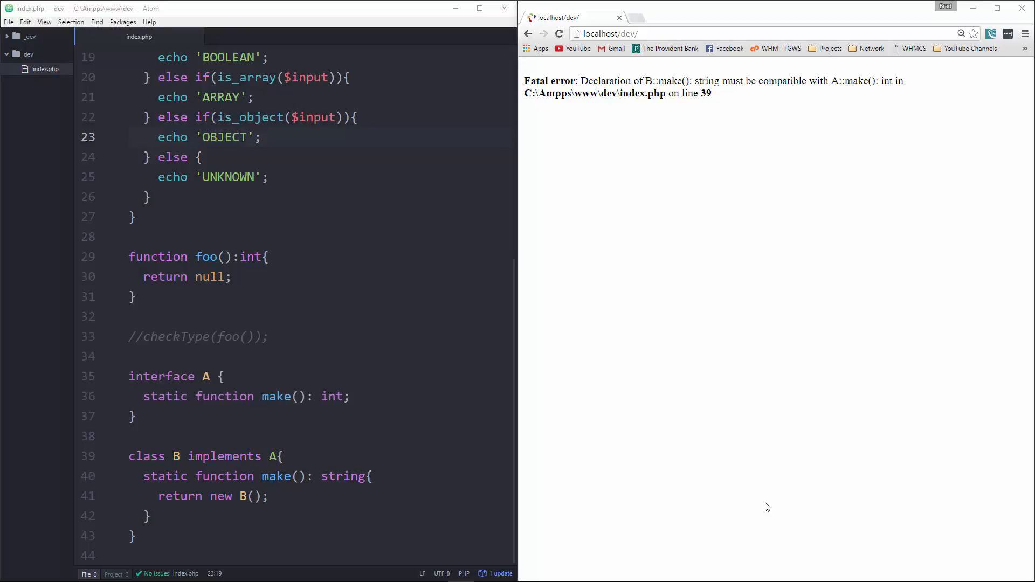
pyautogui.moveTo(910, 540)
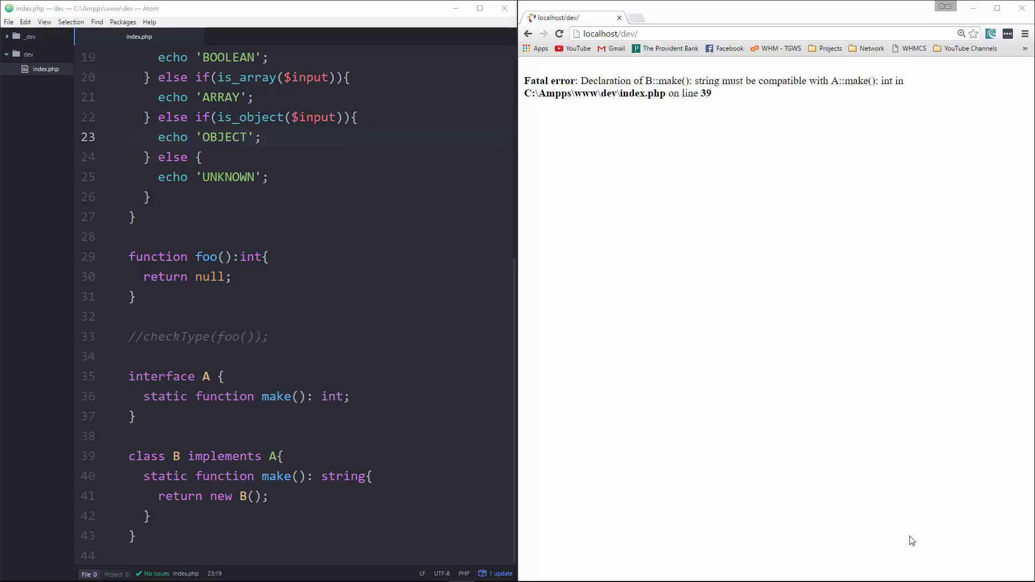